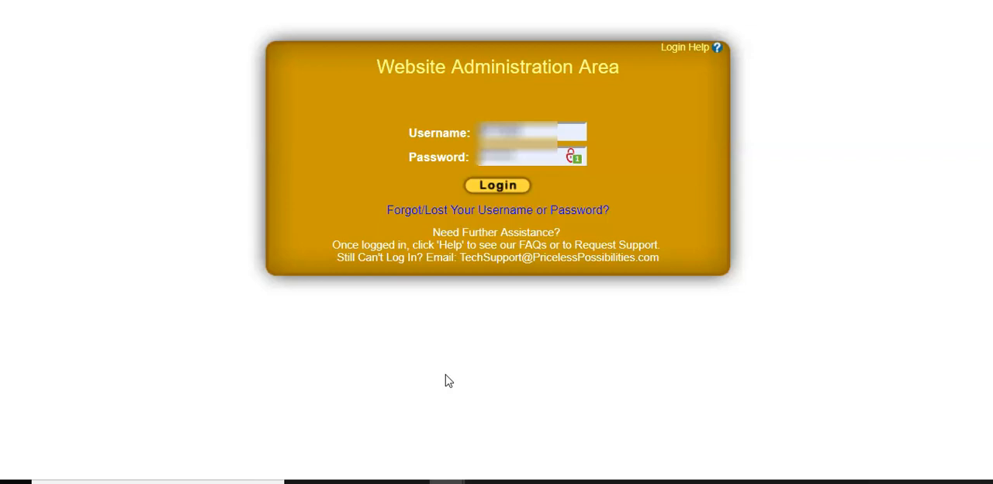
# Log in to Power Lead System and dismiss the important updates notice.
pyautogui.click(451, 365)
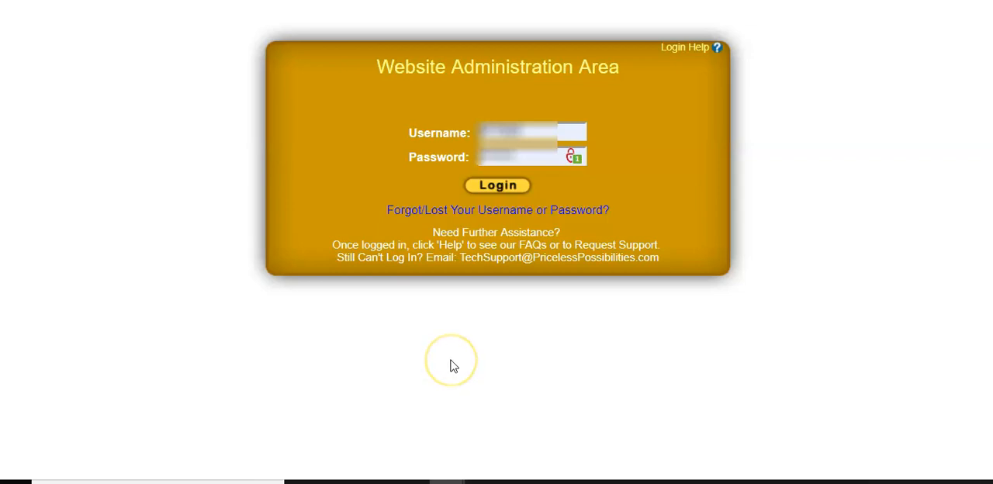
pyautogui.moveTo(279, 259)
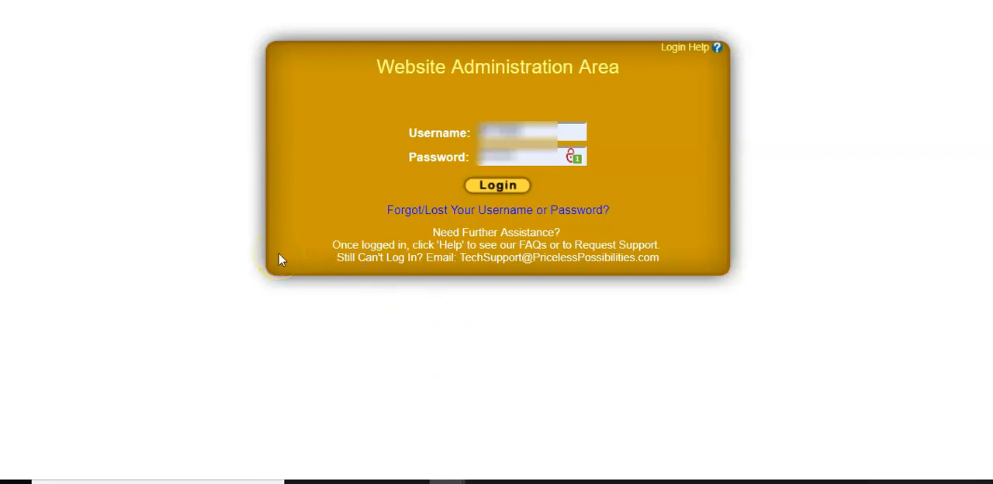
pyautogui.moveTo(130, 178)
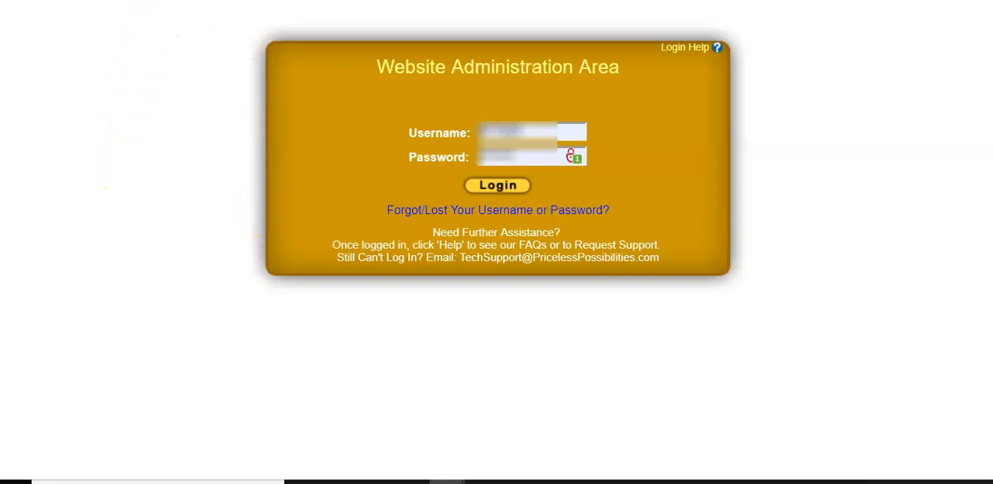
pyautogui.moveTo(186, 173)
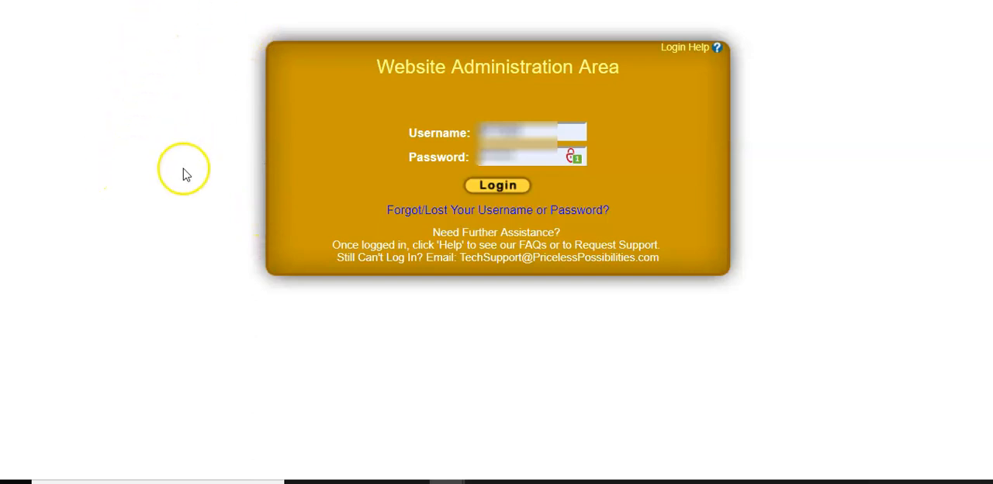
pyautogui.moveTo(543, 56)
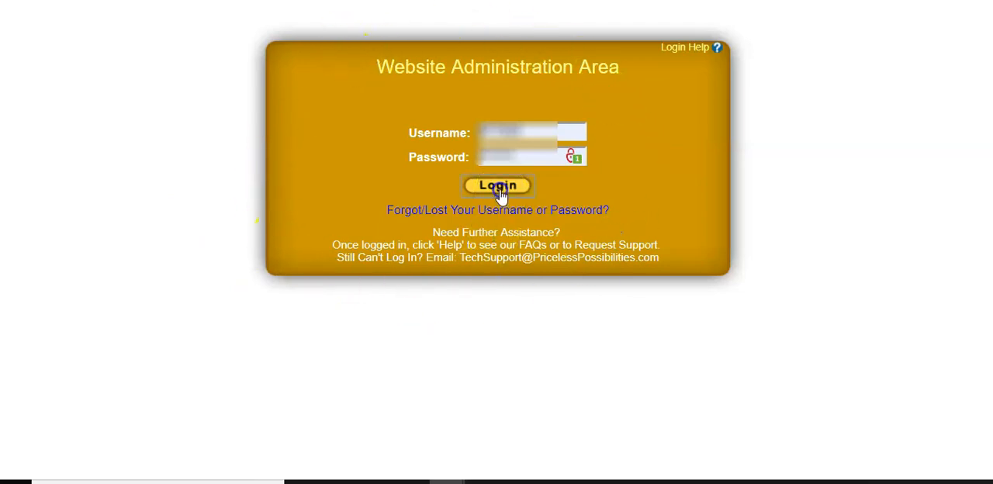
pyautogui.click(496, 185)
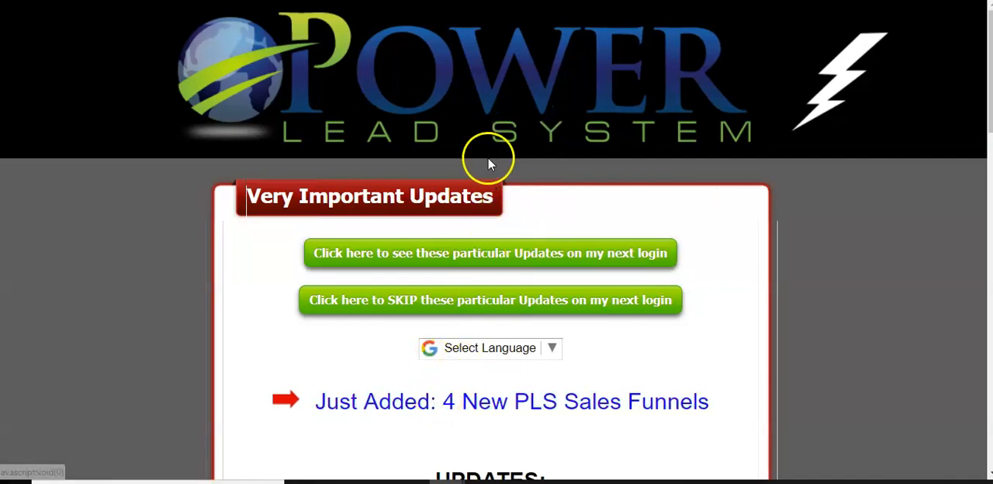
pyautogui.moveTo(409, 215)
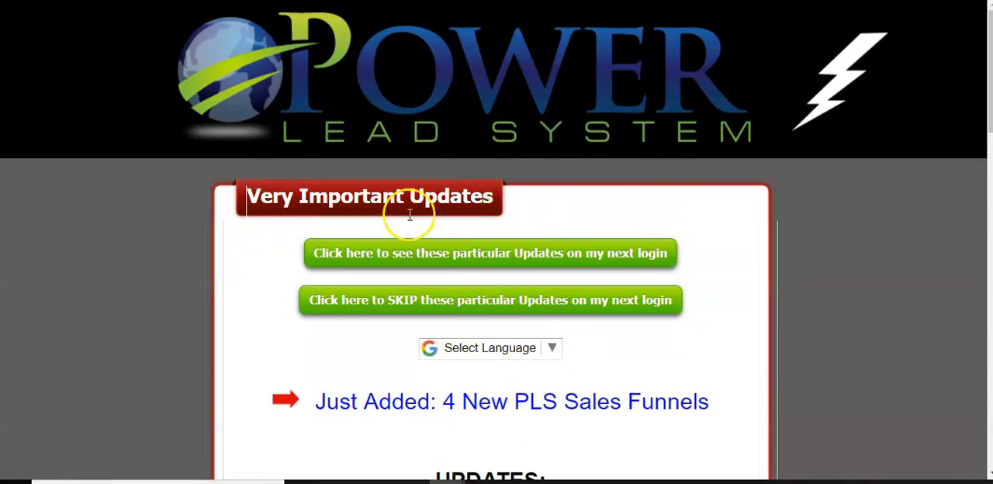
pyautogui.scroll(-3)
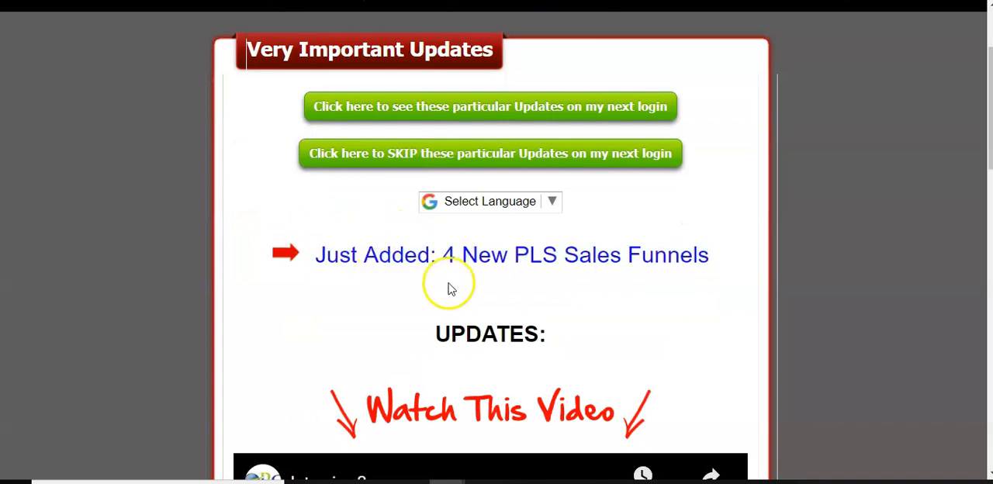
pyautogui.scroll(-3)
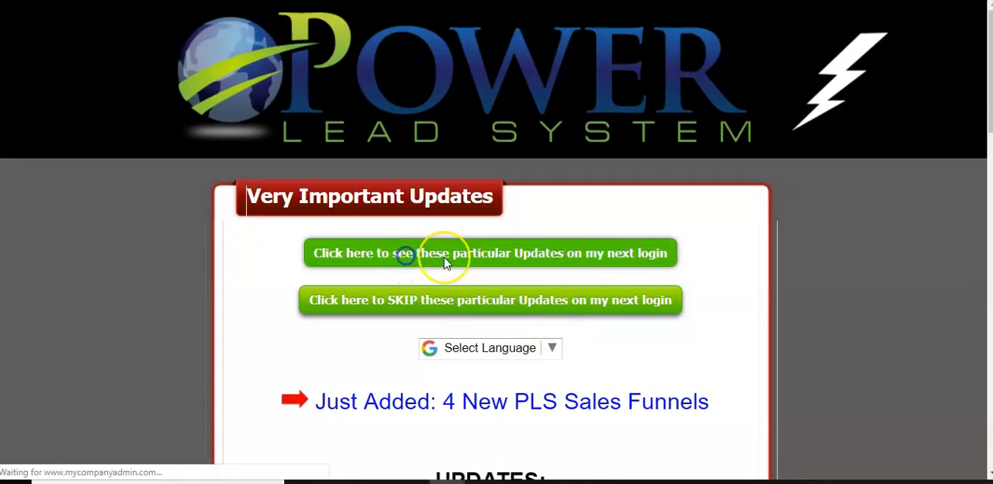
pyautogui.click(490, 253)
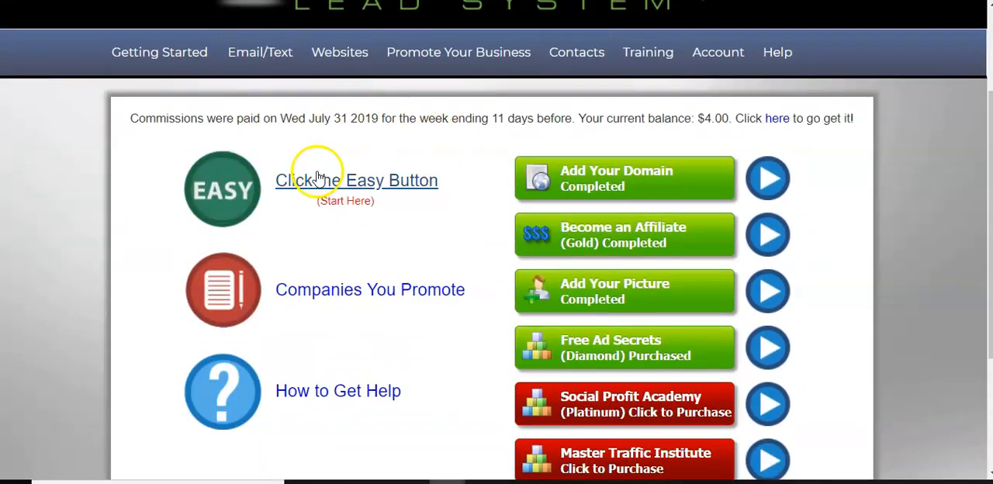
# Open the Easy Button Getting Started page and scroll past the video to Referral Links A and B.
pyautogui.click(458, 52)
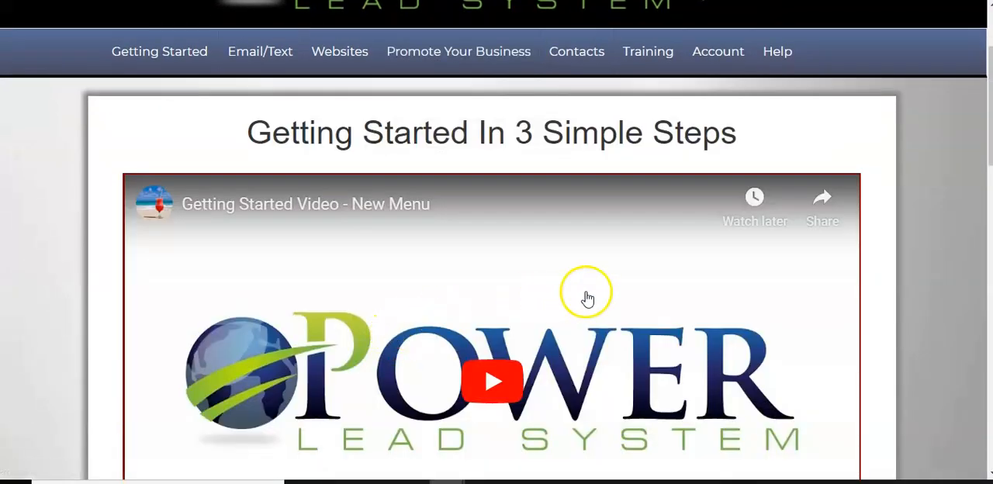
pyautogui.moveTo(691, 276)
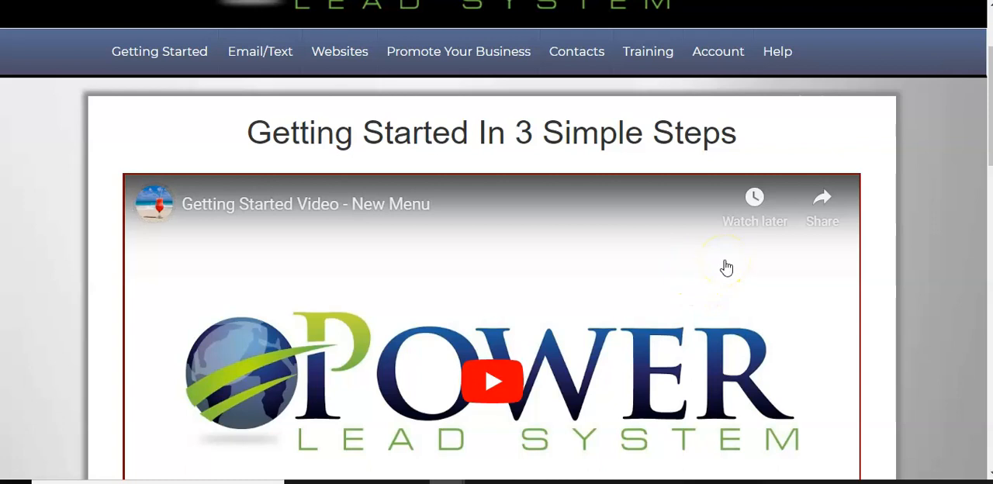
pyautogui.scroll(-3)
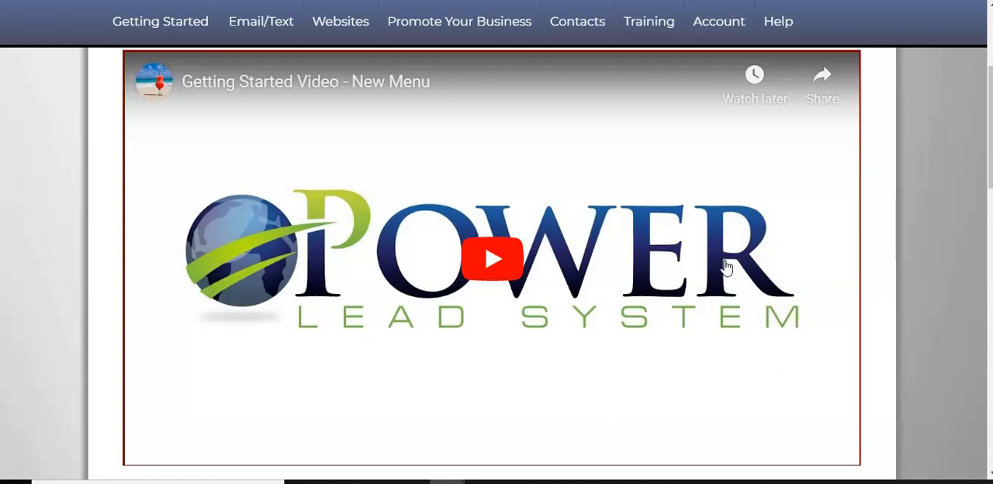
pyautogui.moveTo(721, 262)
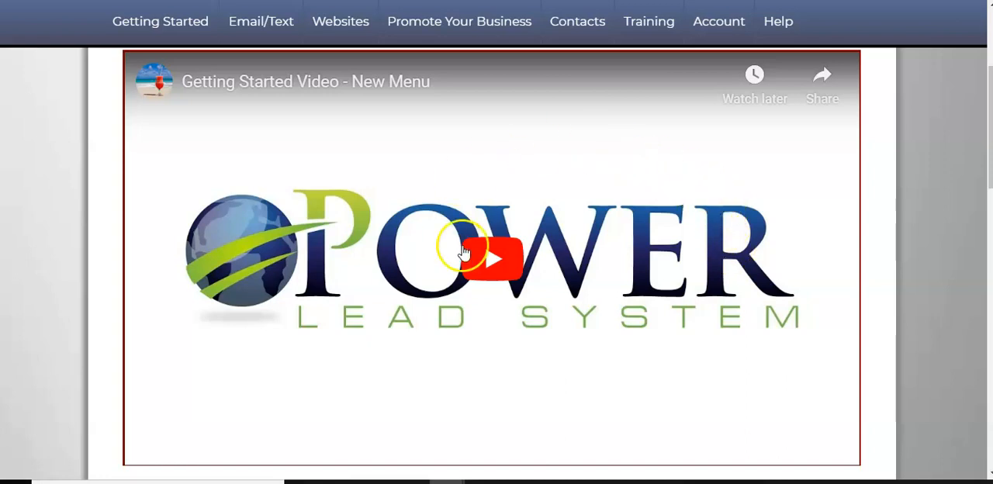
pyautogui.moveTo(577, 248)
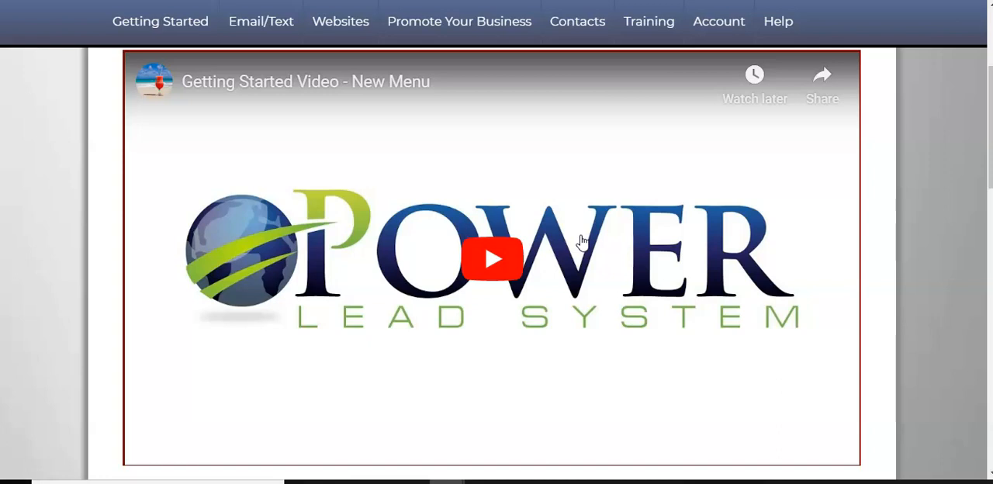
pyautogui.scroll(-3)
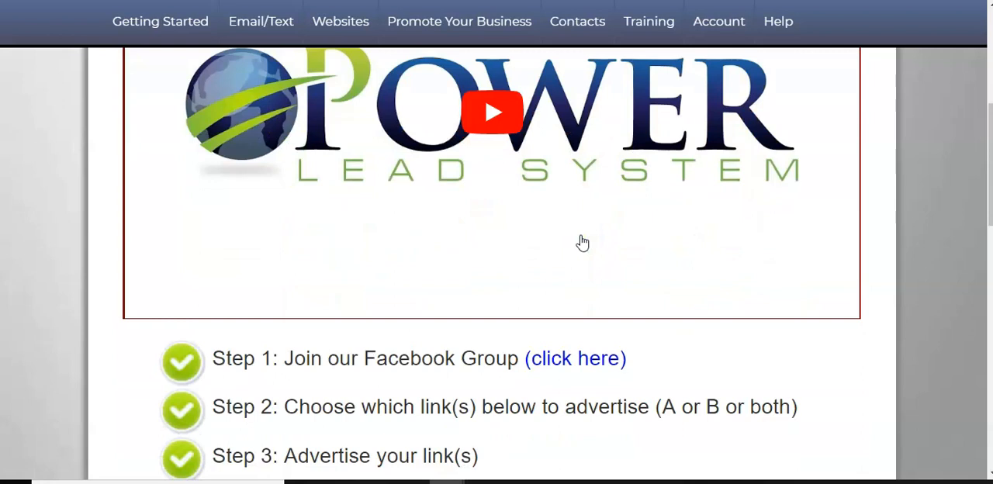
pyautogui.scroll(-3)
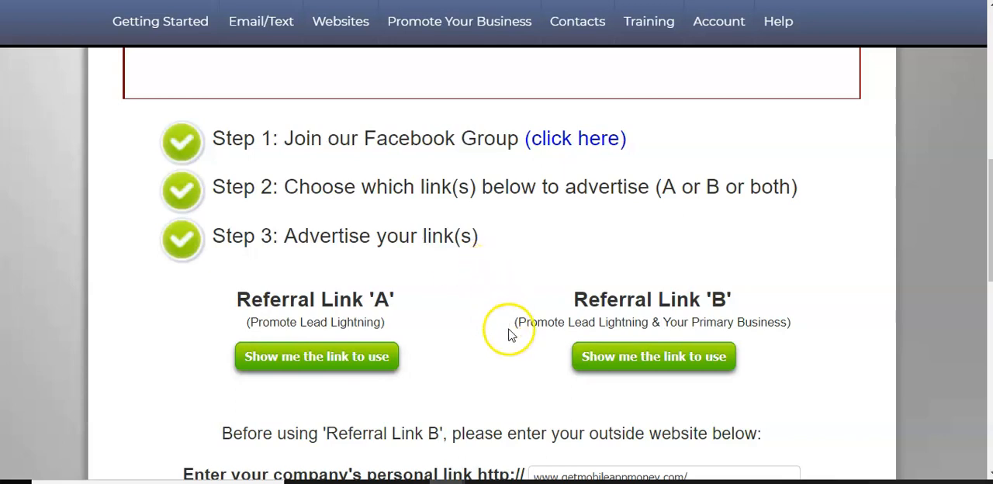
pyautogui.moveTo(692, 257)
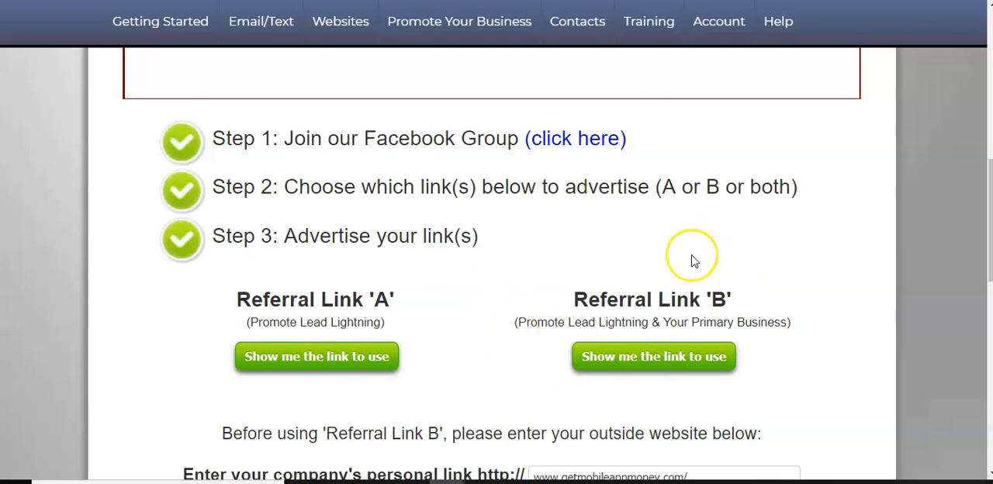
pyautogui.moveTo(693, 260)
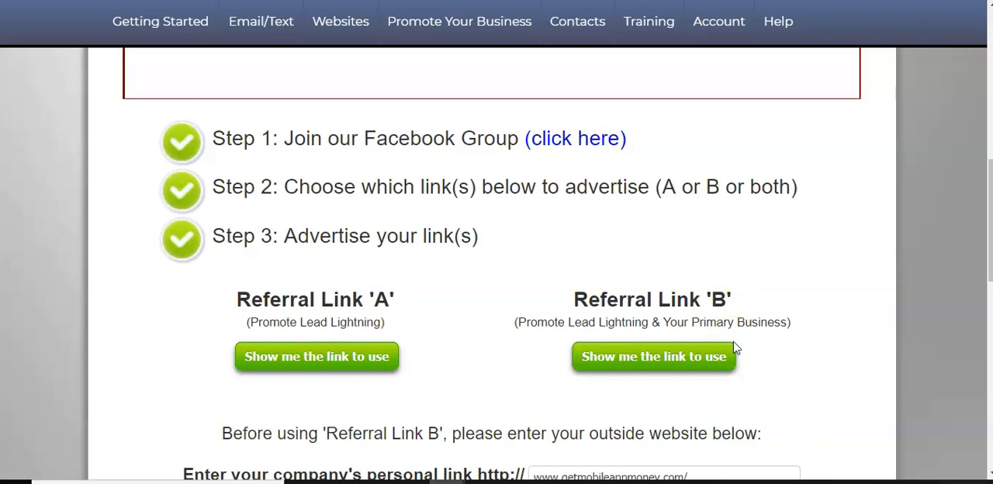
pyautogui.moveTo(200, 243)
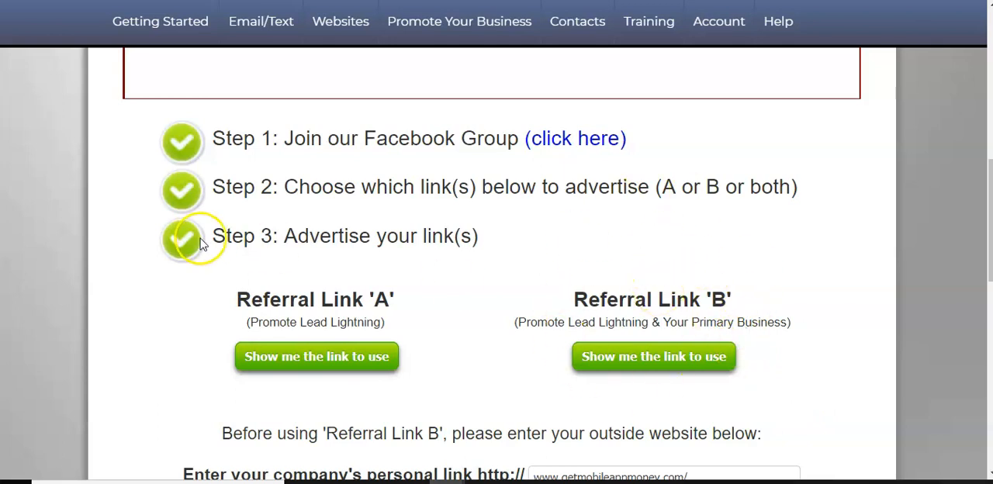
pyautogui.scroll(-3)
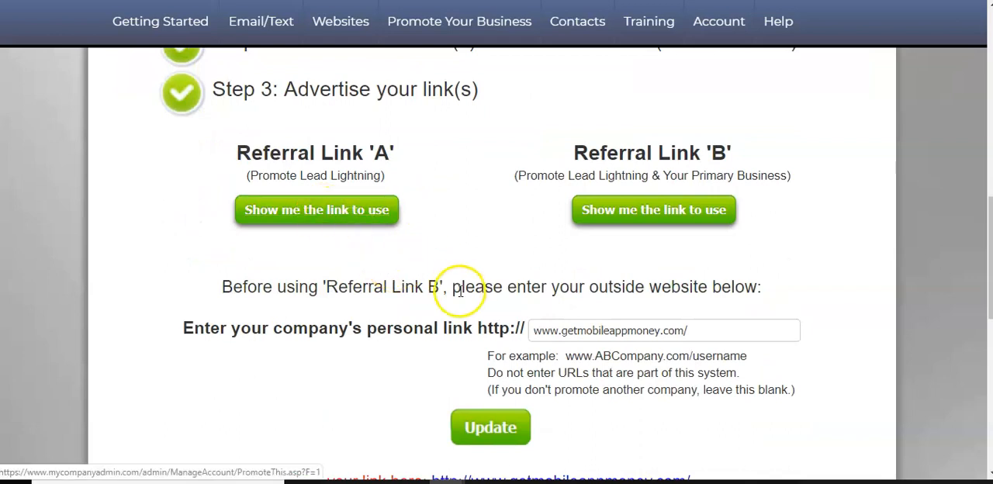
pyautogui.click(663, 329)
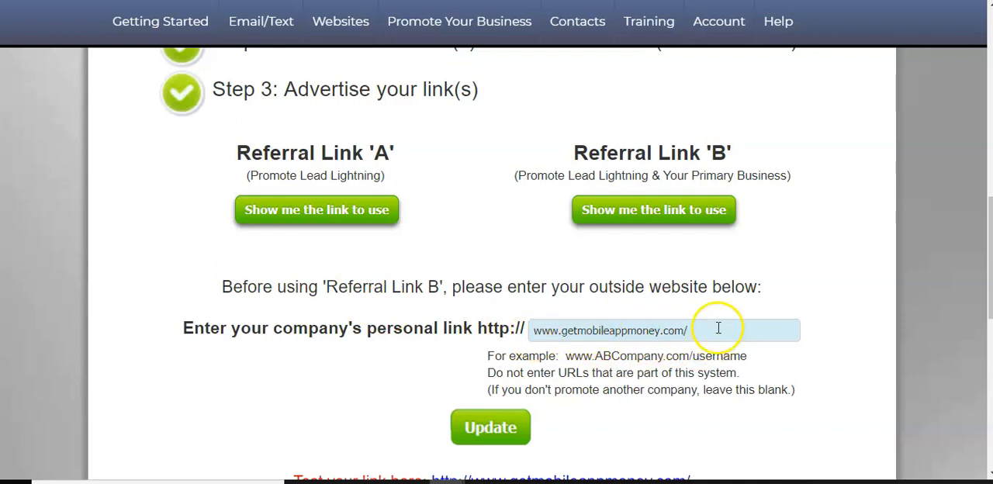
pyautogui.scroll(-3)
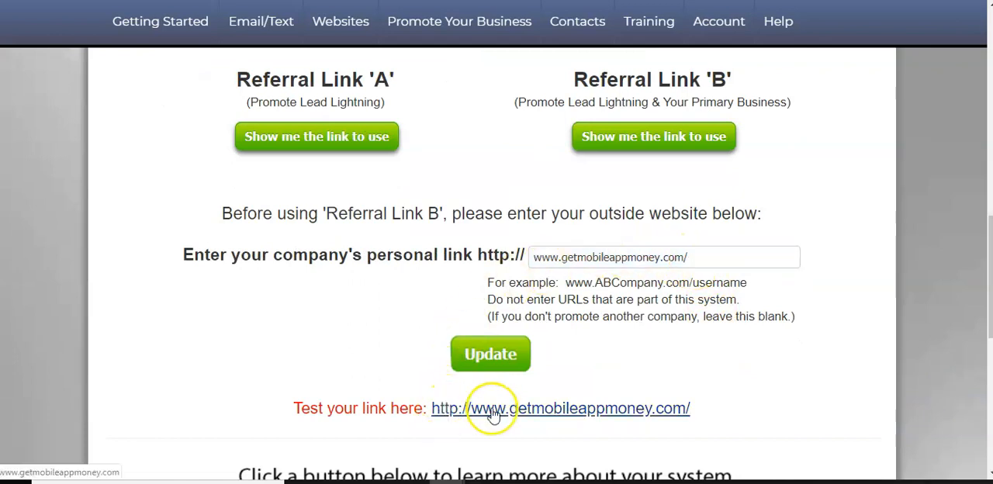
pyautogui.click(491, 408)
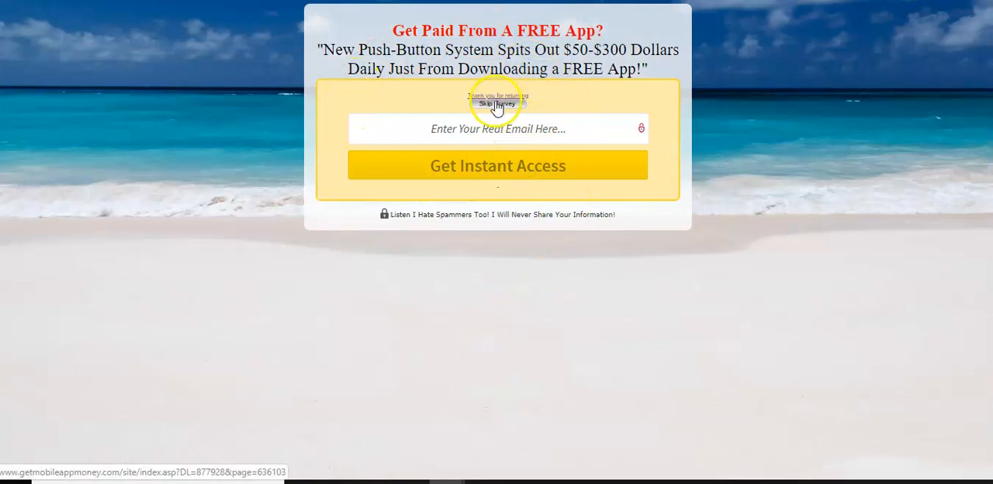
pyautogui.click(497, 103)
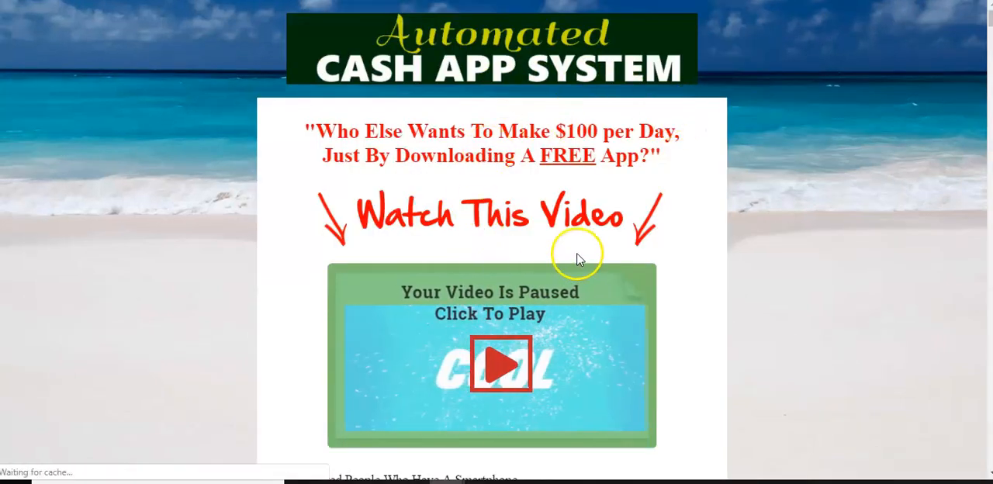
pyautogui.scroll(-3)
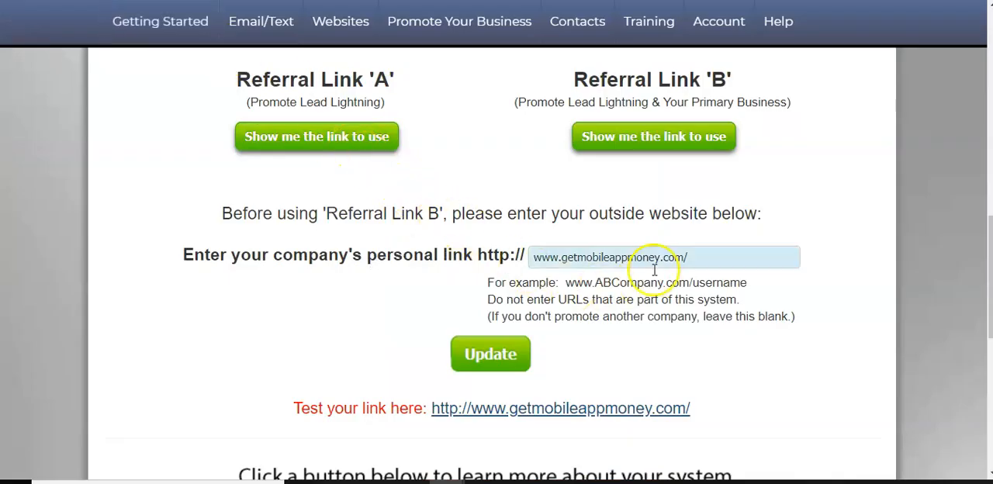
# Scroll to Referral Link B and start editing its company personal link field.
pyautogui.scroll(-3)
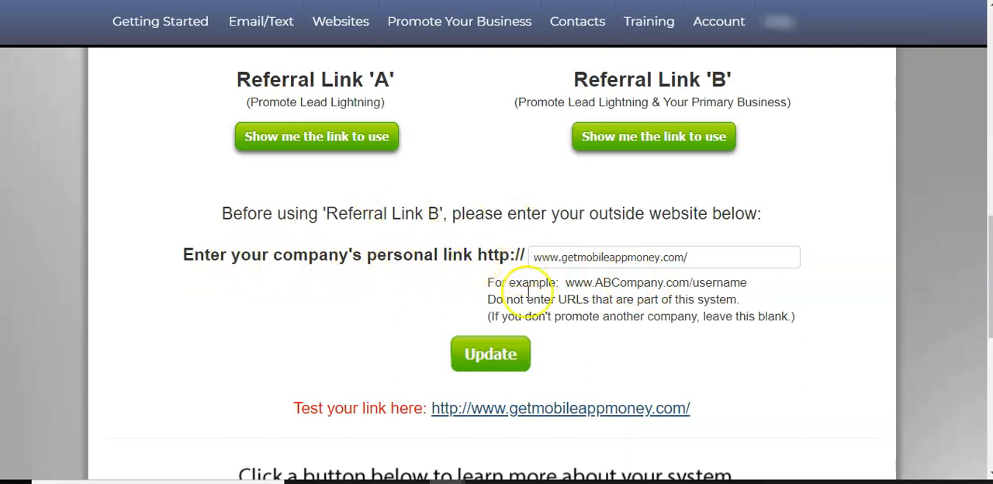
pyautogui.click(663, 256)
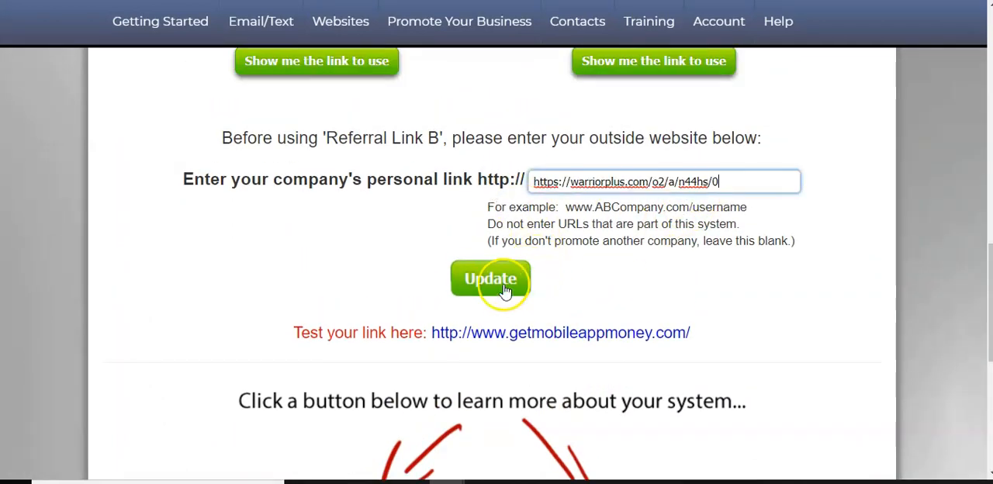
pyautogui.click(490, 278)
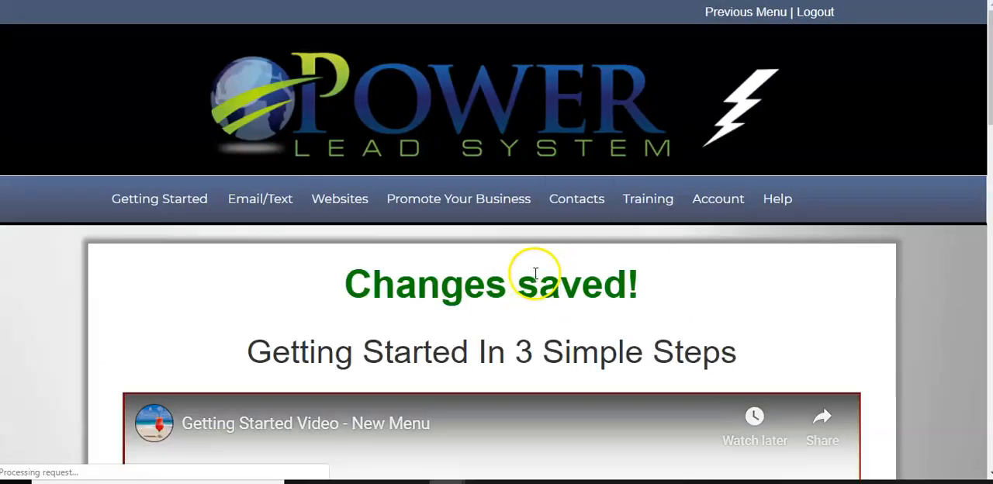
pyautogui.scroll(-3)
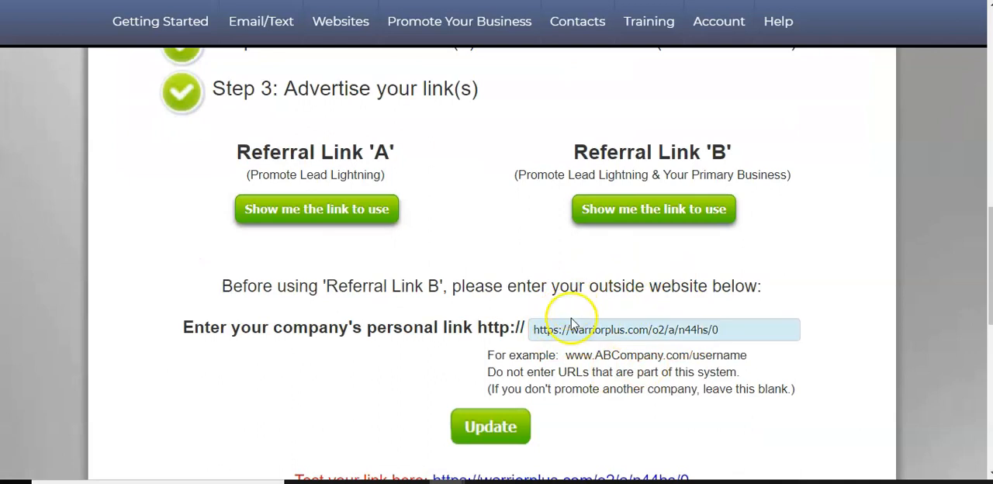
pyautogui.scroll(-3)
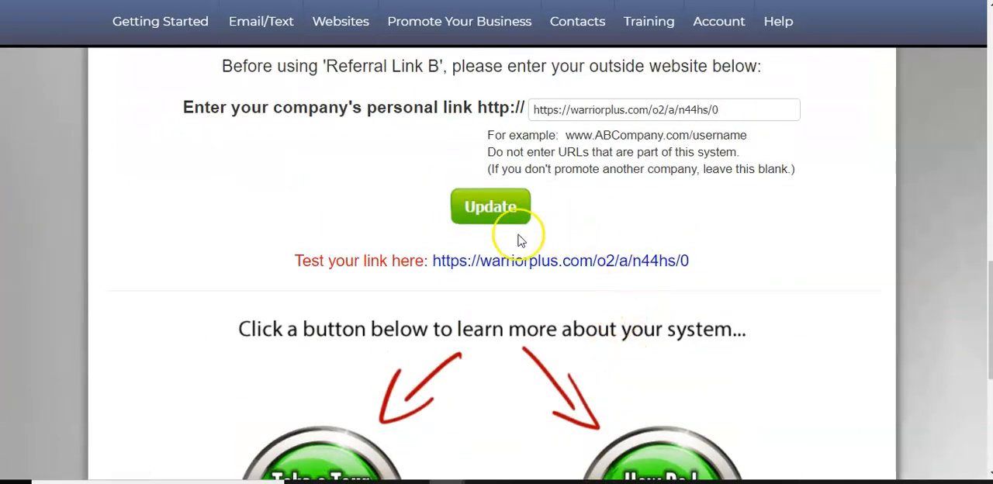
pyautogui.moveTo(559, 260)
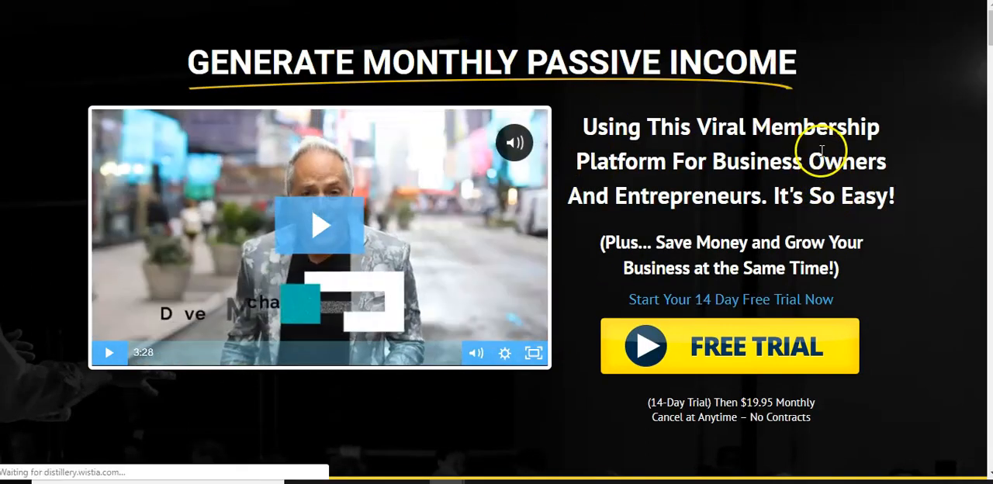
# Scroll through the VEA free-trial landing page down to its footer.
pyautogui.scroll(-3)
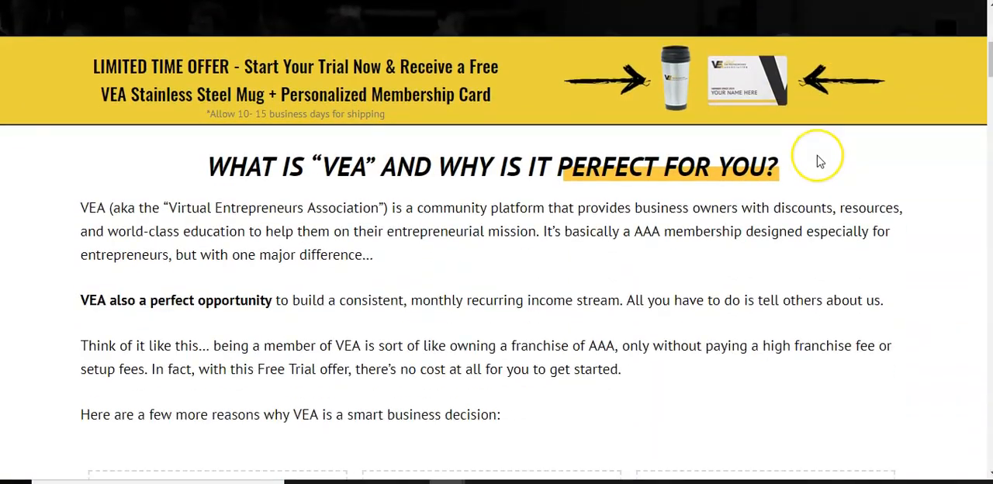
pyautogui.scroll(-3)
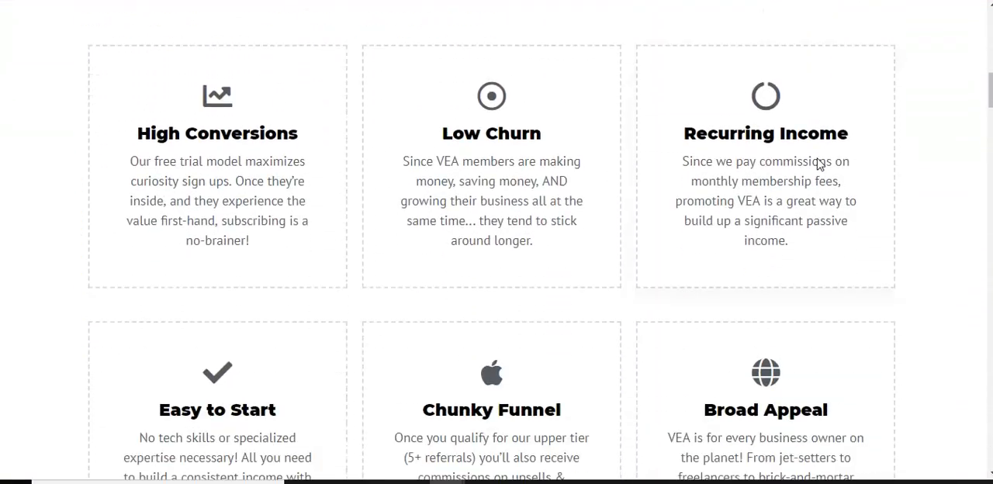
pyautogui.scroll(-3)
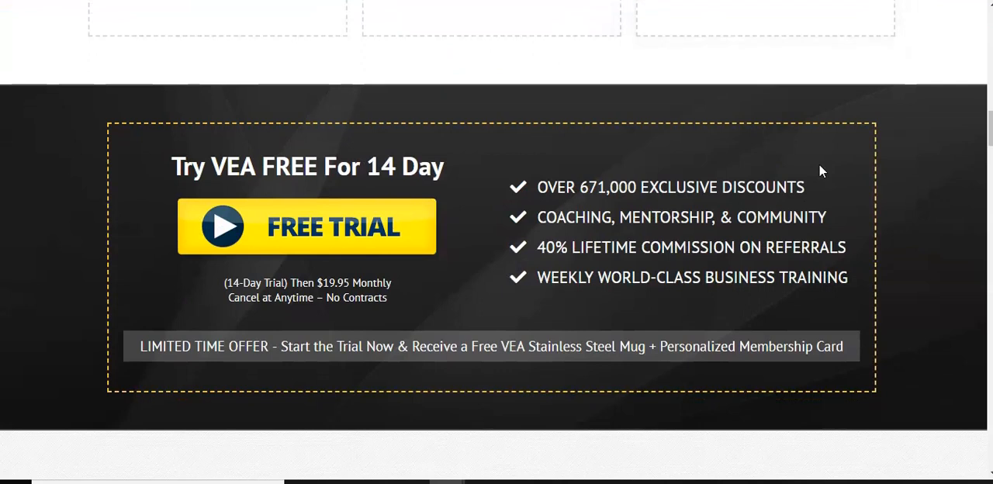
pyautogui.scroll(-3)
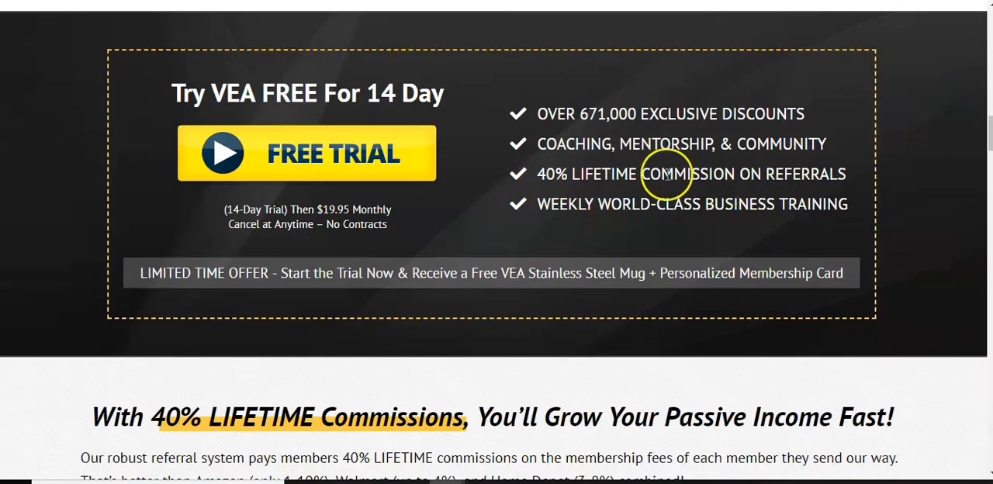
pyautogui.scroll(-3)
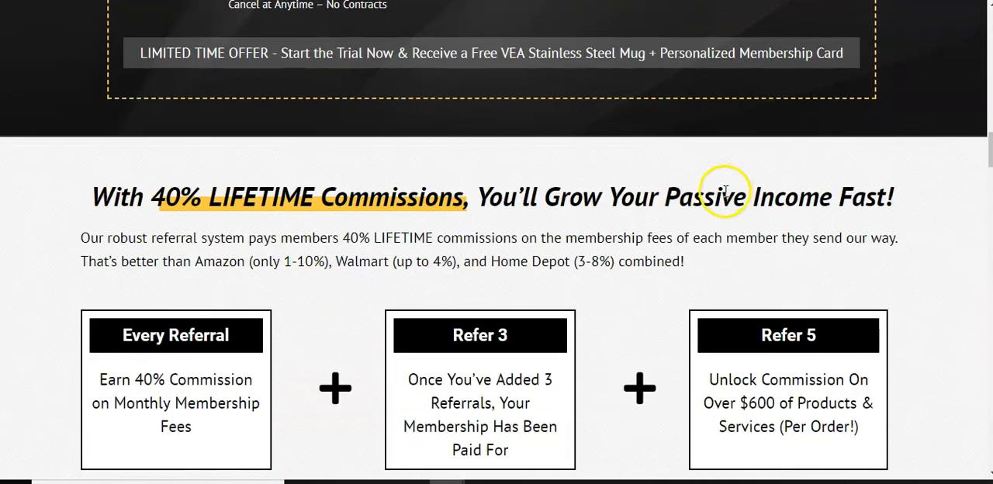
pyautogui.scroll(-3)
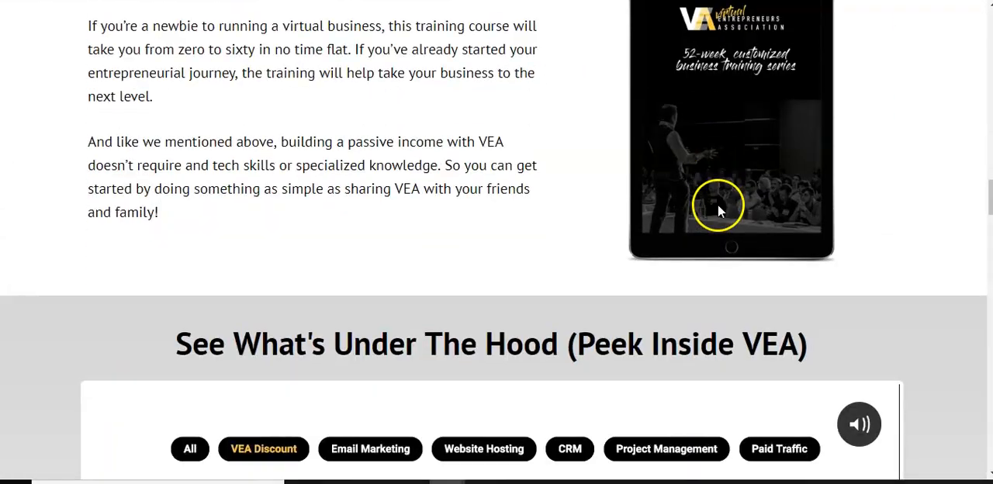
pyautogui.scroll(-3)
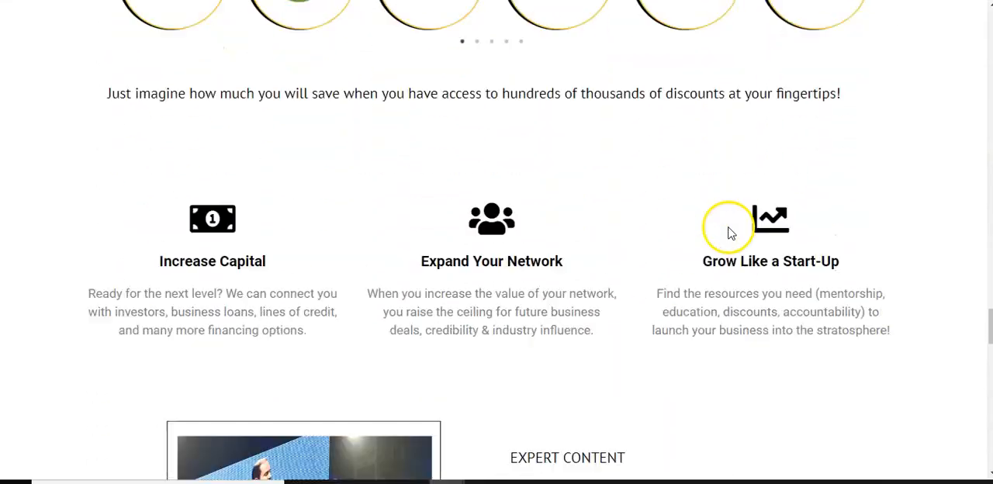
pyautogui.scroll(-3)
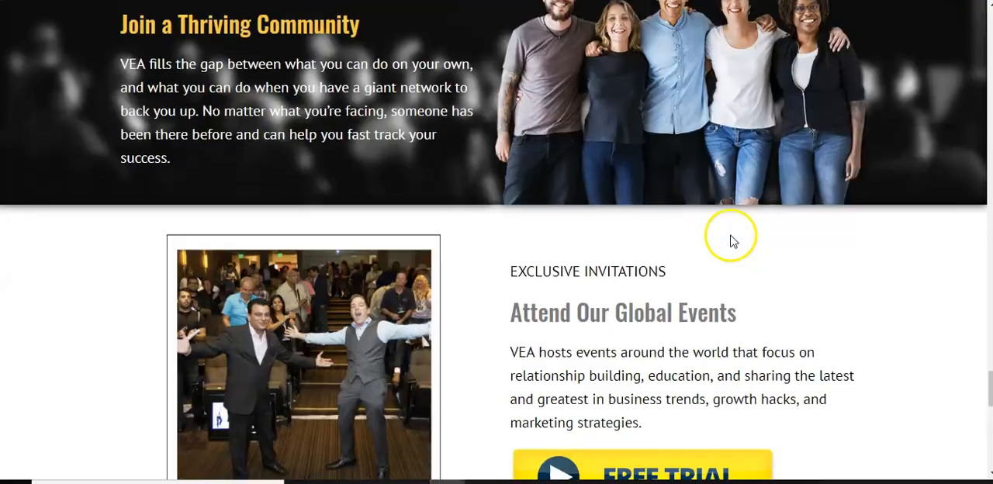
pyautogui.scroll(-3)
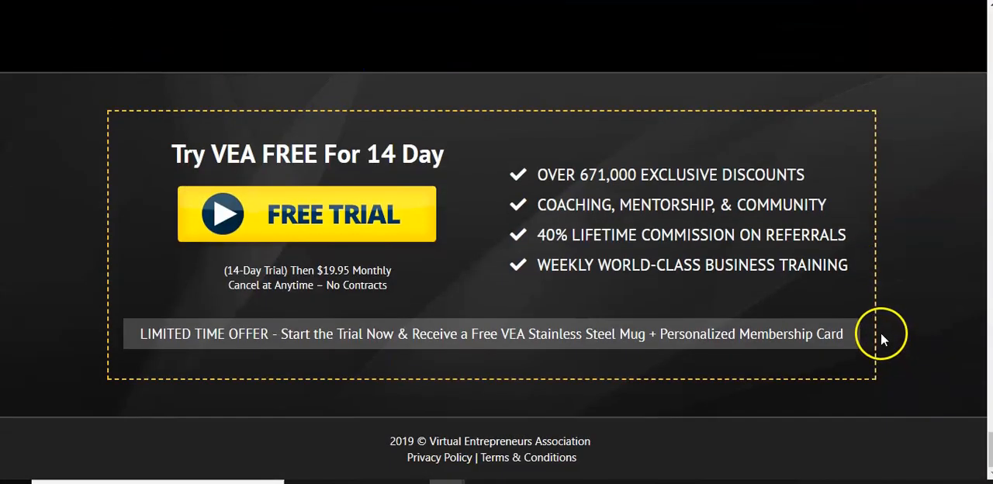
pyautogui.scroll(-3)
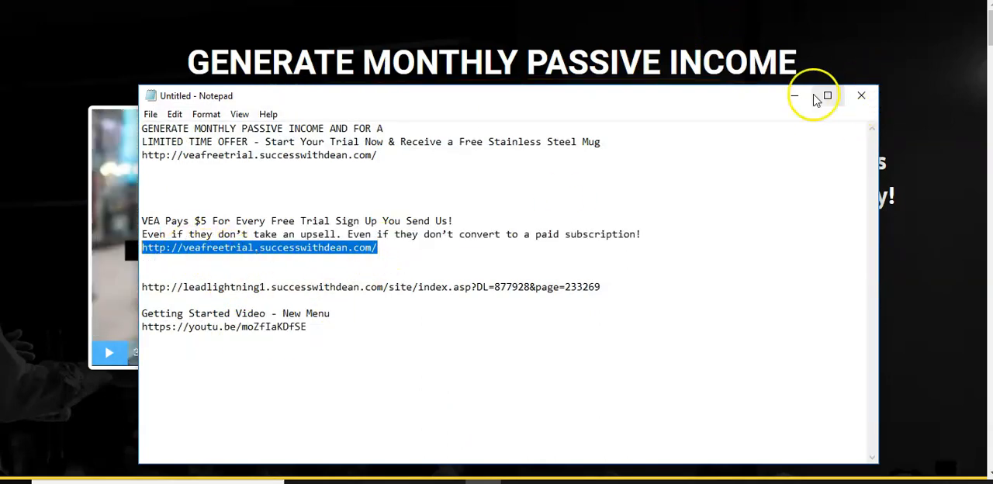
# Minimize the Notepad notes to reveal the veafreetrial capture page.
pyautogui.click(860, 95)
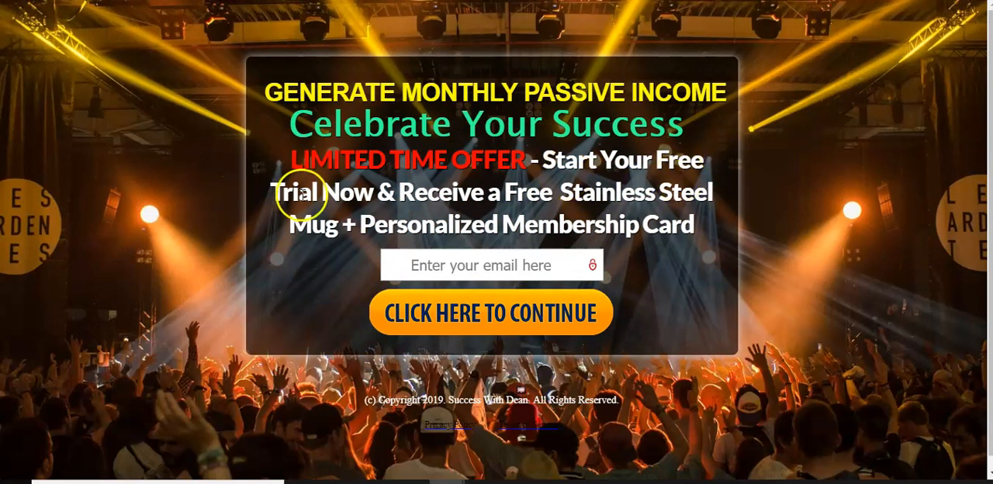
pyautogui.moveTo(323, 243)
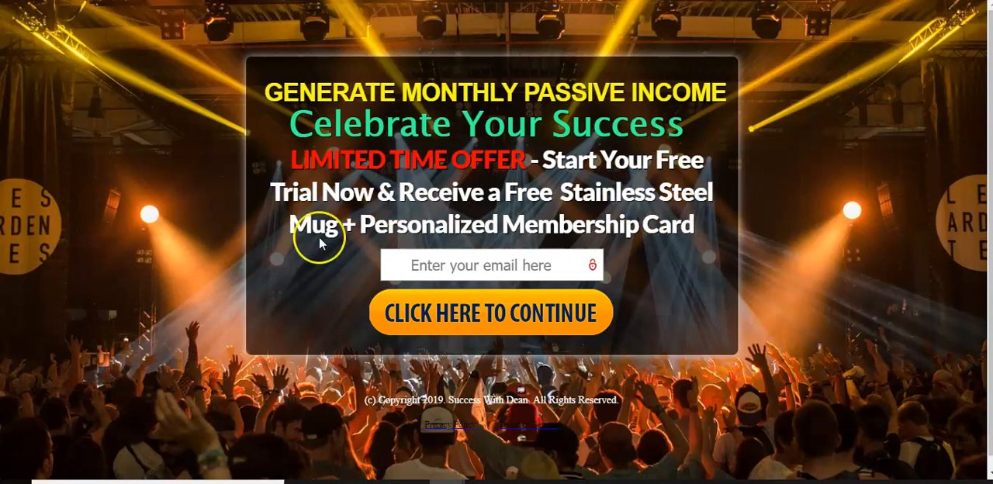
pyautogui.moveTo(566, 291)
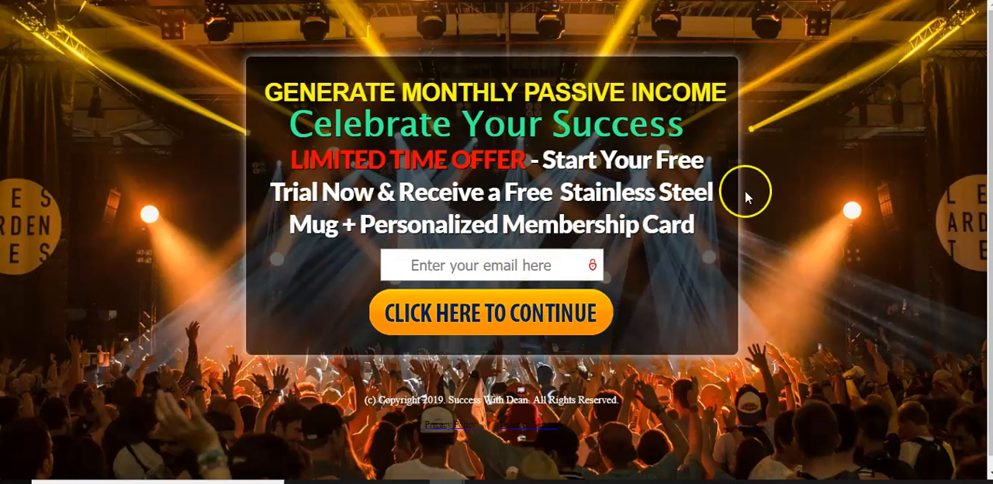
pyautogui.moveTo(357, 45)
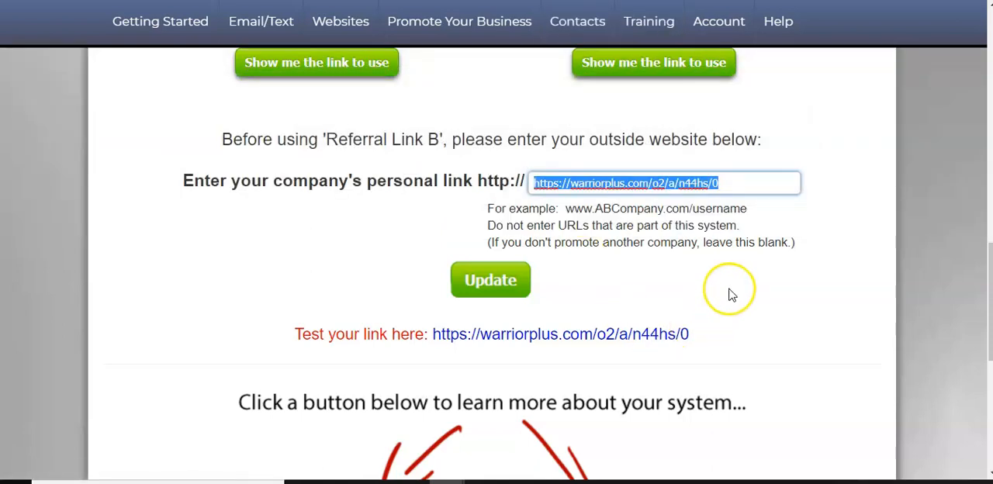
pyautogui.scroll(-3)
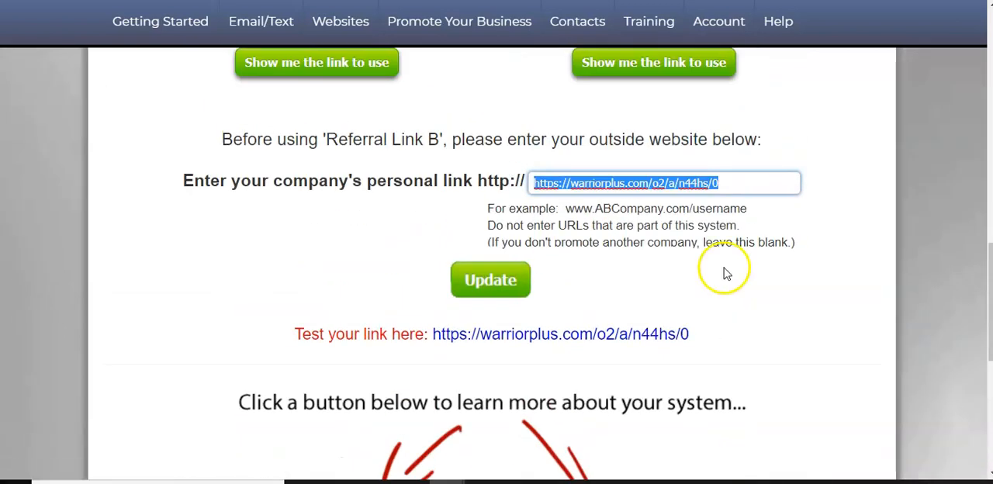
pyautogui.moveTo(574, 165)
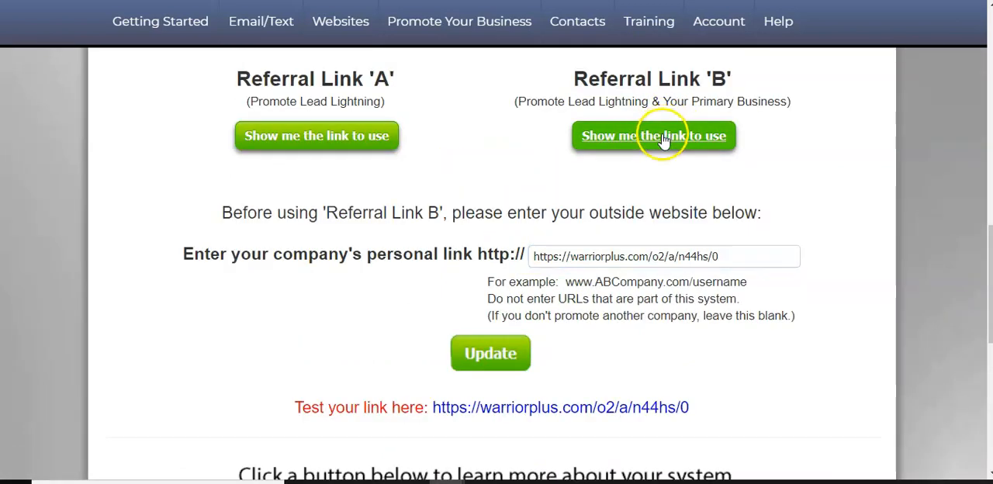
# Show the Referral Link B link and scroll to the outside website field and promotion link.
pyautogui.click(653, 136)
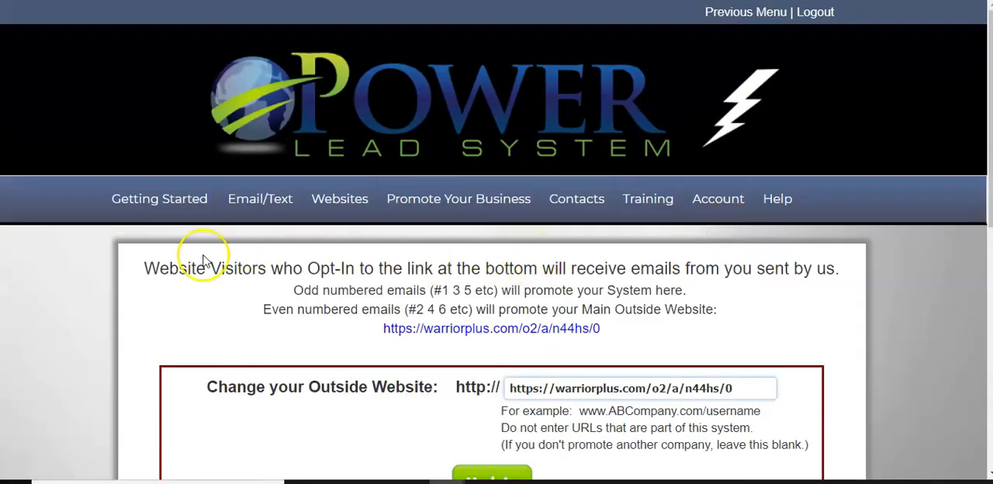
pyautogui.scroll(-3)
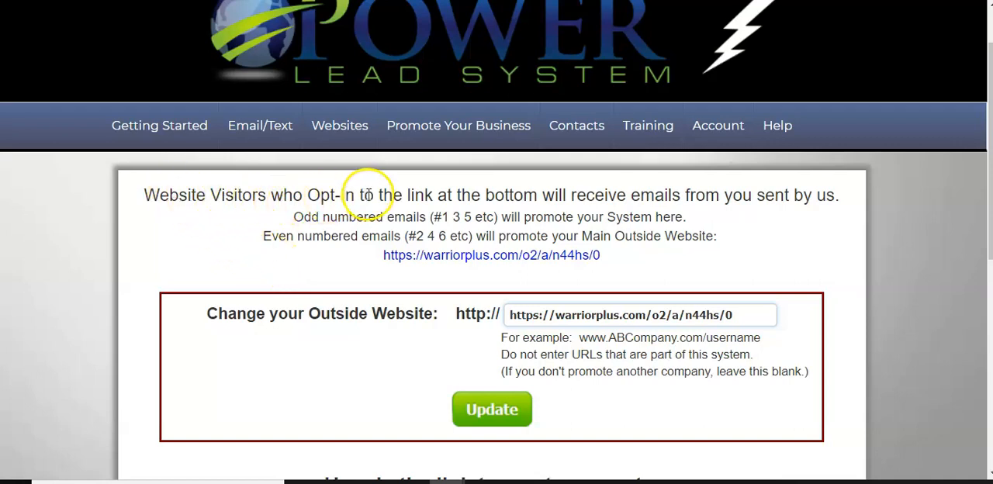
pyautogui.moveTo(566, 202)
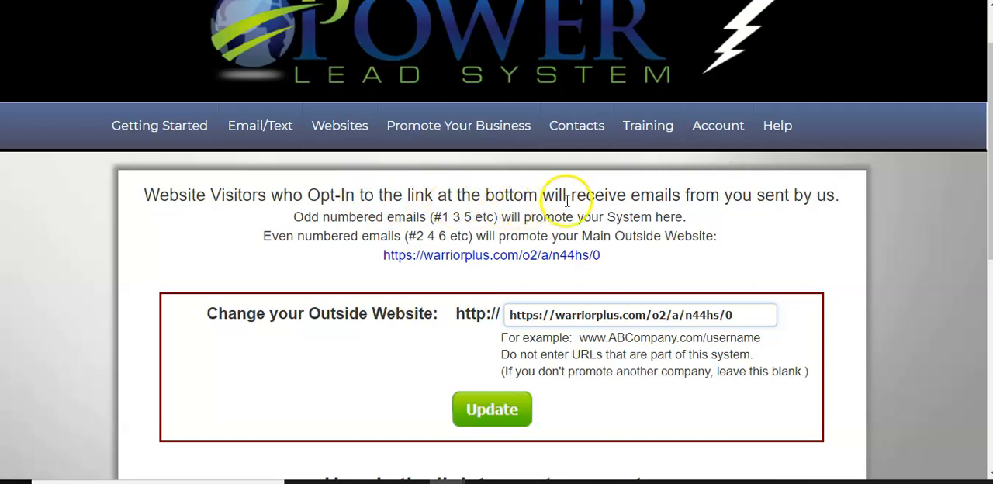
pyautogui.moveTo(402, 242)
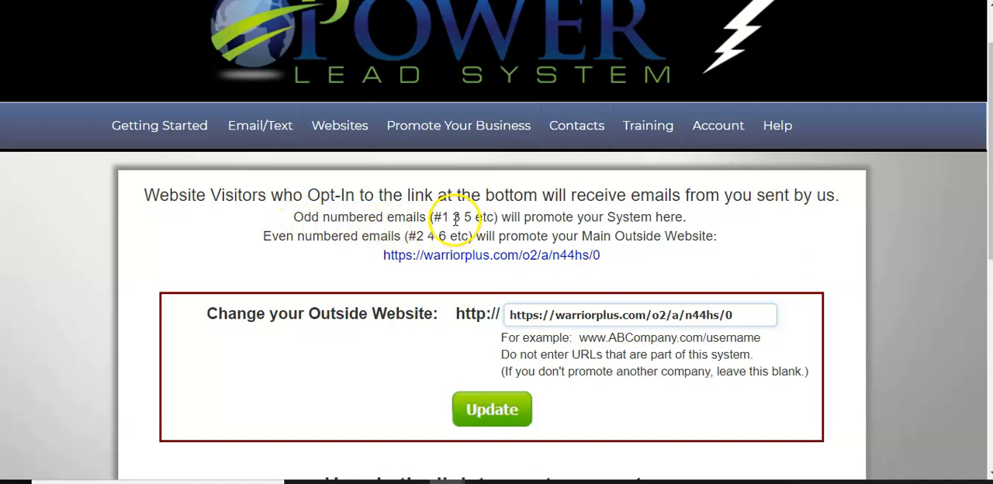
pyautogui.moveTo(588, 224)
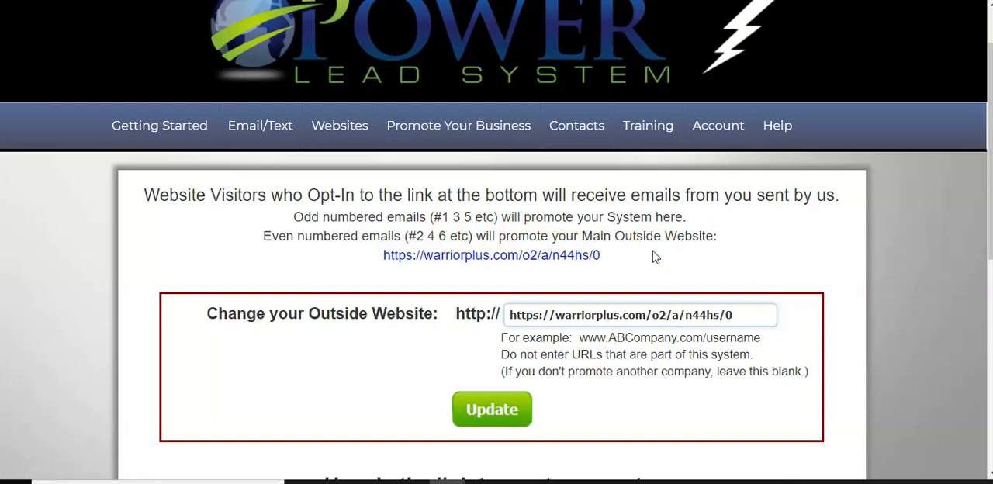
pyautogui.moveTo(570, 260)
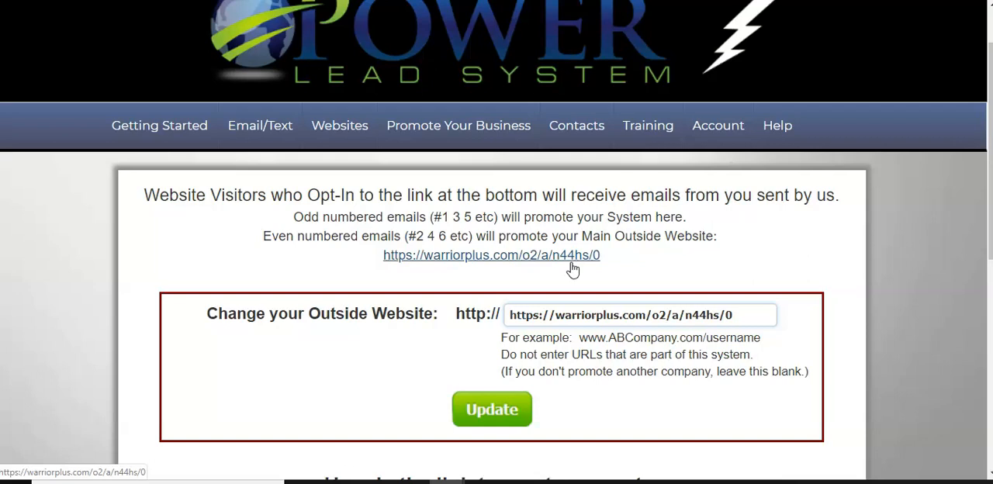
pyautogui.moveTo(671, 280)
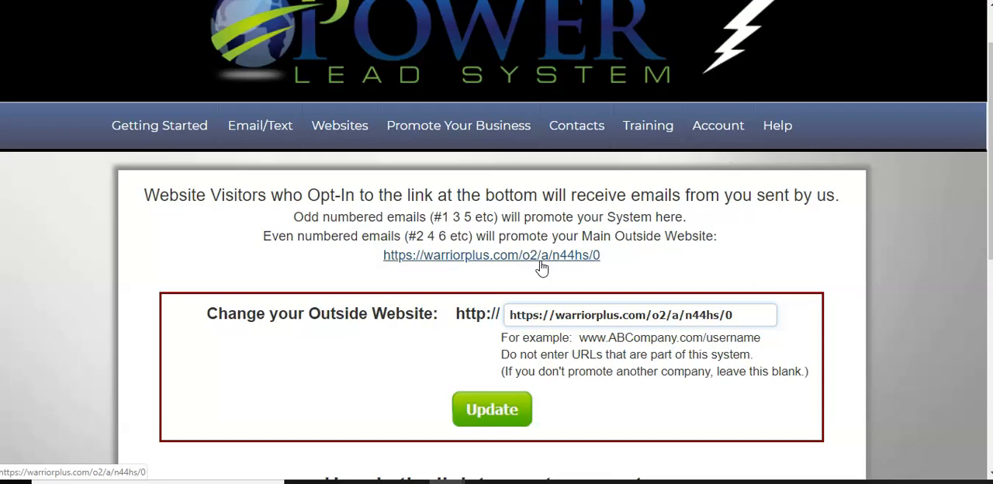
pyautogui.scroll(-3)
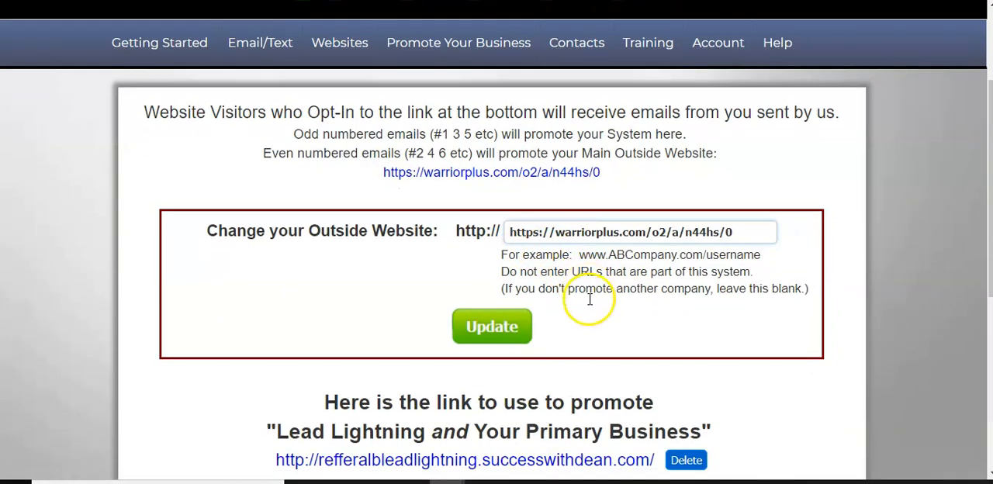
pyautogui.scroll(-3)
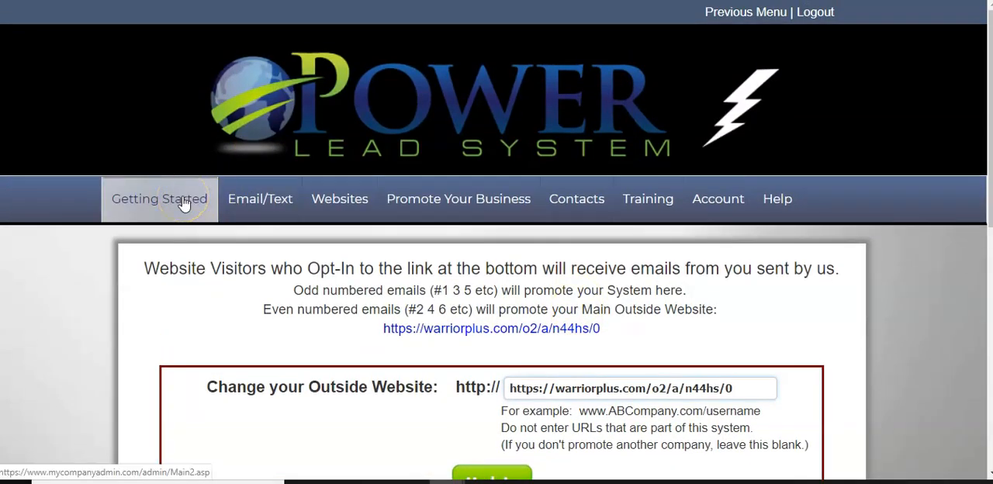
pyautogui.click(260, 199)
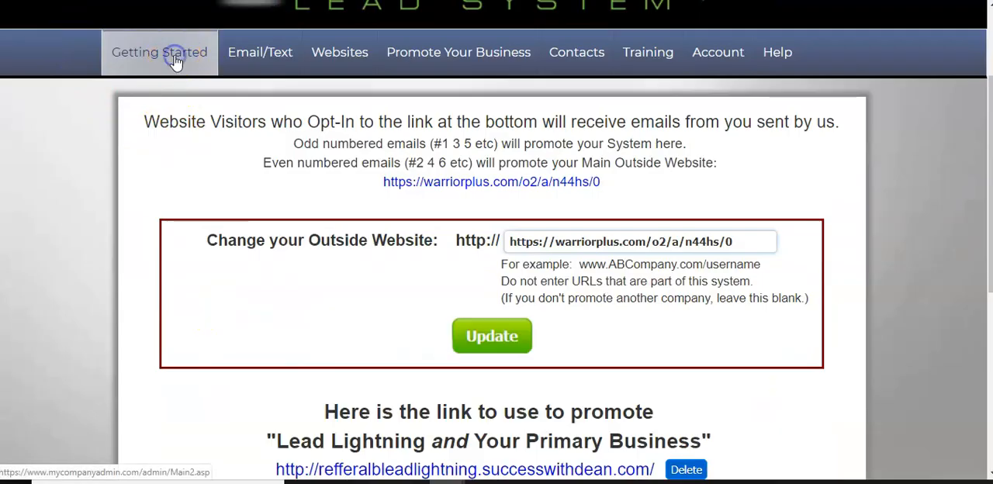
pyautogui.click(159, 52)
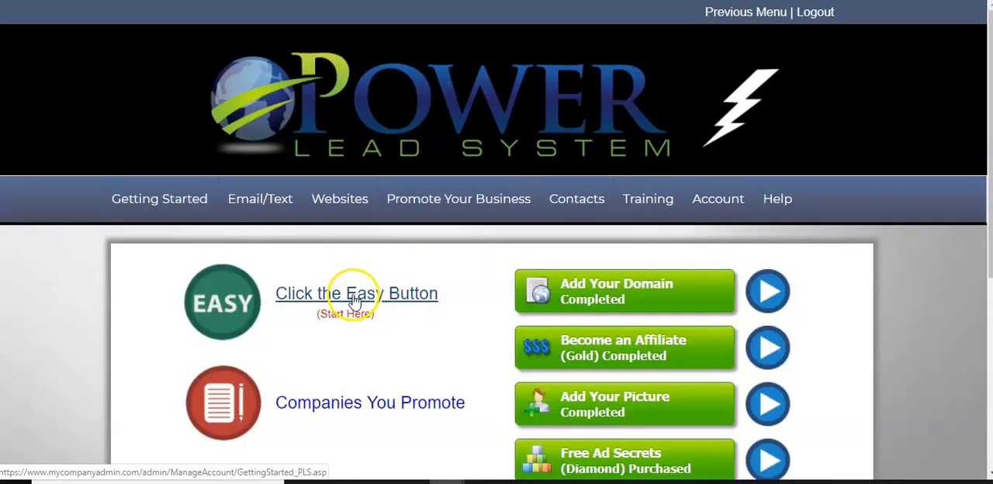
pyautogui.click(356, 293)
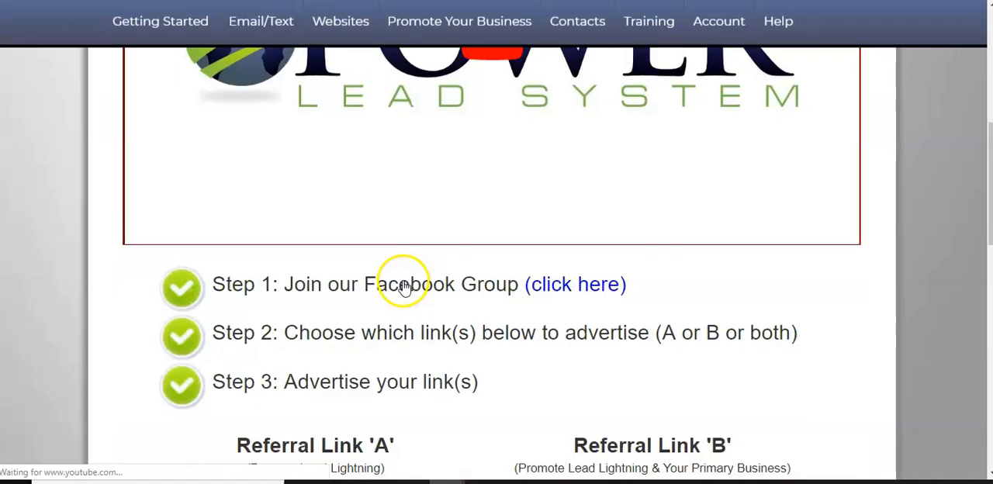
pyautogui.scroll(-3)
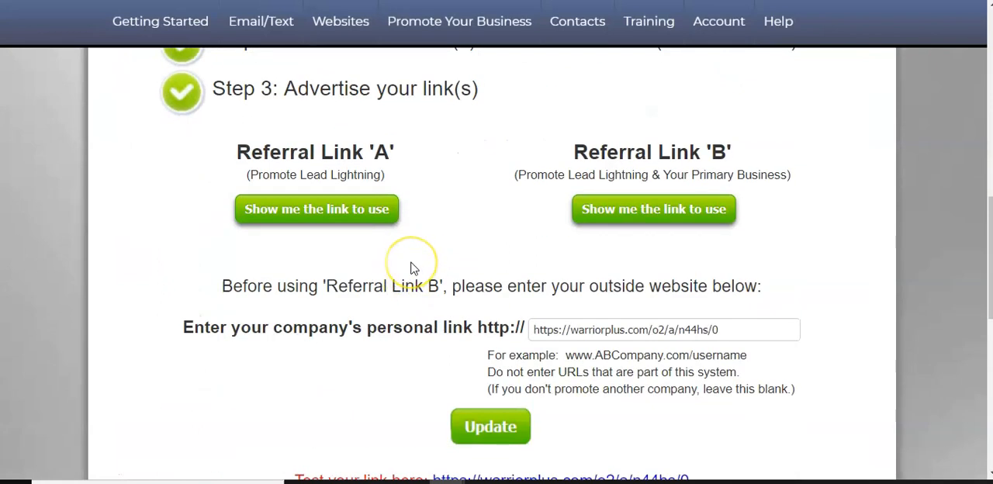
pyautogui.moveTo(411, 268)
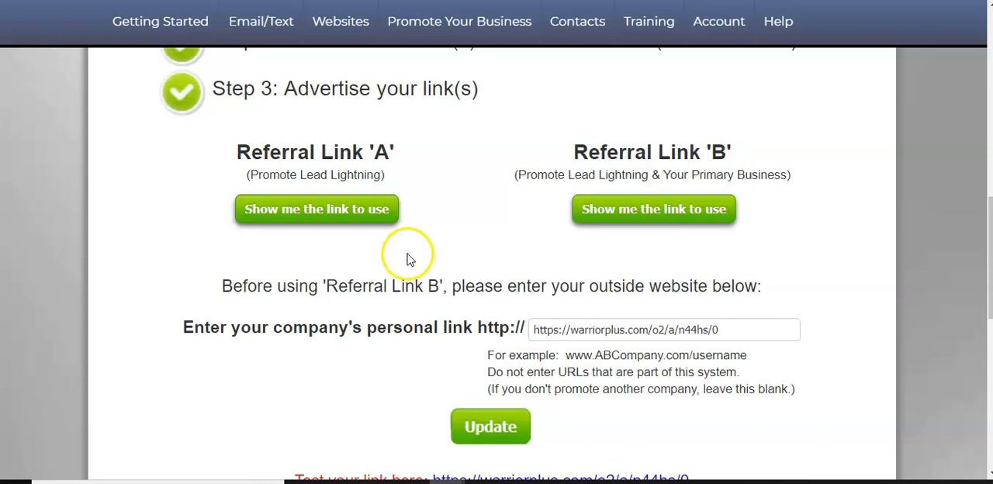
pyautogui.moveTo(601, 277)
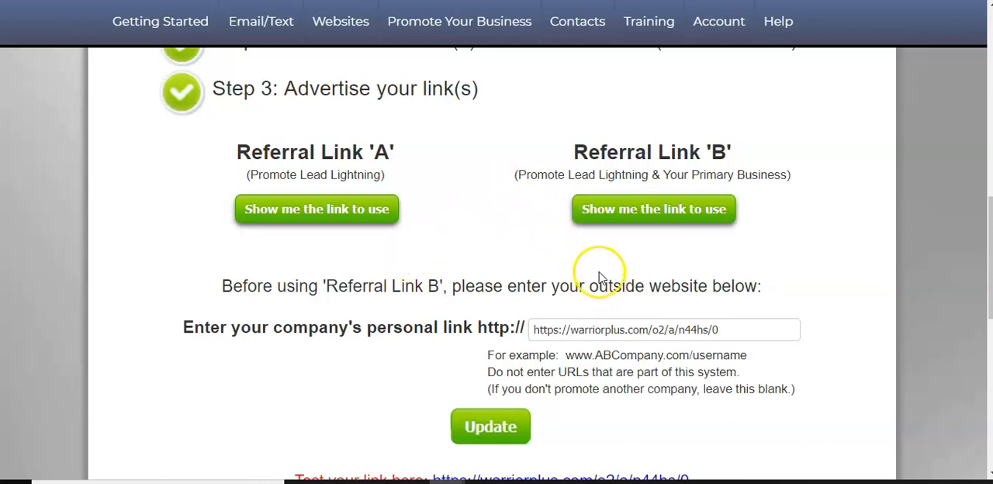
pyautogui.moveTo(545, 235)
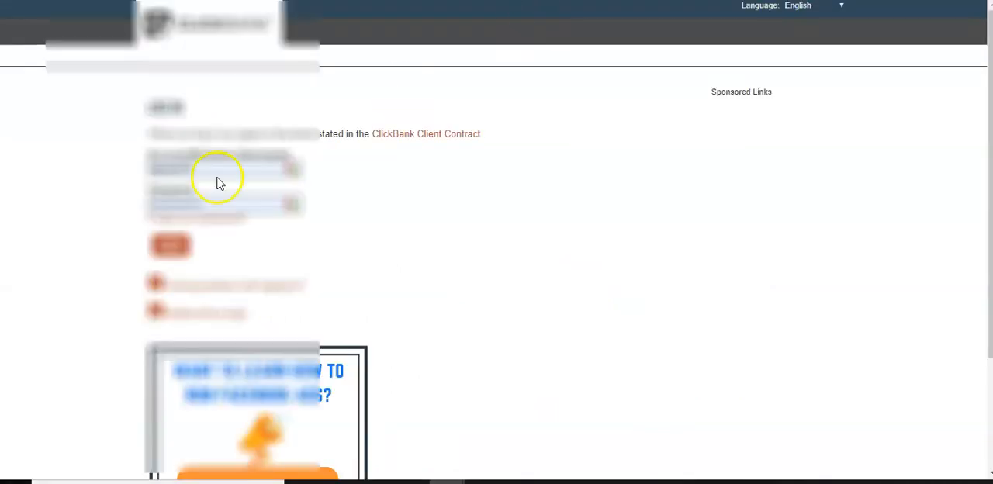
# Log in to ClickBank, select the bus images in the reCAPTCHA and verify.
pyautogui.click(292, 204)
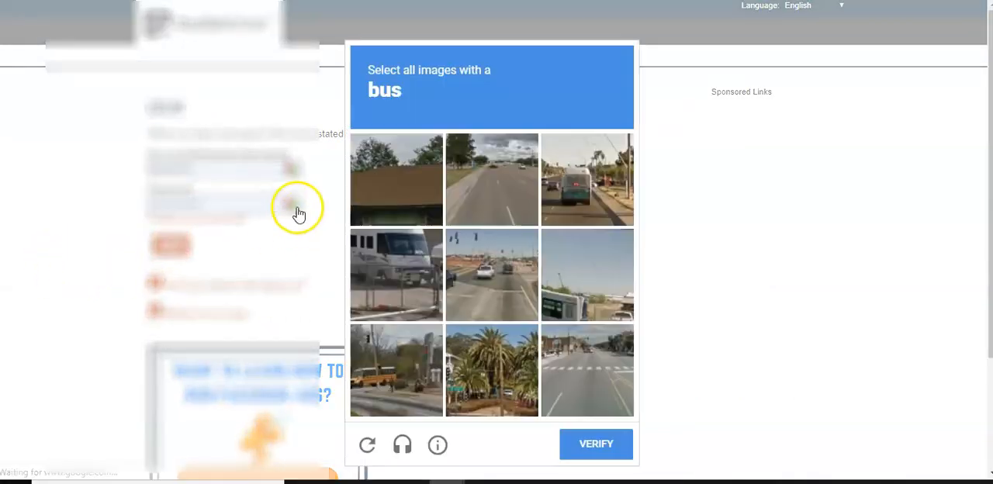
pyautogui.moveTo(388, 203)
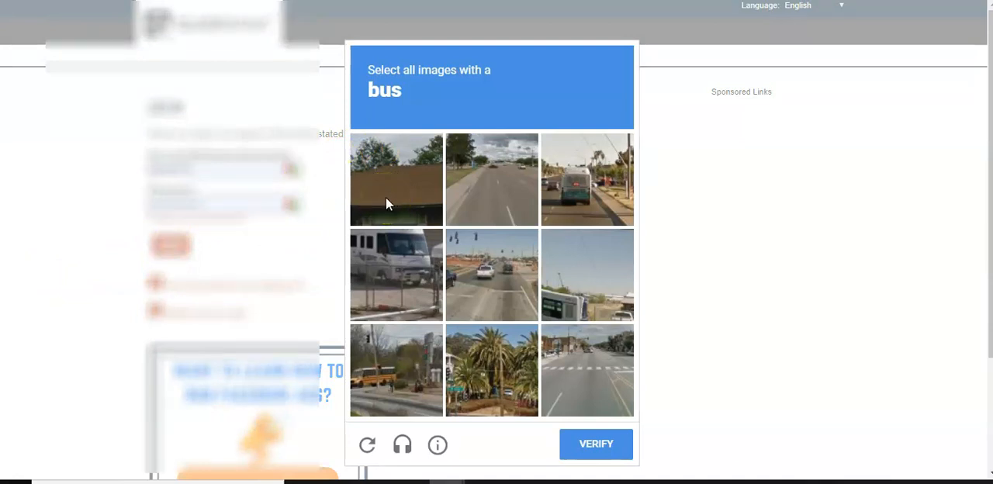
pyautogui.moveTo(679, 190)
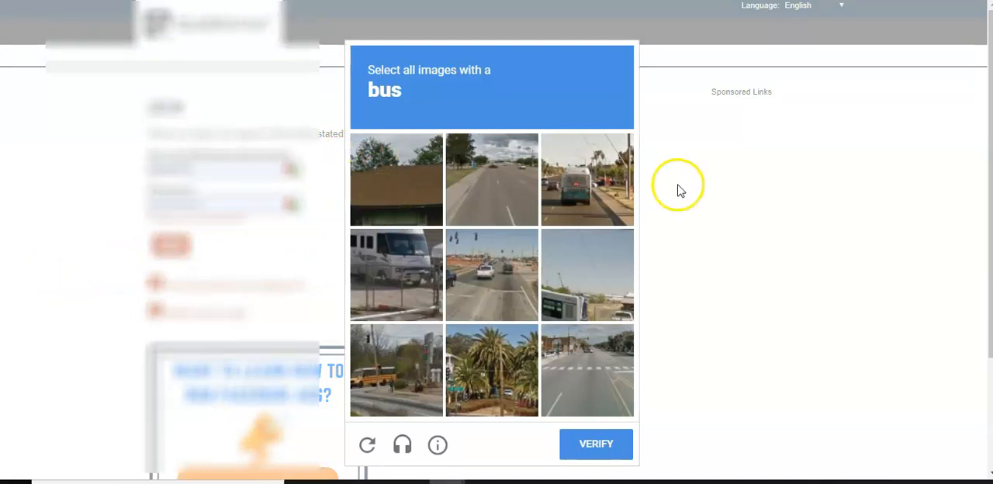
pyautogui.click(374, 361)
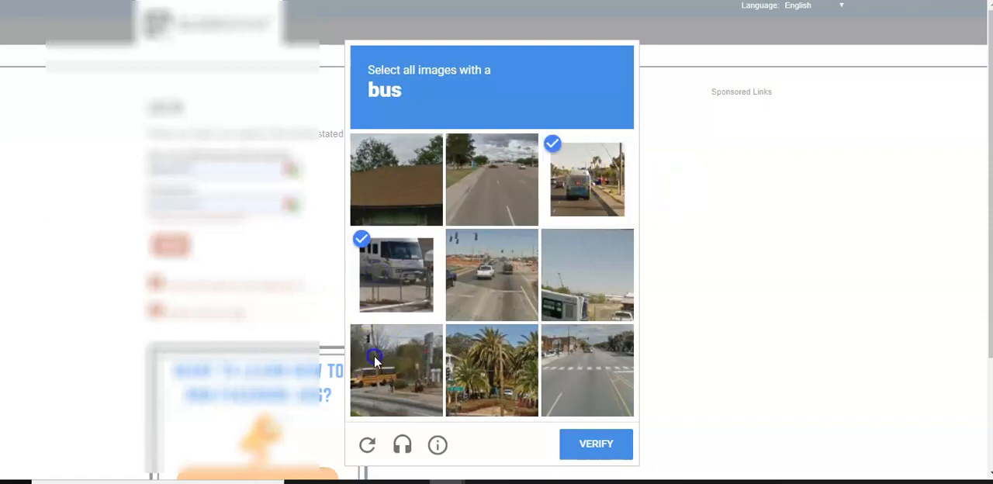
pyautogui.click(396, 370)
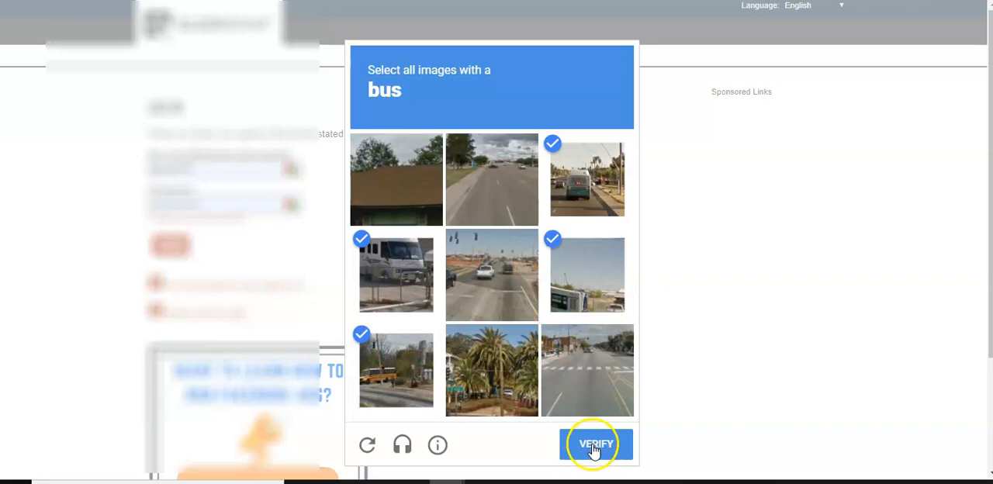
pyautogui.click(596, 444)
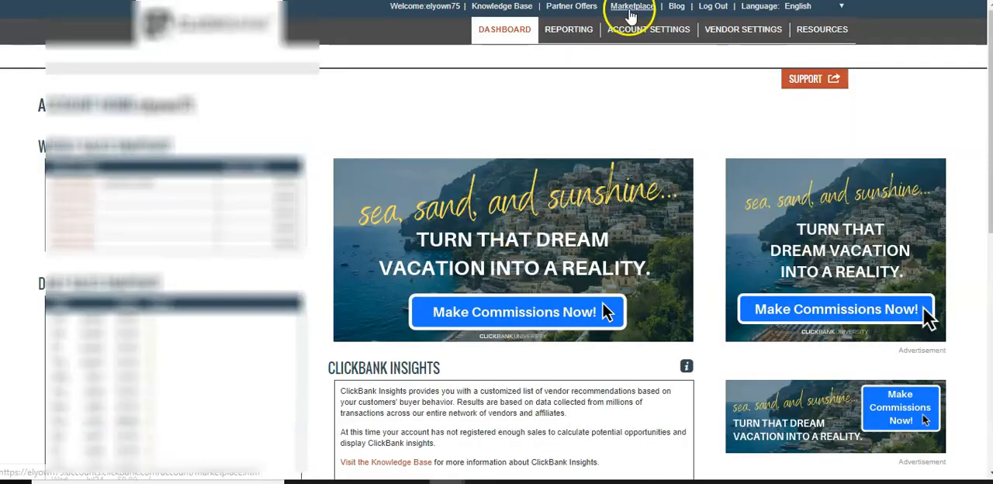
# Open the ClickBank Marketplace and browse the E-Business & E-Marketing category listings.
pyautogui.click(632, 6)
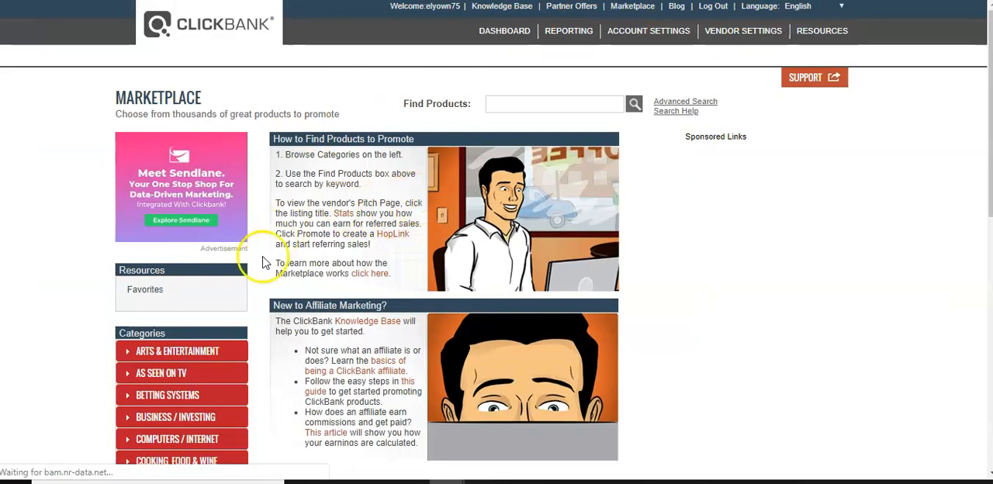
pyautogui.scroll(-3)
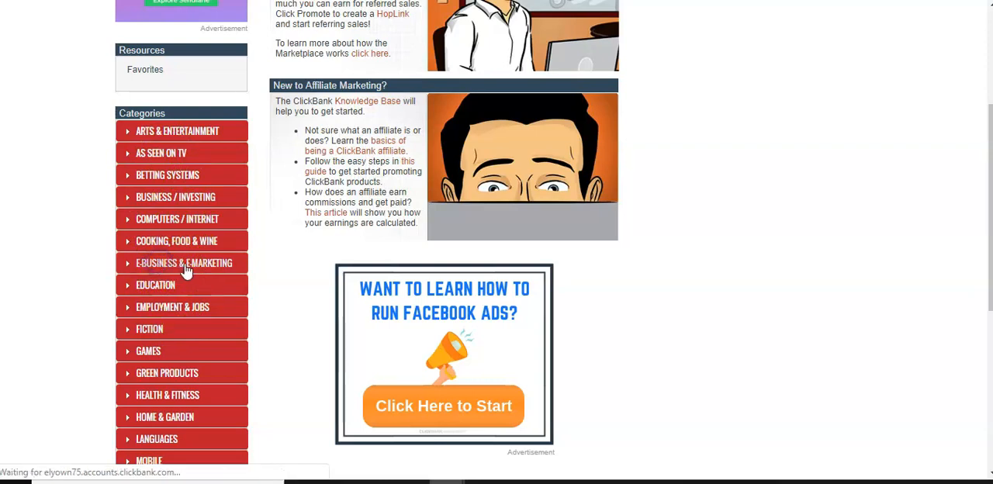
pyautogui.click(184, 262)
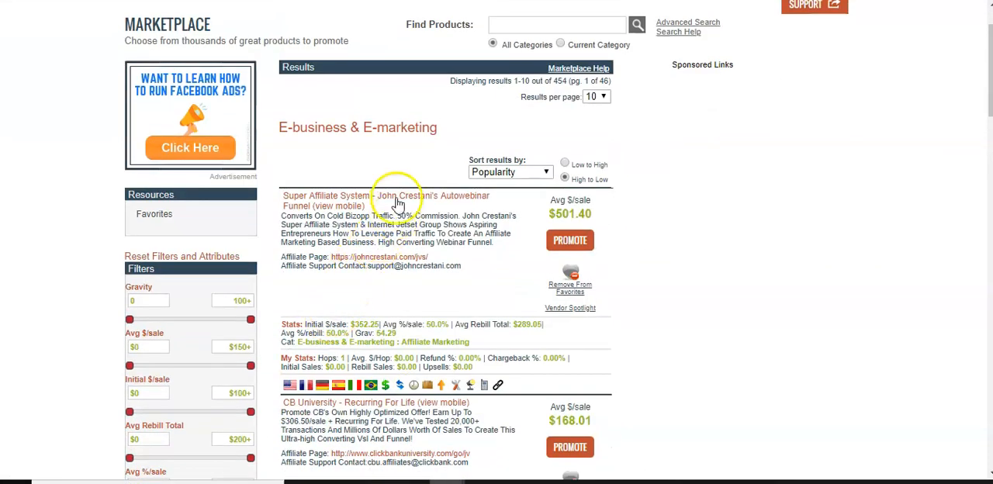
pyautogui.scroll(-3)
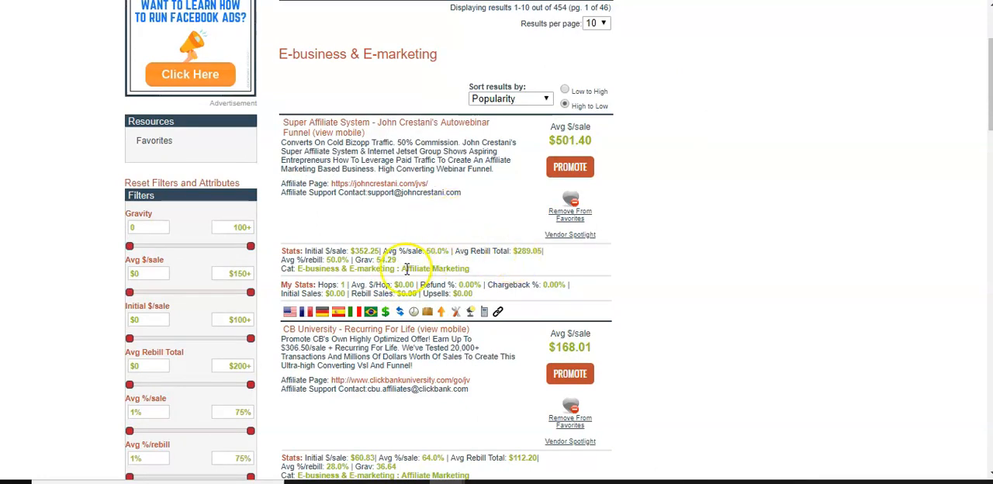
pyautogui.moveTo(548, 258)
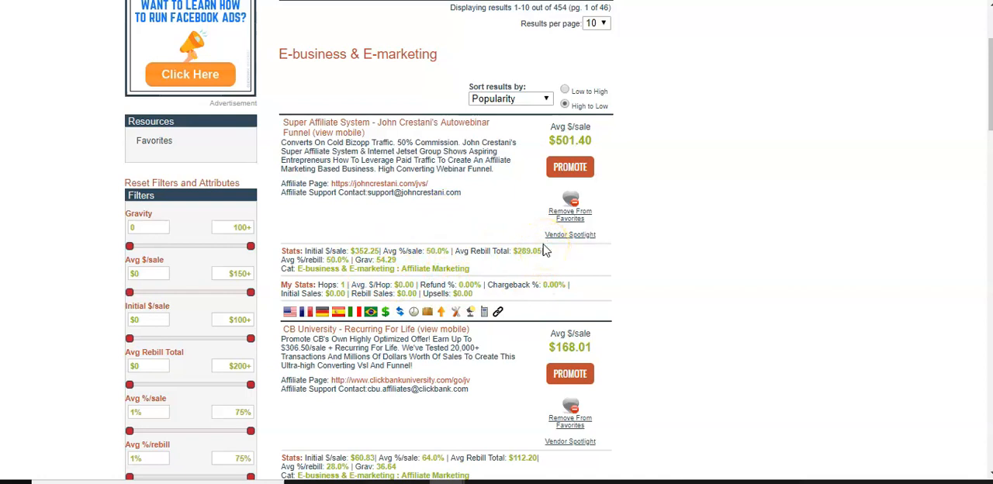
pyautogui.moveTo(453, 238)
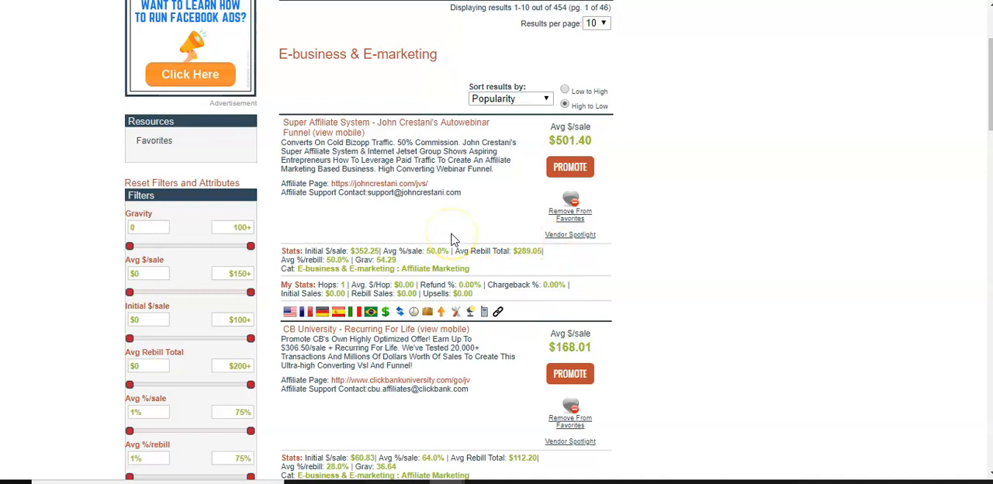
pyautogui.scroll(-3)
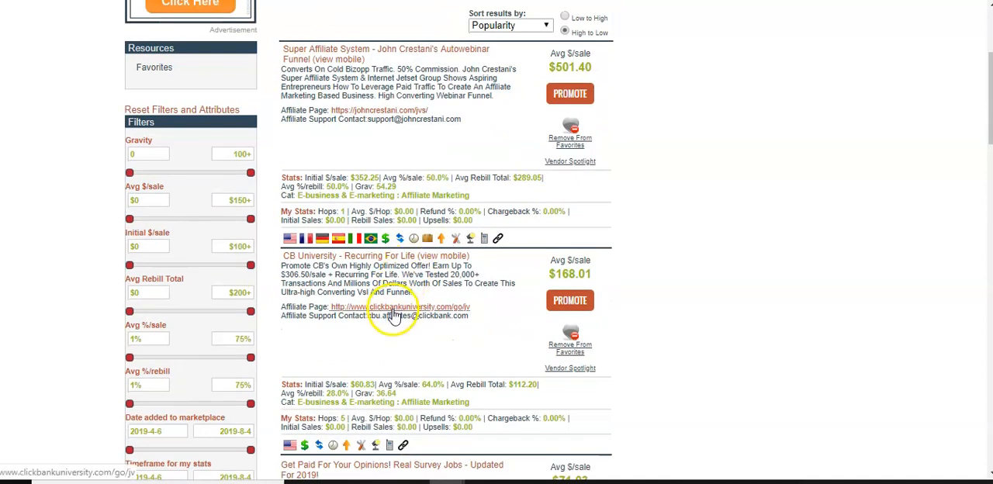
pyautogui.scroll(-3)
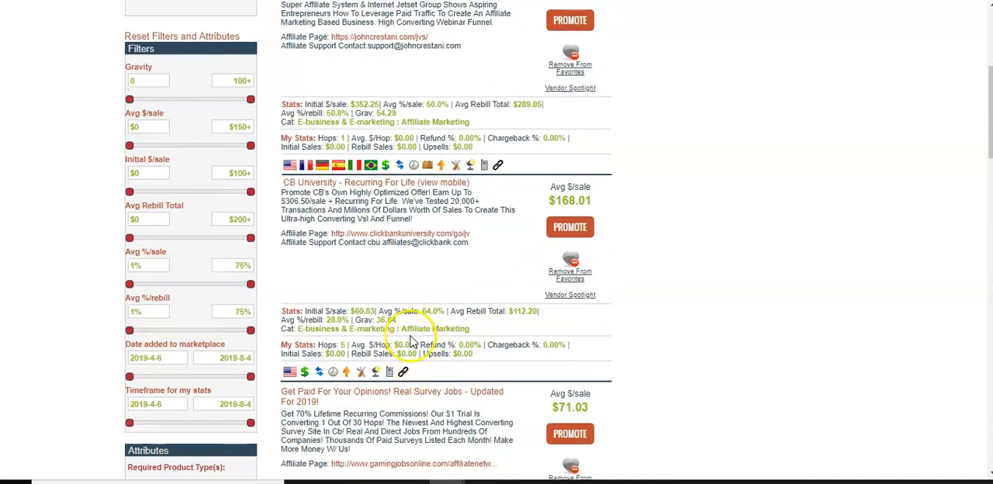
pyautogui.moveTo(373, 314)
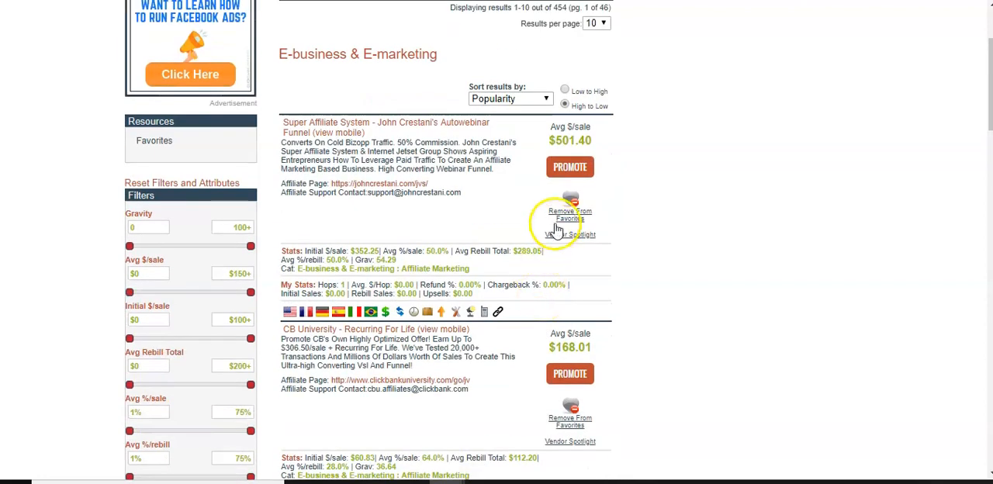
# Promote Super Affiliate System, generate HopLinks and select the HopShield encrypted HopLink.
pyautogui.click(570, 166)
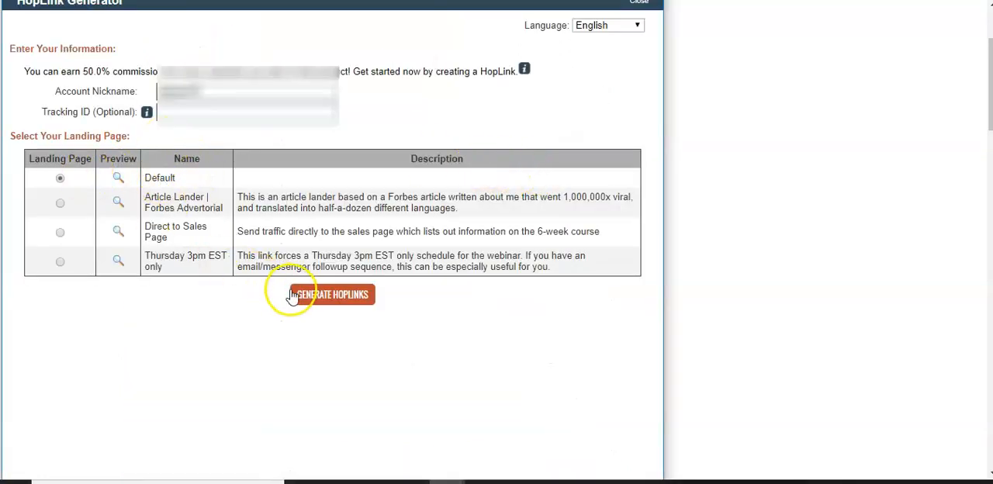
pyautogui.click(332, 294)
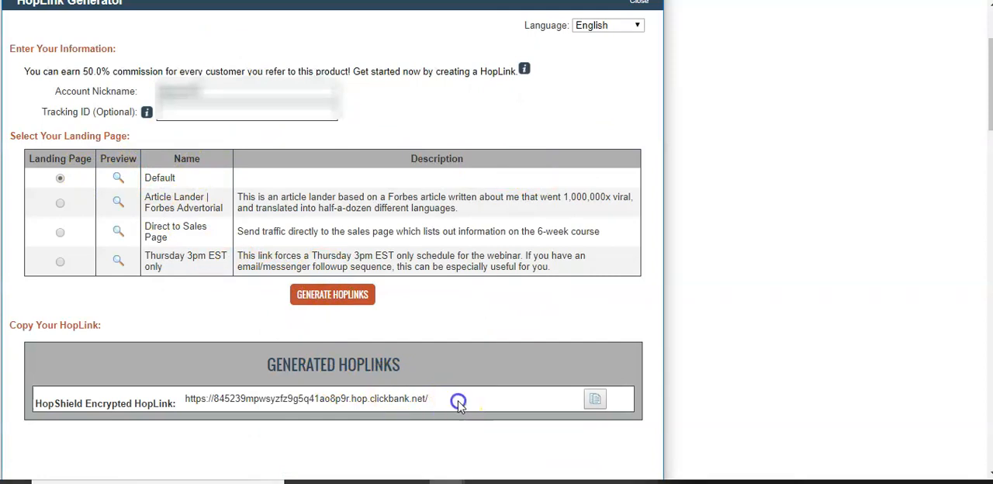
pyautogui.tripleClick(305, 398)
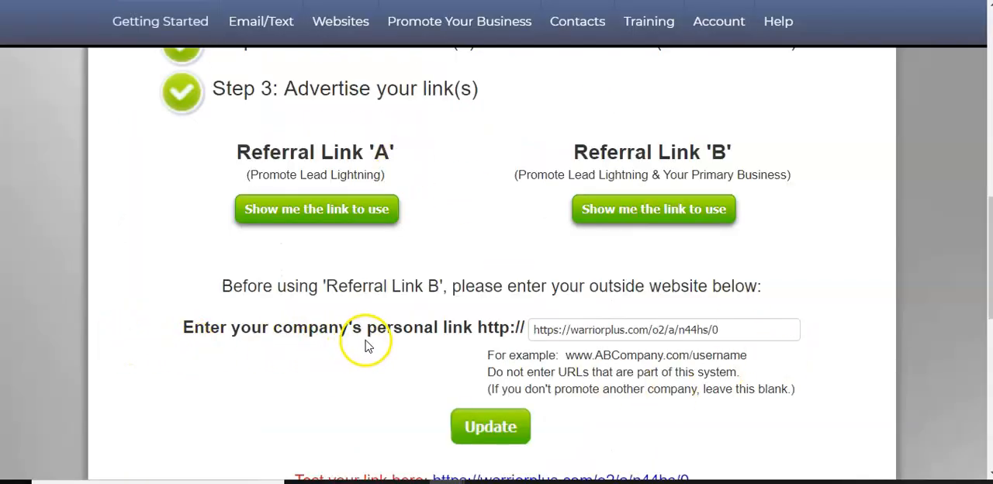
pyautogui.moveTo(512, 337)
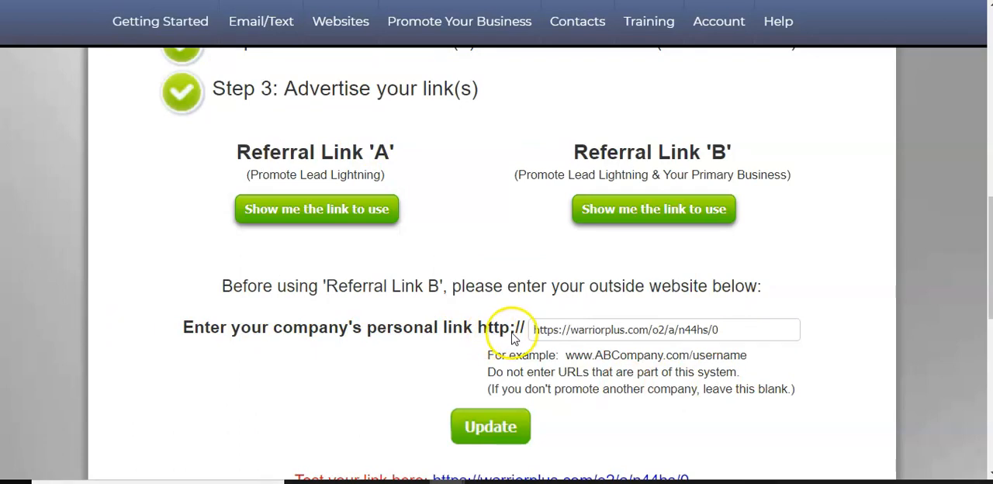
# Paste the ClickBank HopLink into the personal link field and Update to save it.
pyautogui.click(729, 330)
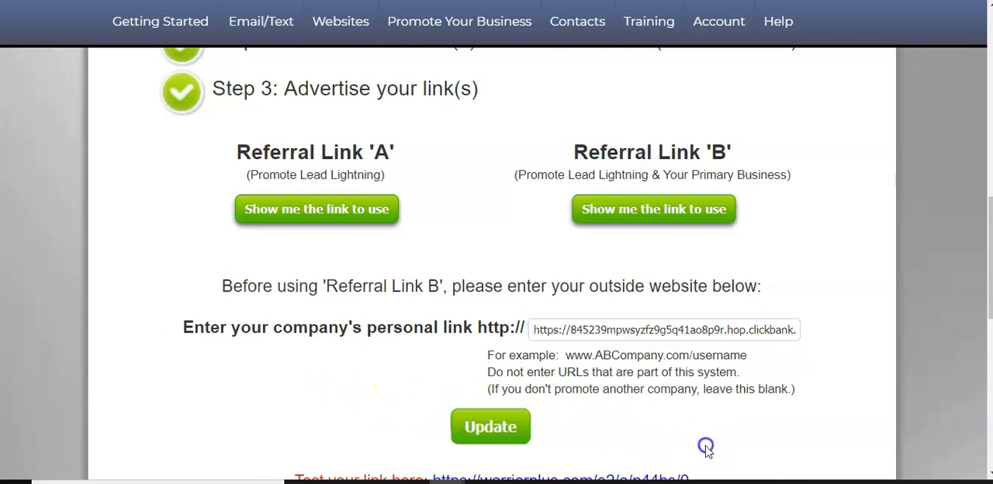
pyautogui.click(601, 329)
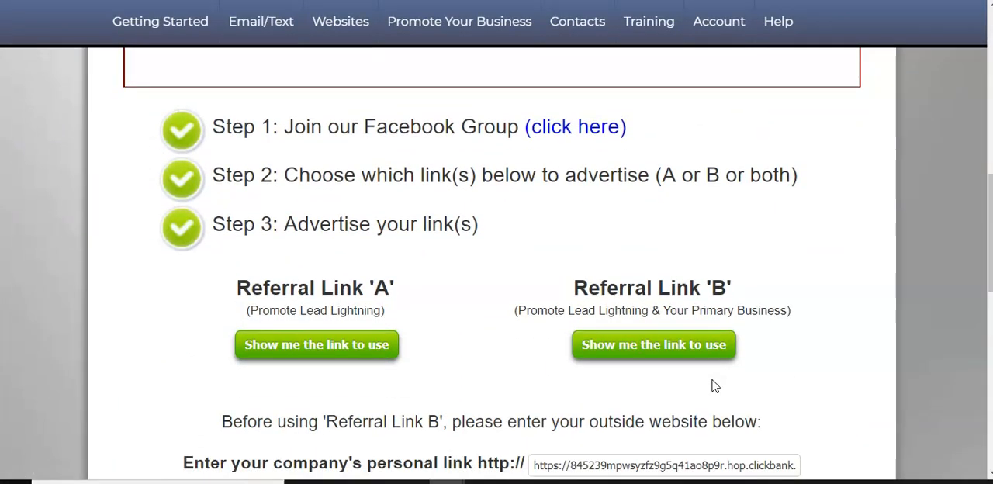
pyautogui.scroll(-3)
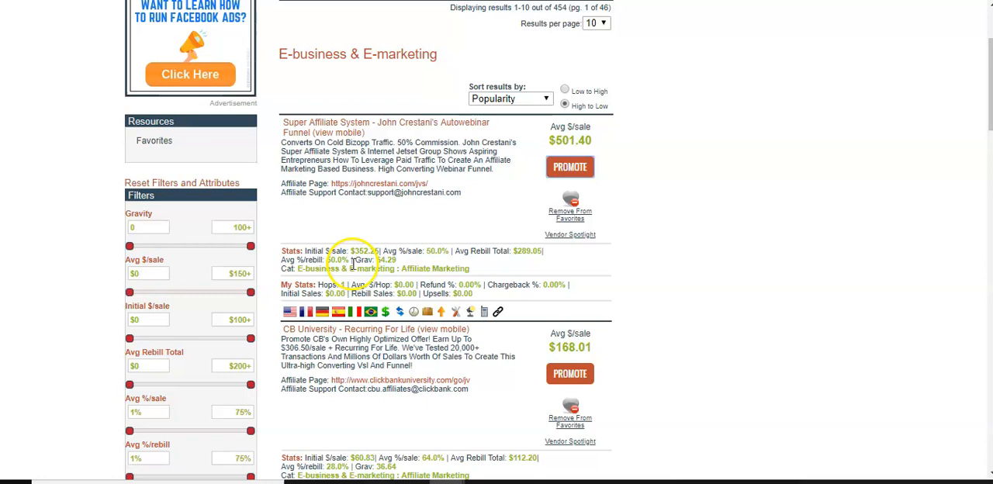
pyautogui.moveTo(427, 266)
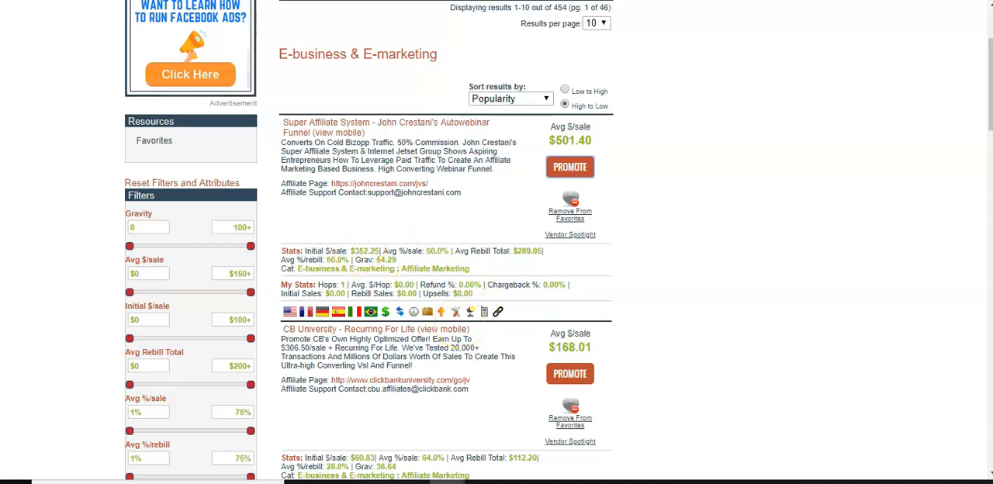
pyautogui.moveTo(756, 87)
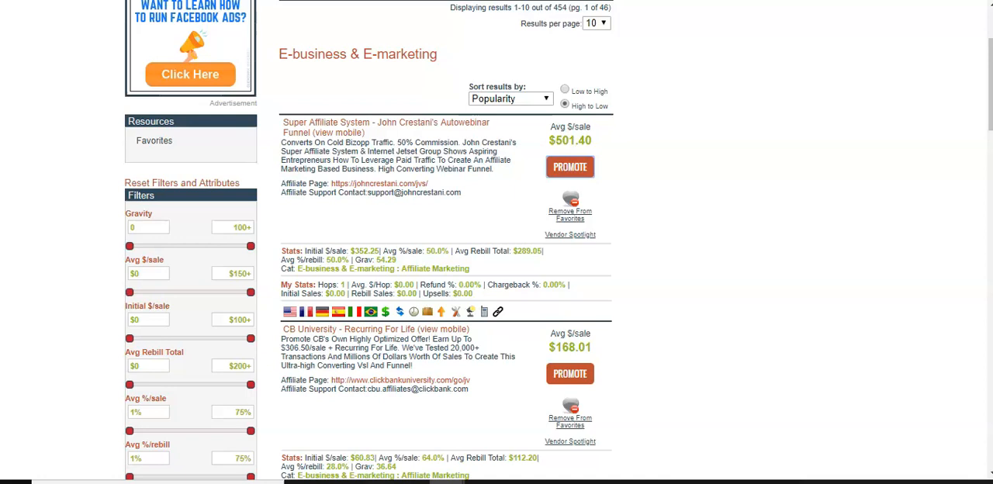
pyautogui.moveTo(570, 234)
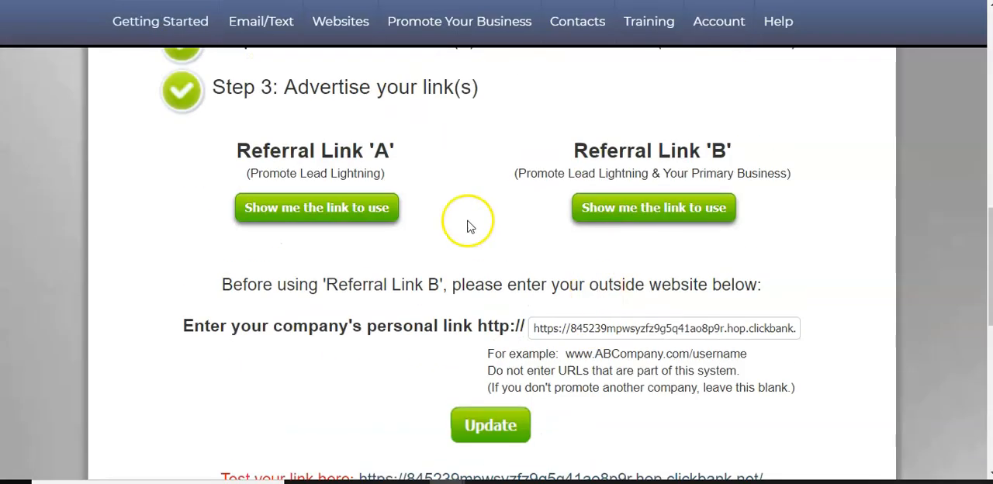
pyautogui.moveTo(743, 173)
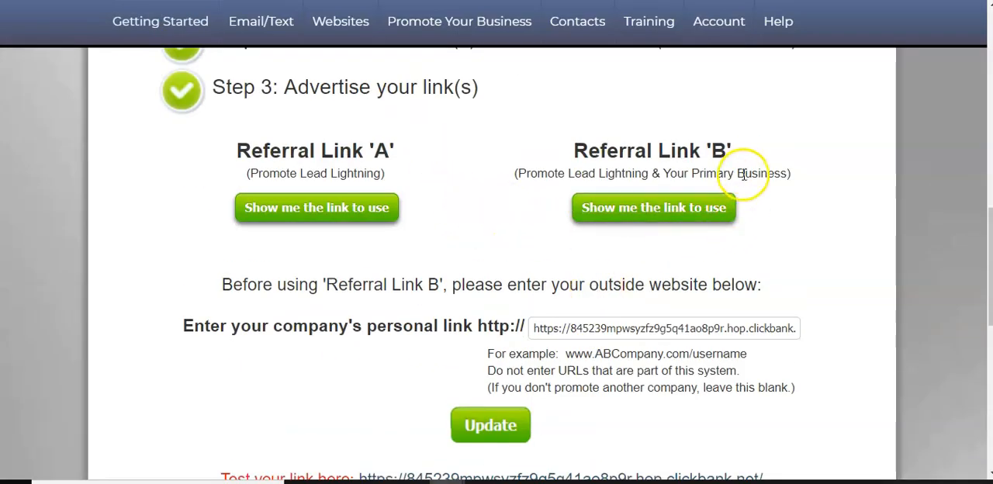
pyautogui.moveTo(669, 169)
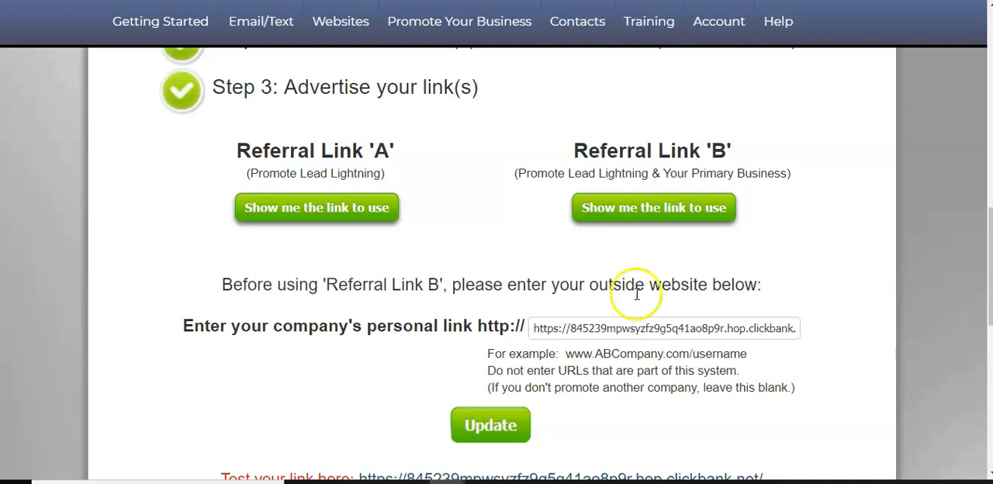
pyautogui.moveTo(439, 337)
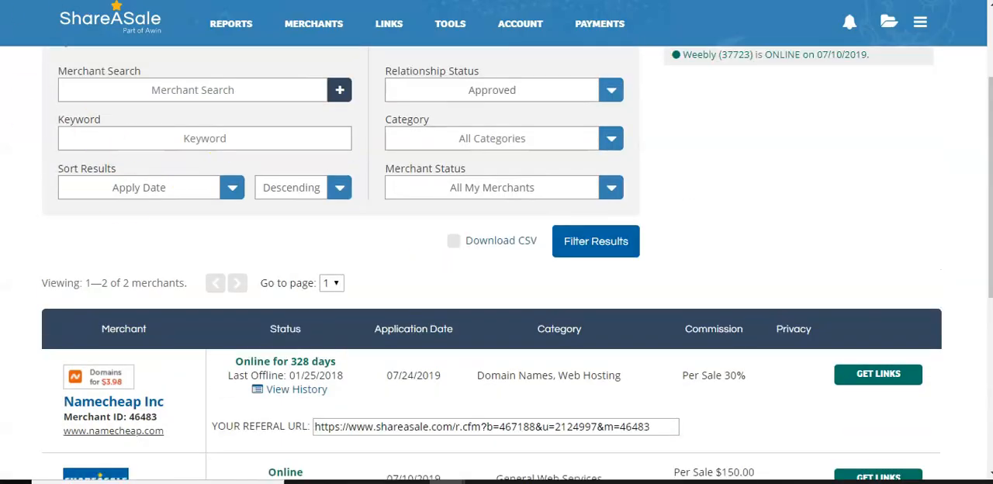
# Browse the Merchants menu and Merchant Status filters, then open Search for Merchants.
pyautogui.scroll(-3)
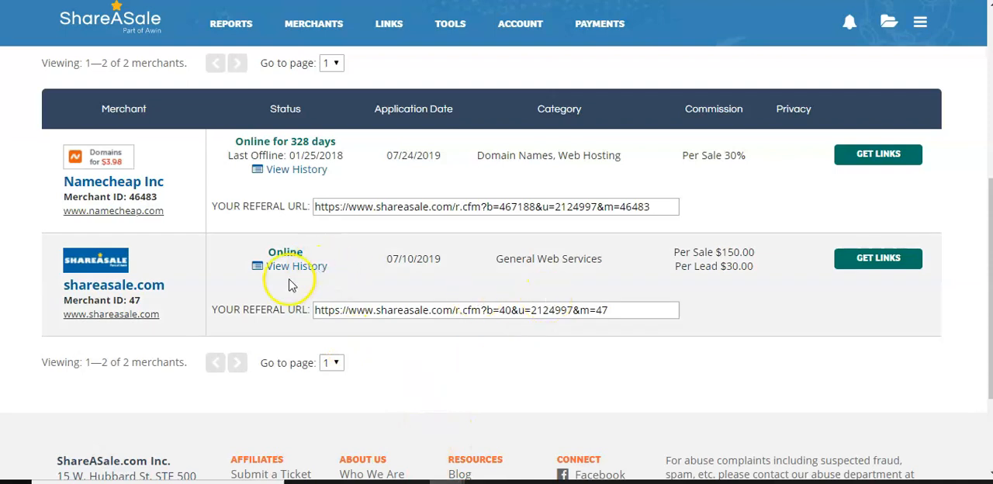
pyautogui.click(314, 23)
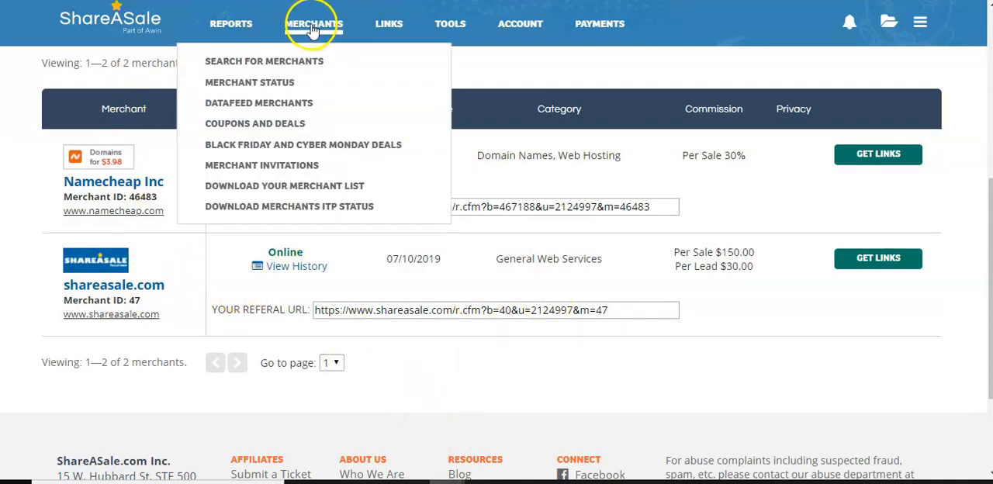
pyautogui.click(313, 23)
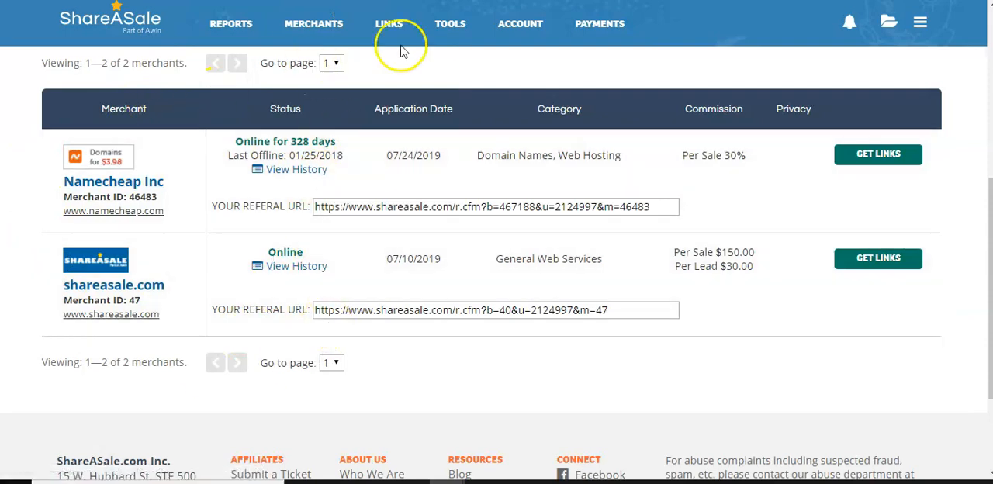
pyautogui.click(520, 24)
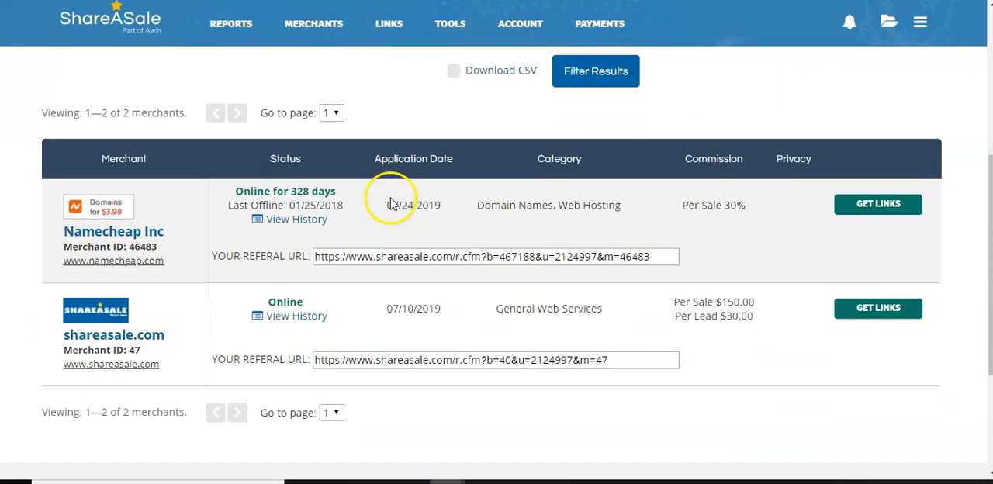
pyautogui.scroll(-3)
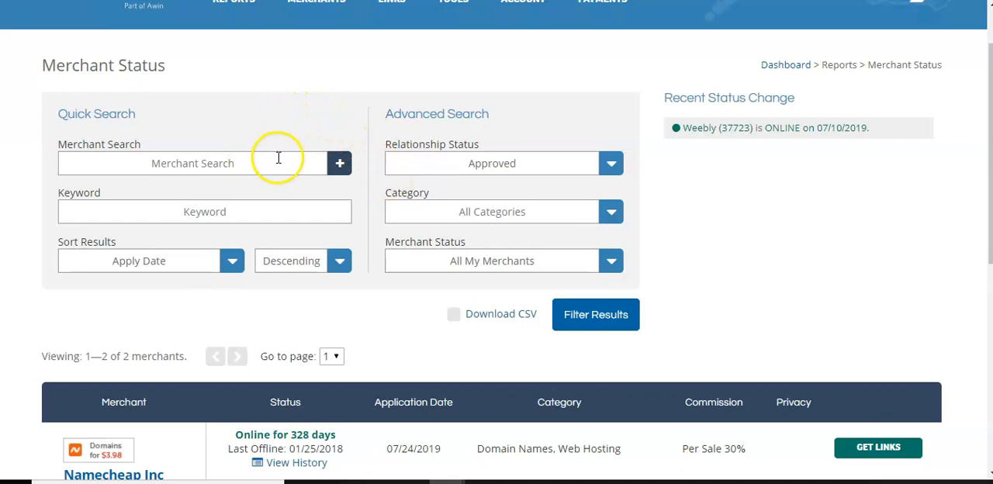
pyautogui.moveTo(464, 302)
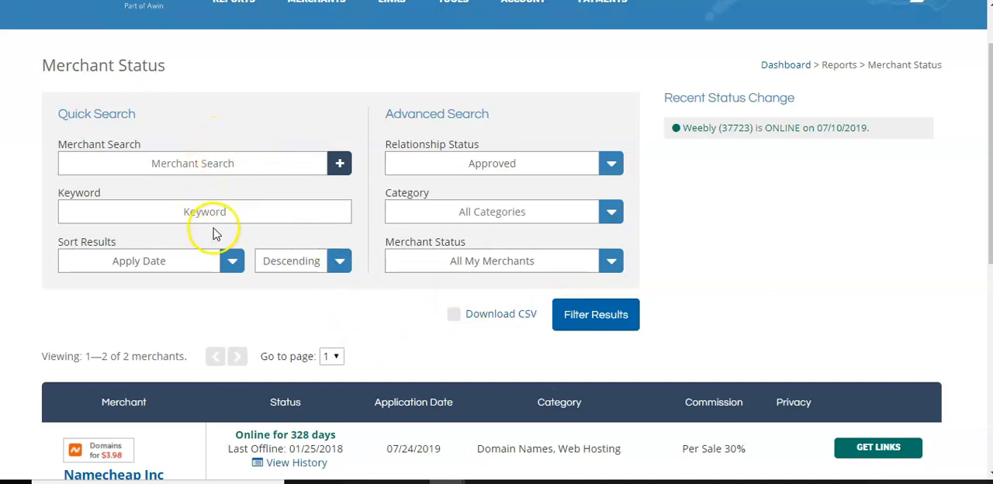
pyautogui.moveTo(466, 198)
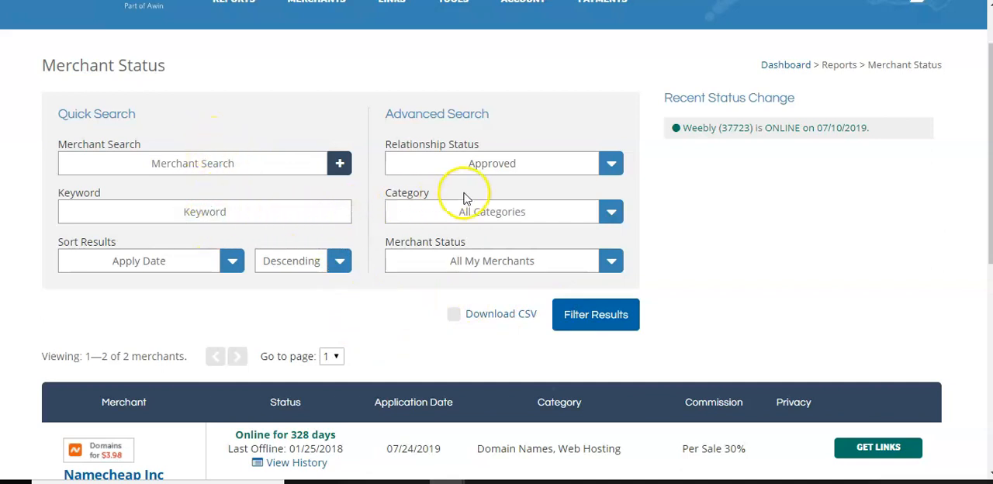
pyautogui.click(316, 72)
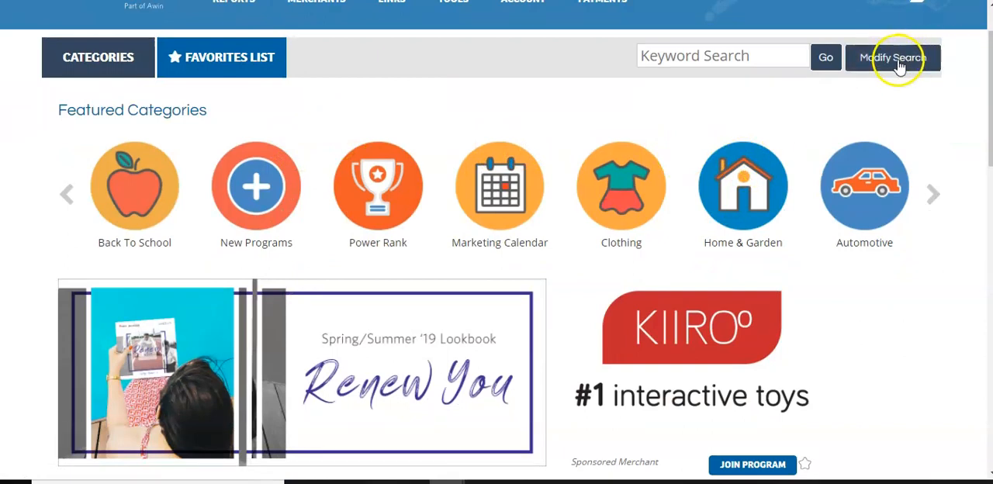
pyautogui.click(892, 57)
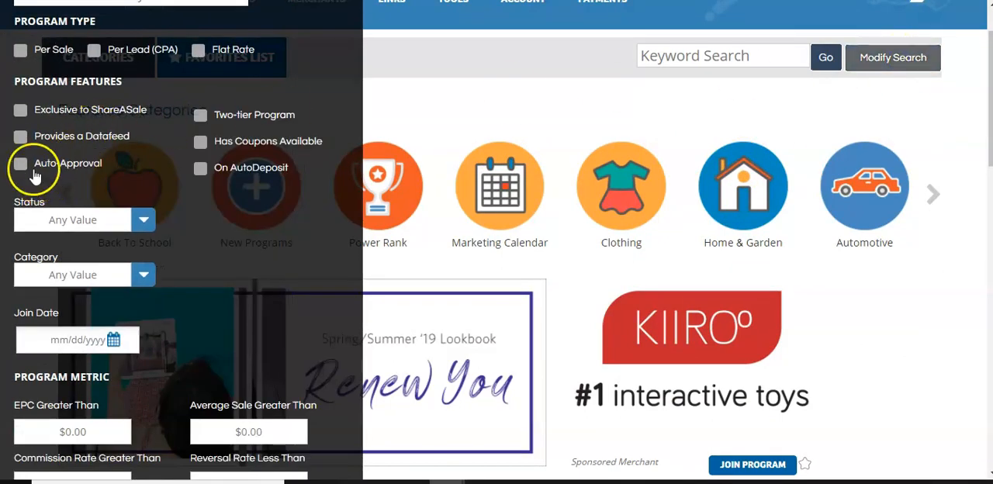
pyautogui.click(21, 162)
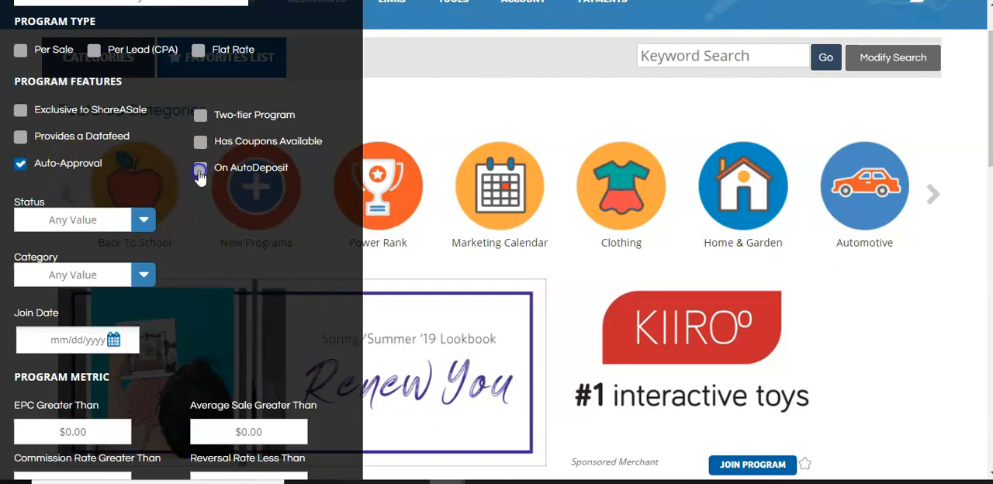
pyautogui.click(200, 168)
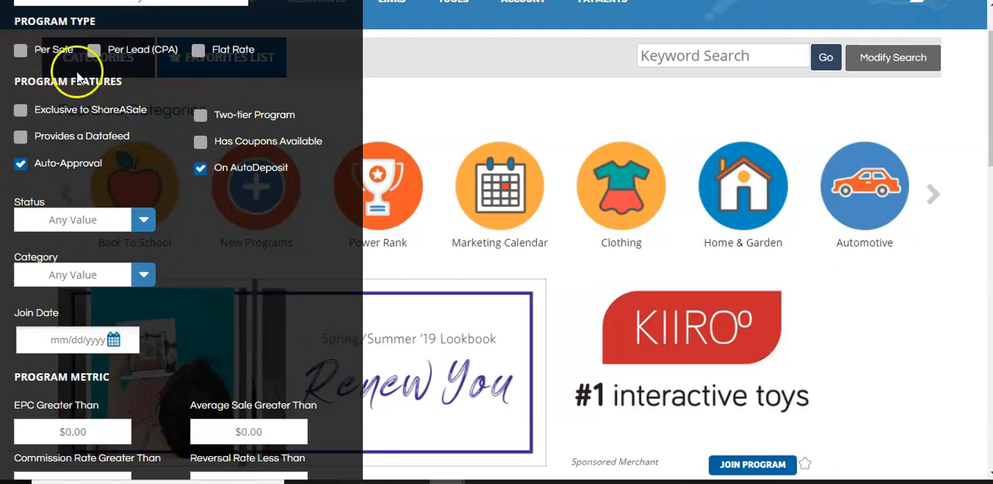
pyautogui.moveTo(256, 60)
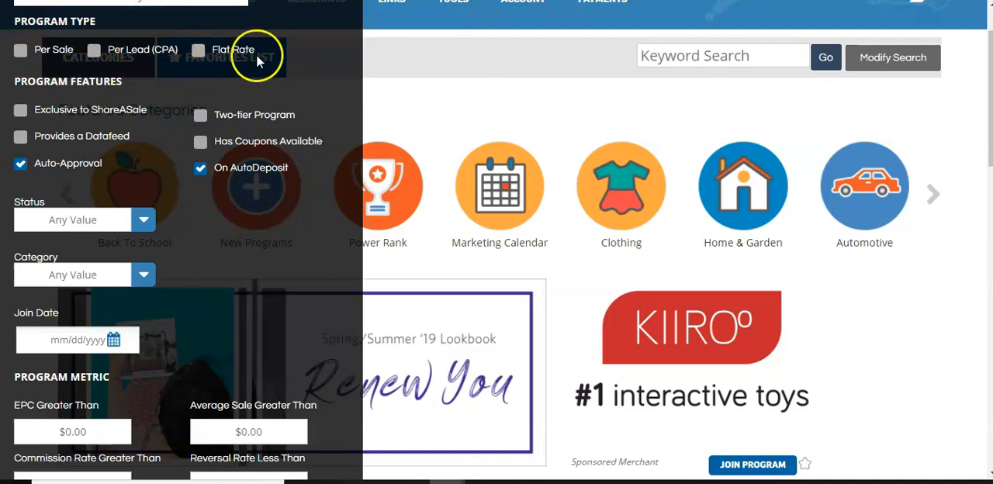
pyautogui.moveTo(92, 61)
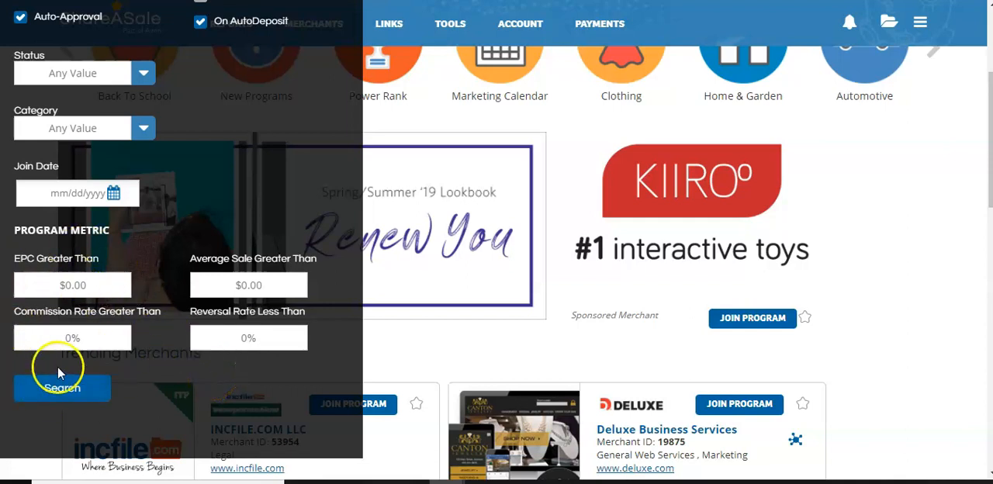
pyautogui.moveTo(78, 248)
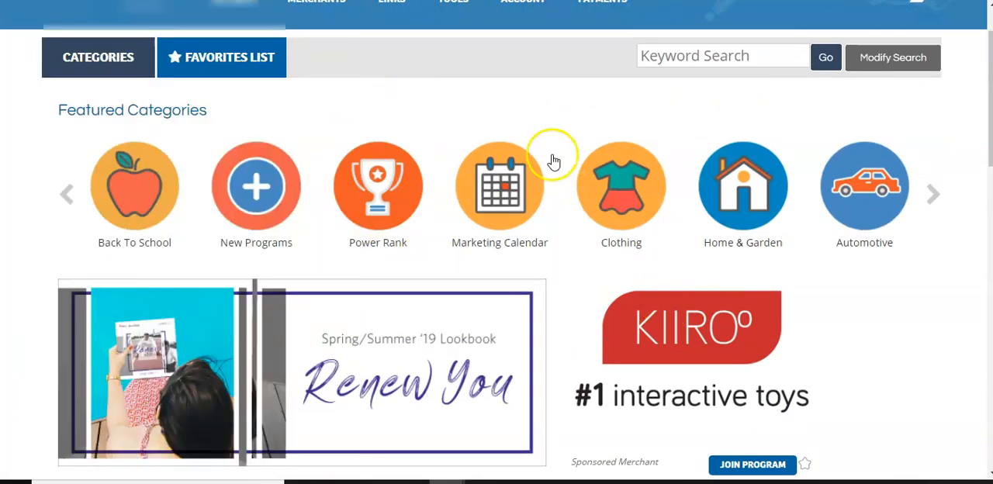
# From Get A Link/Banner, reach Merchant Status and select the whole shareasale.com referral URL.
pyautogui.click(391, 72)
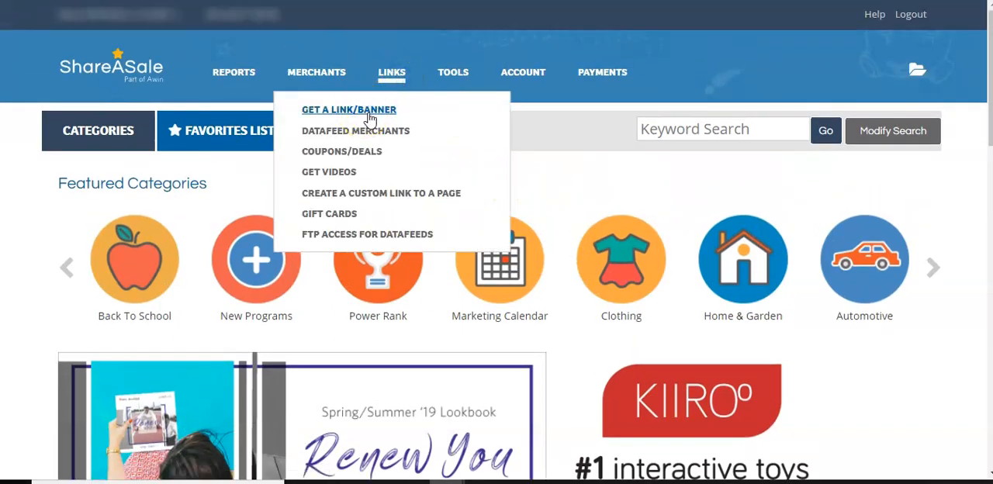
pyautogui.click(348, 110)
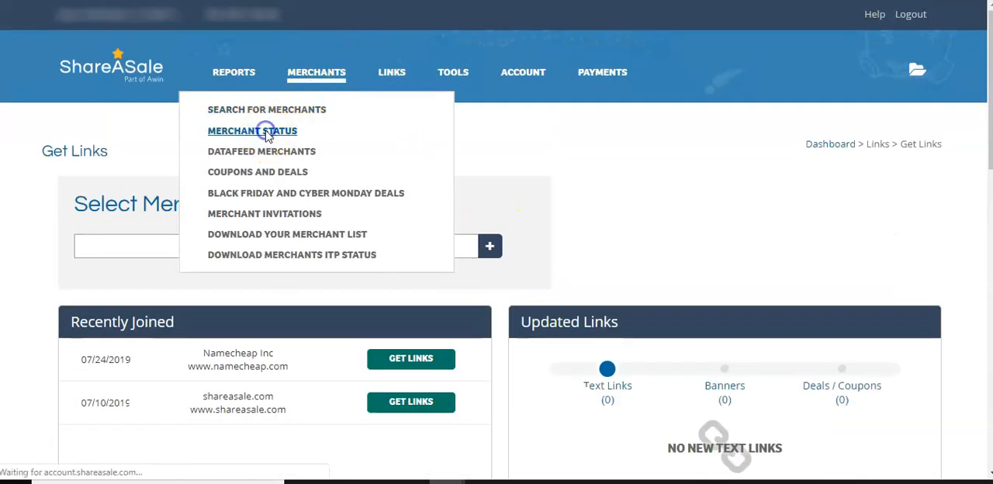
pyautogui.click(252, 131)
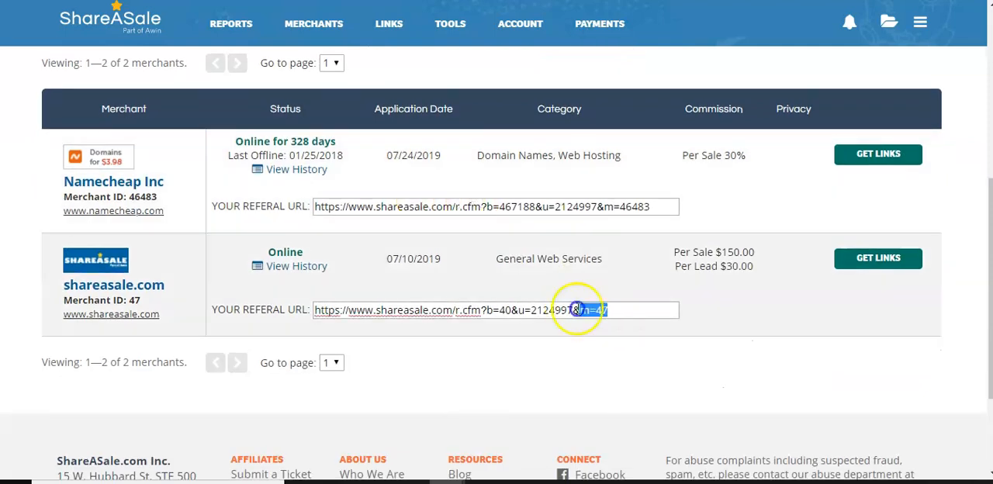
pyautogui.tripleClick(495, 310)
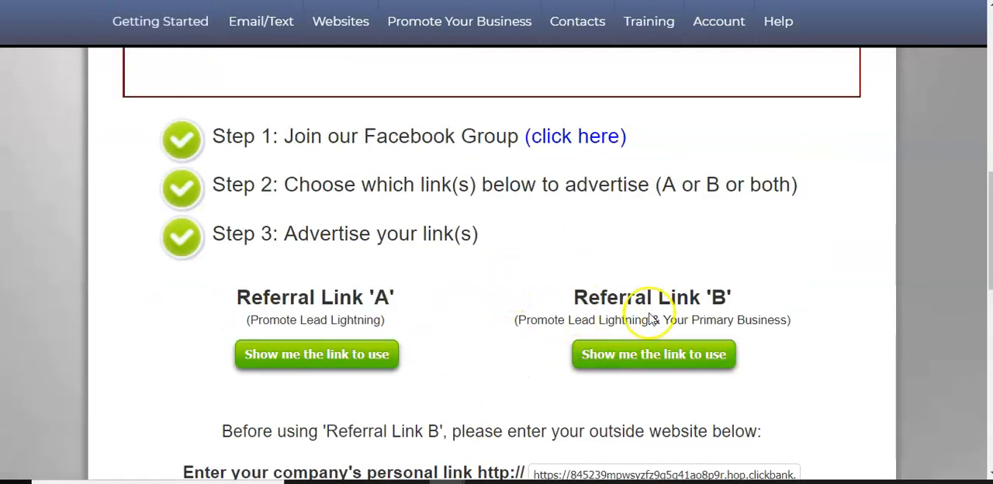
pyautogui.scroll(-3)
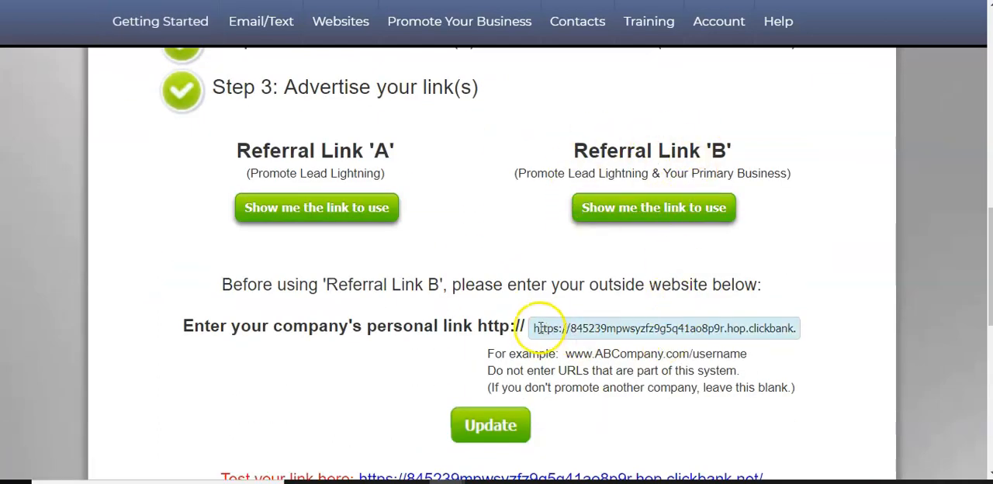
pyautogui.tripleClick(663, 327)
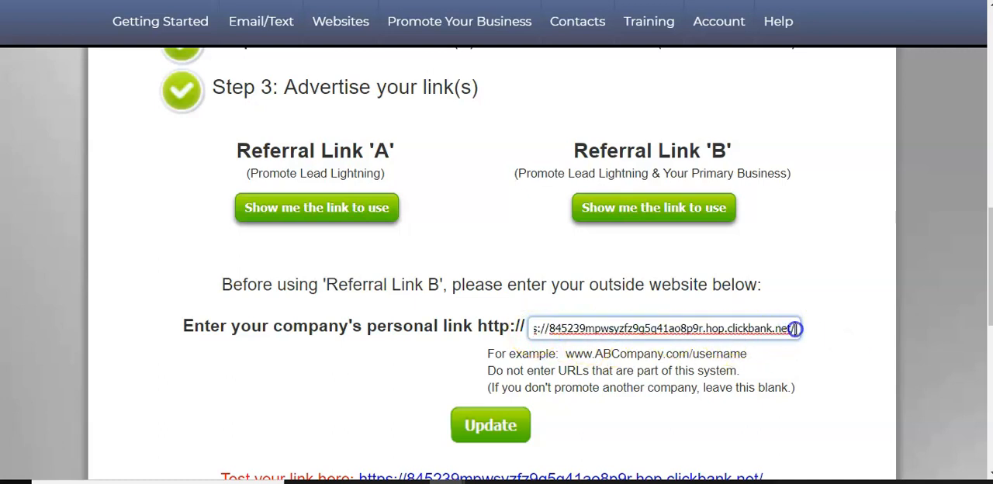
pyautogui.write('www.shareasale.com/r.cfm?b=40&u=2124997&m=47')
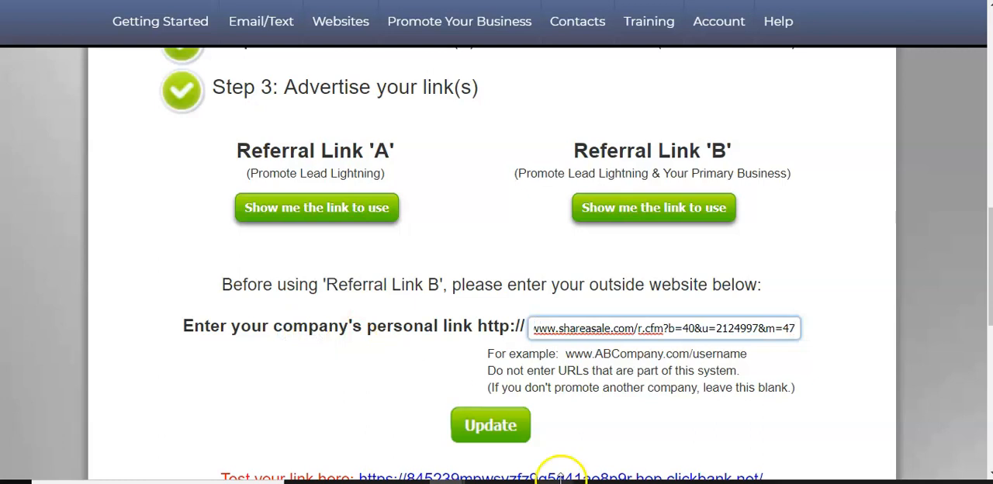
pyautogui.click(490, 426)
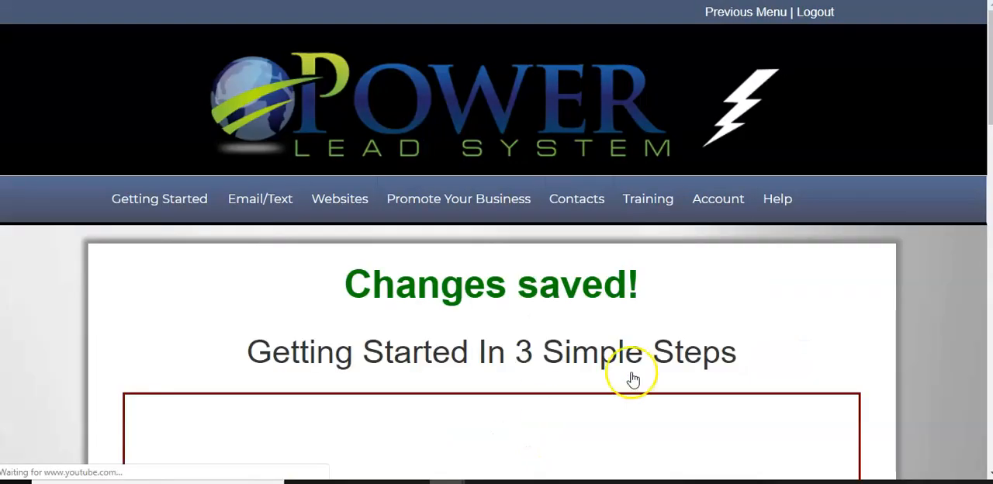
pyautogui.scroll(-3)
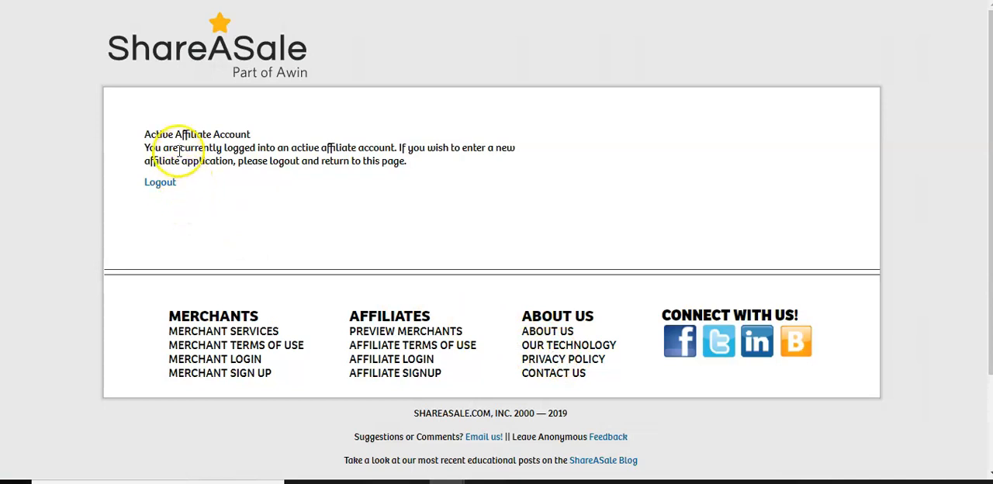
pyautogui.moveTo(368, 281)
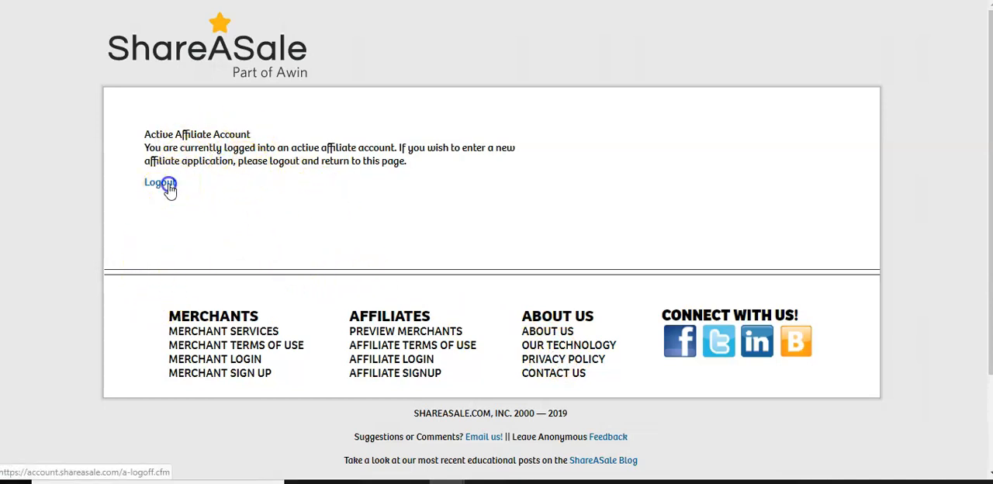
pyautogui.click(159, 183)
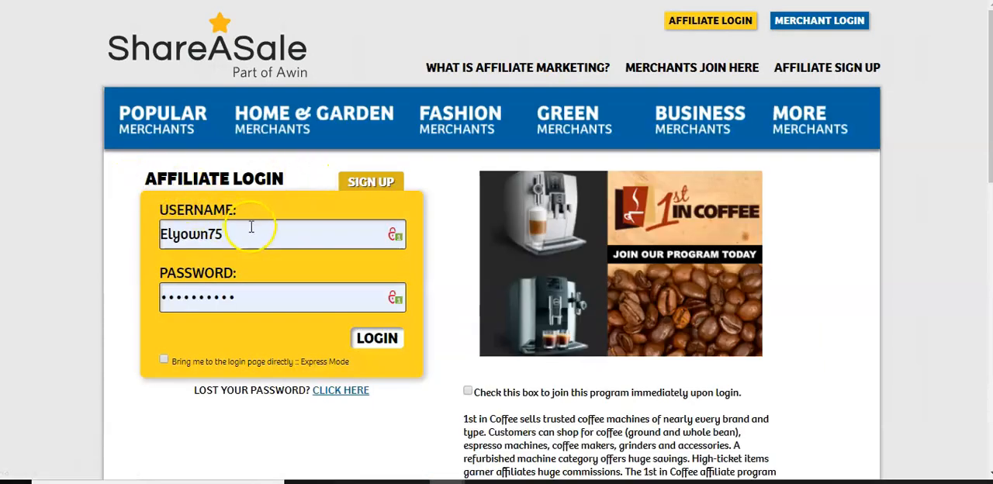
# Scroll the ShareASale homepage and advance the featured merchant banner twice.
pyautogui.scroll(-3)
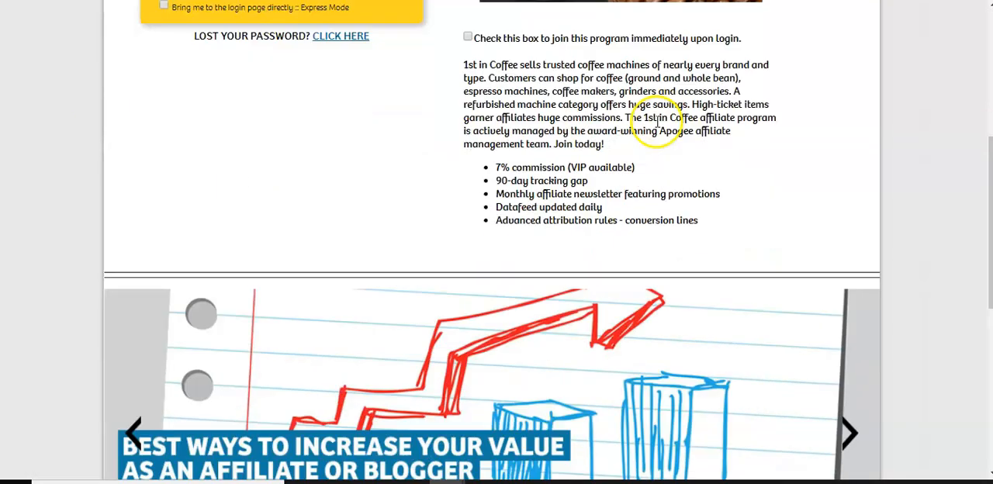
pyautogui.scroll(3)
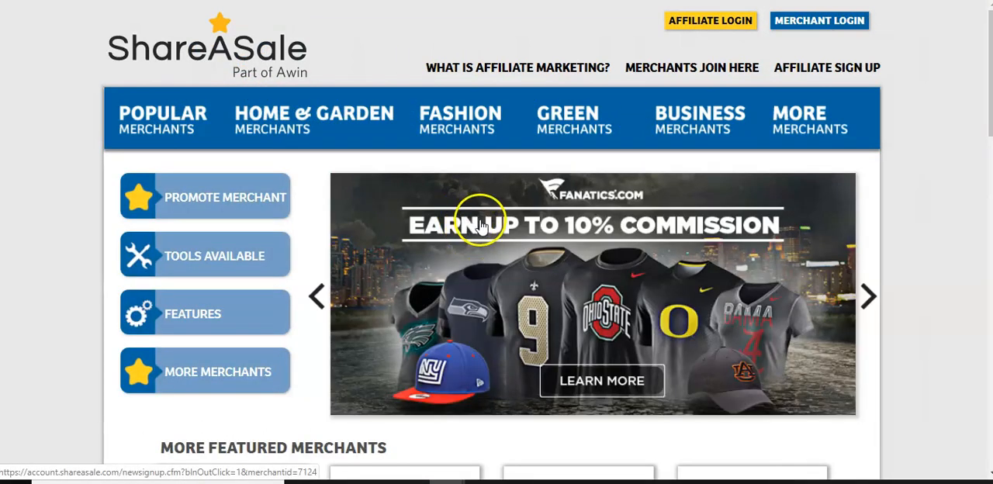
pyautogui.scroll(-3)
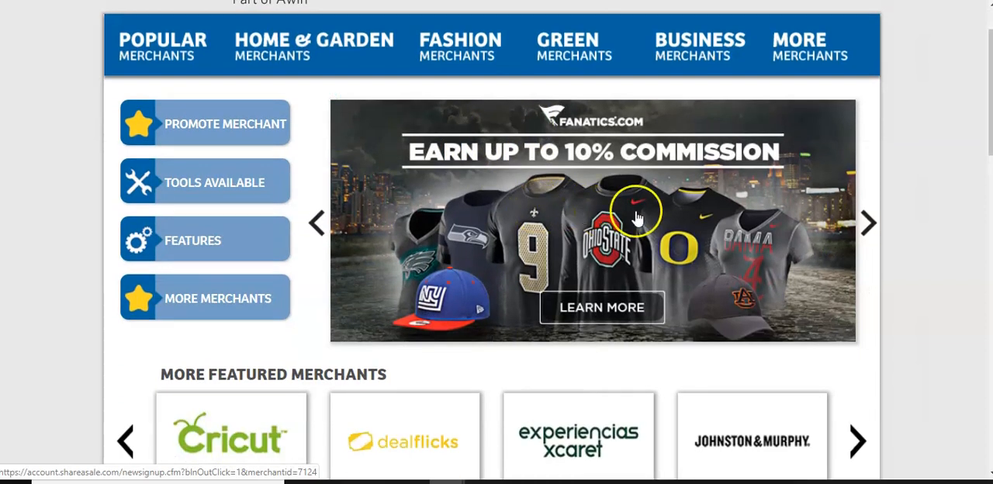
pyautogui.click(867, 222)
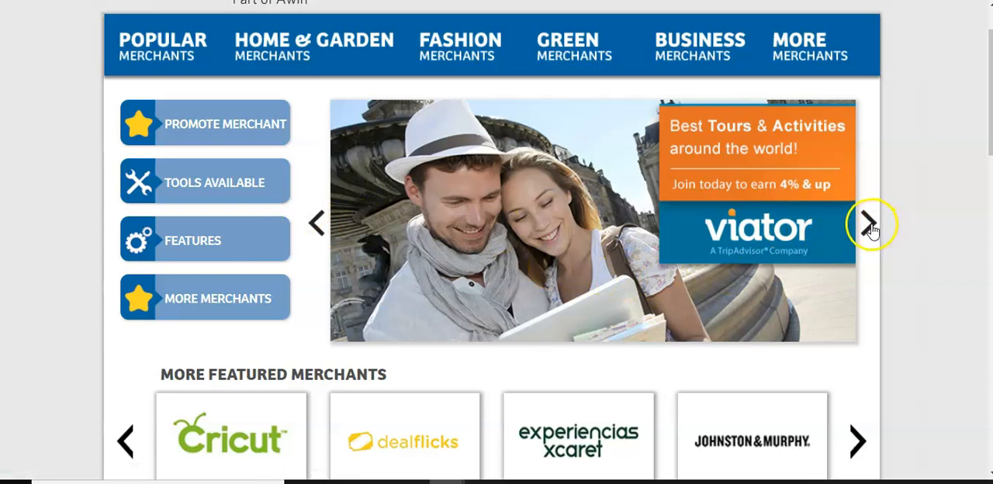
pyautogui.click(871, 223)
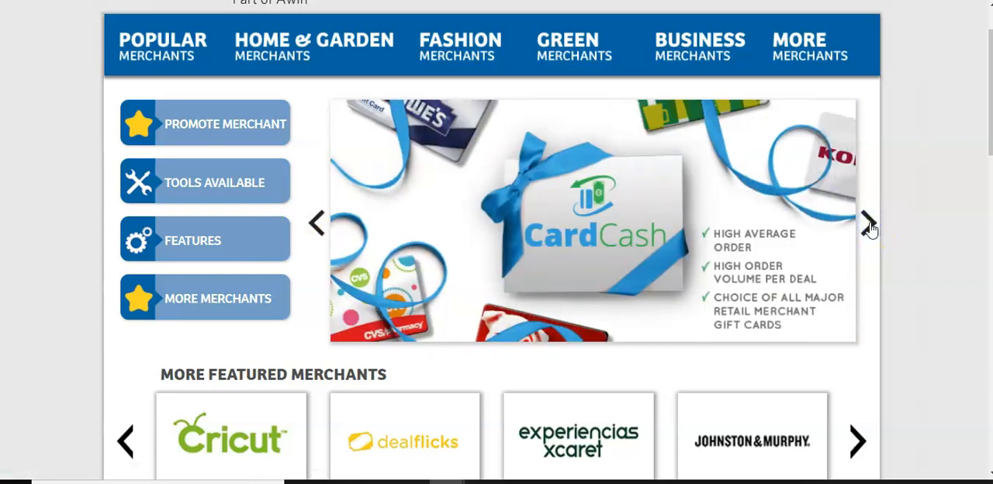
# Scroll through the Network Features section to the footer and back up.
pyautogui.scroll(-3)
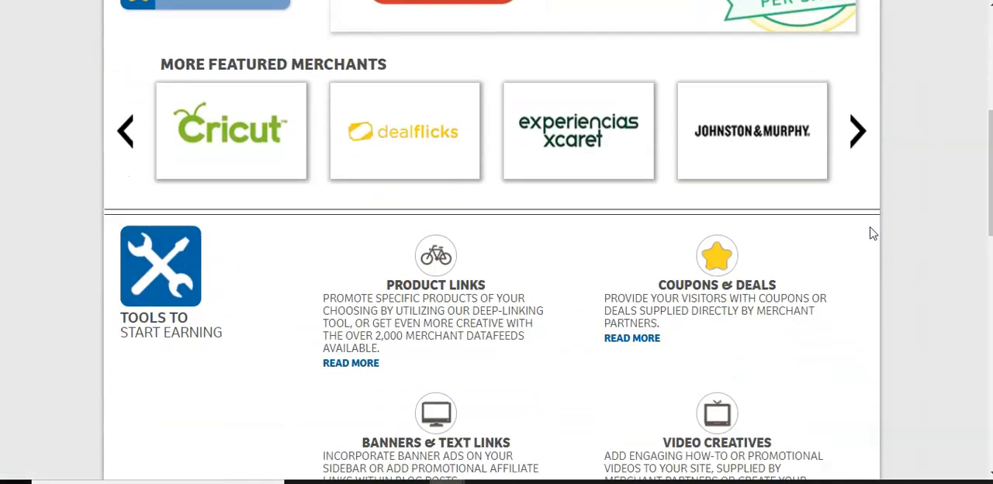
pyautogui.scroll(-3)
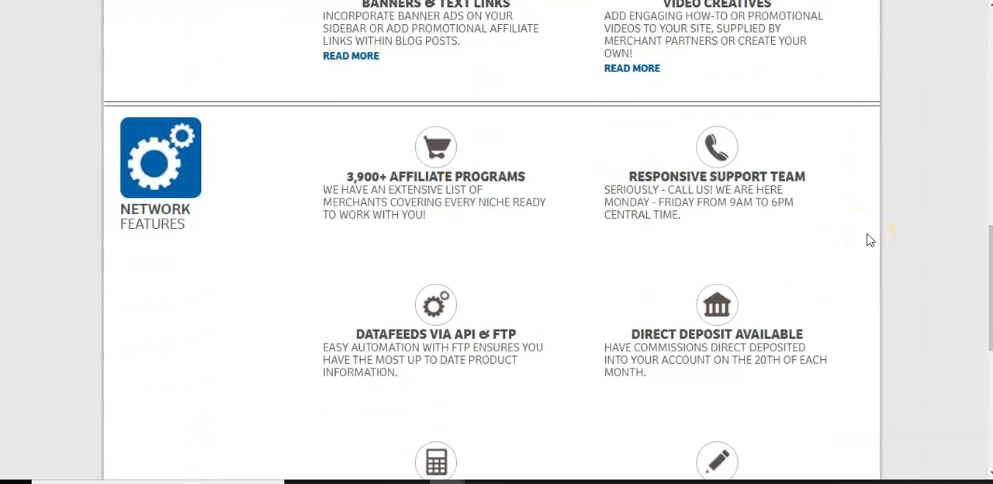
pyautogui.scroll(-3)
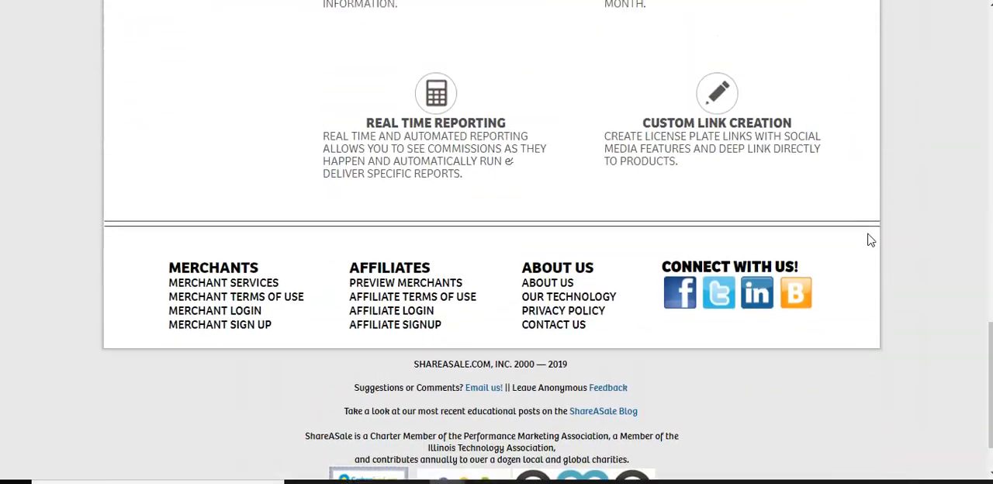
pyautogui.scroll(3)
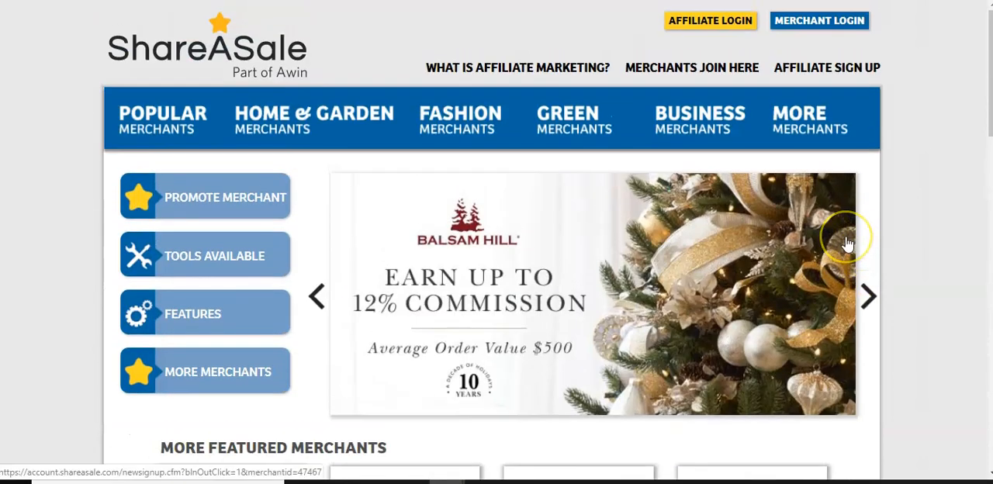
pyautogui.click(868, 297)
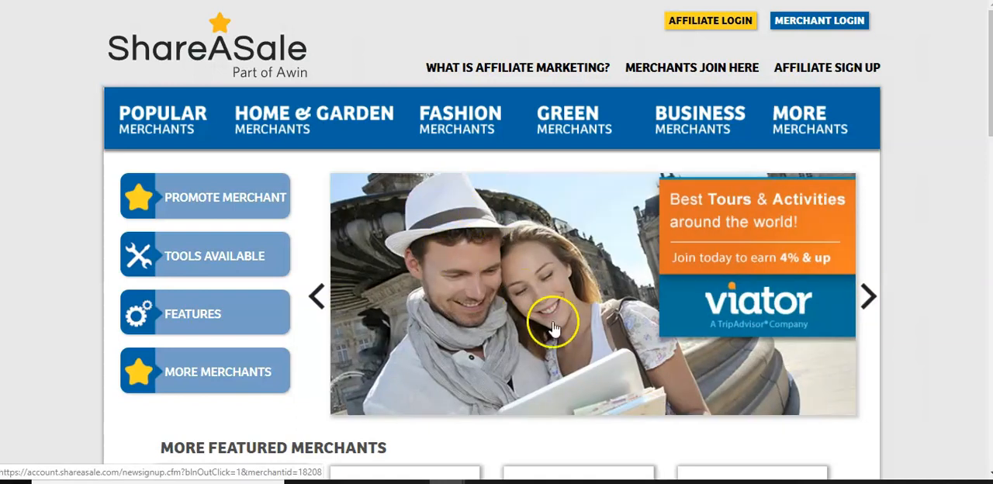
pyautogui.moveTo(553, 343)
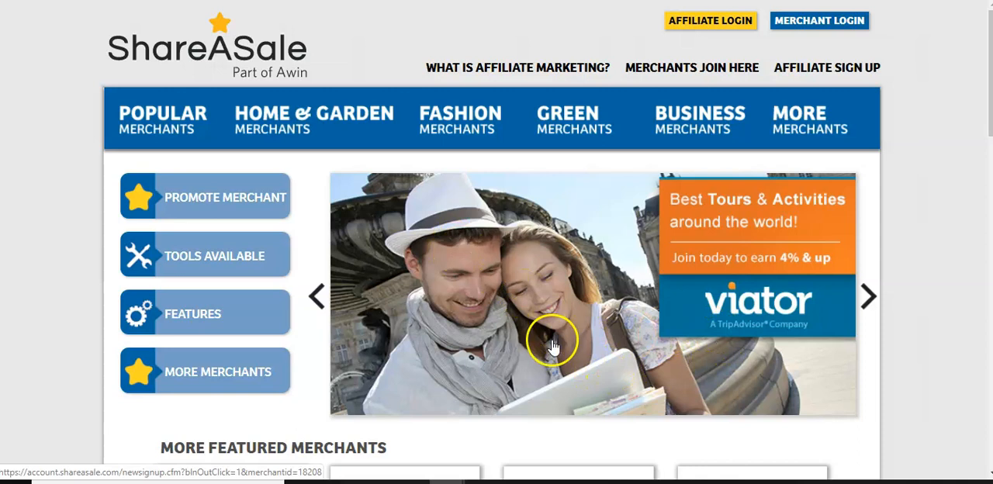
pyautogui.moveTo(407, 323)
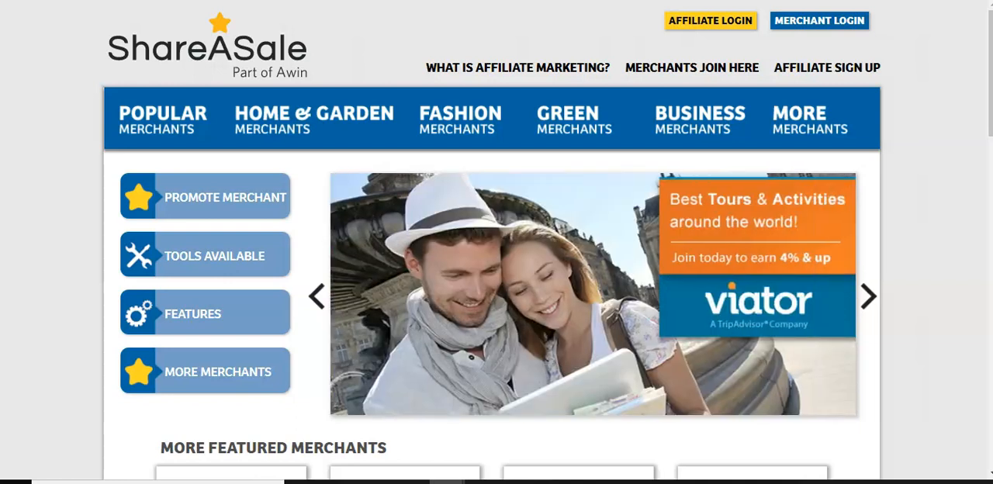
pyautogui.scroll(-3)
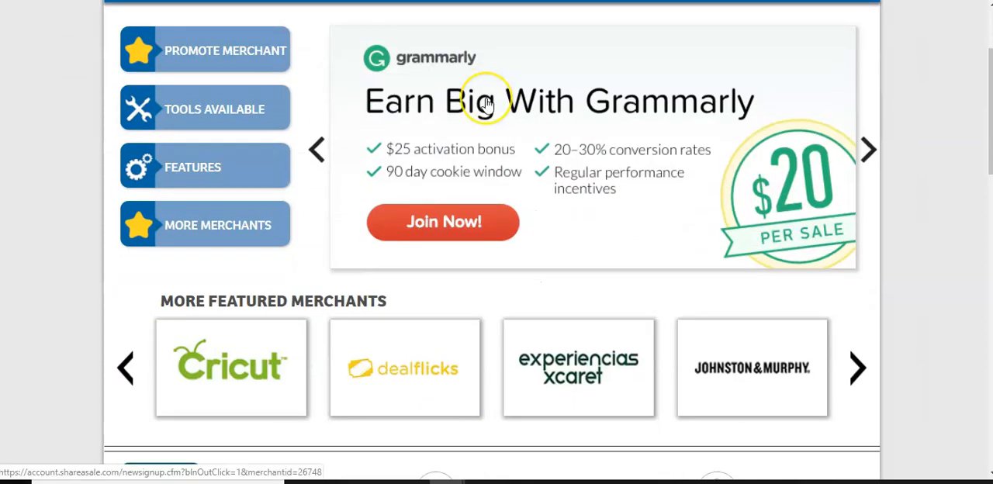
pyautogui.scroll(-3)
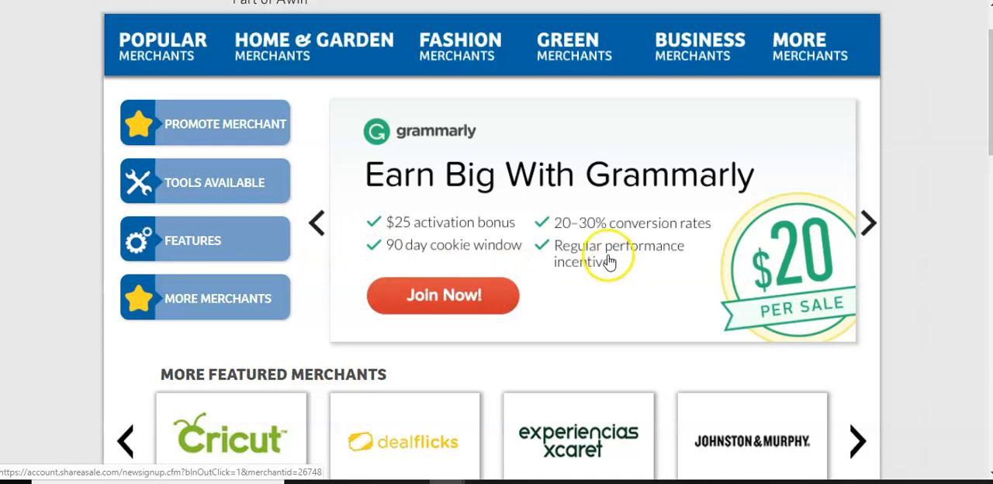
pyautogui.moveTo(415, 243)
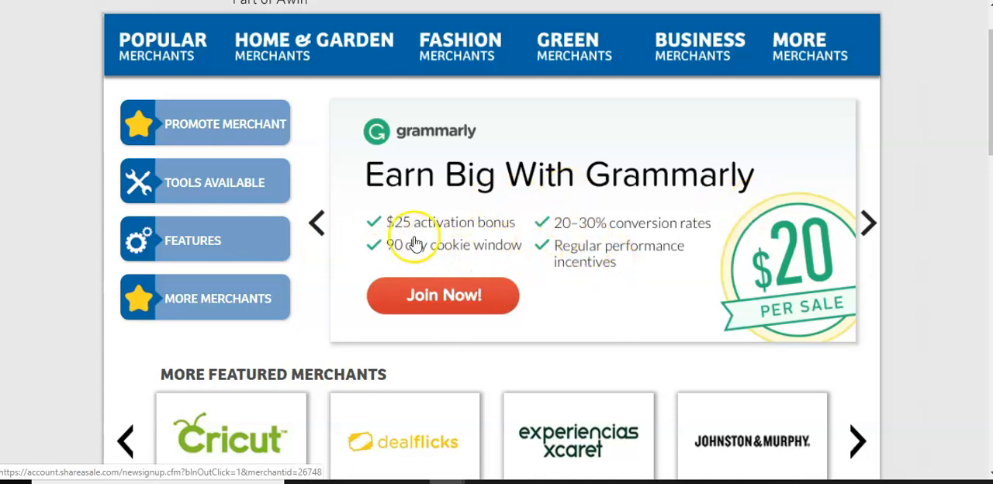
# Cycle through five merchant banners, then return to Power Lead System's 'Changes saved!' page.
pyautogui.click(867, 223)
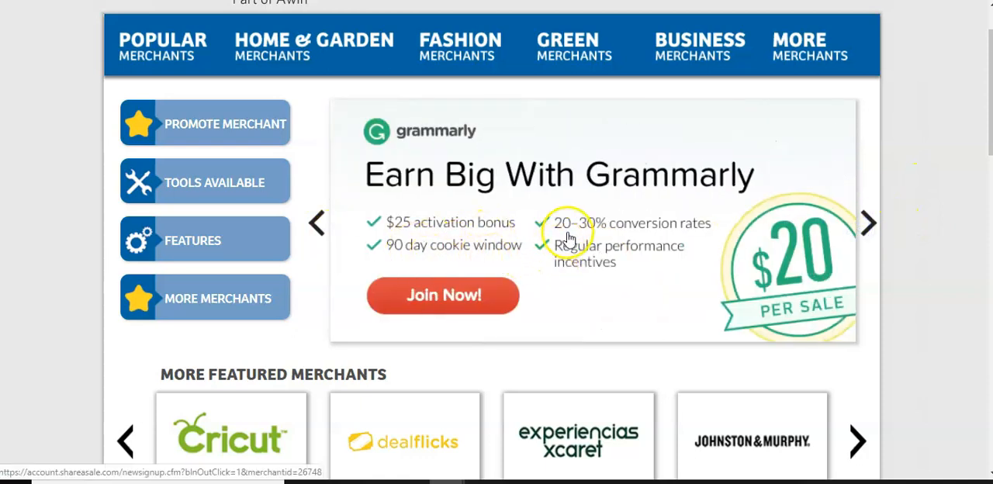
pyautogui.click(868, 222)
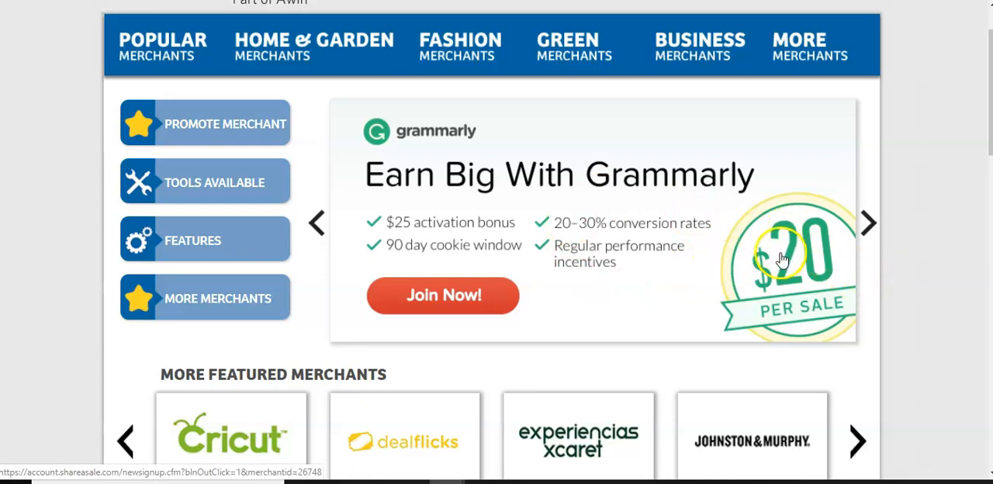
pyautogui.click(867, 223)
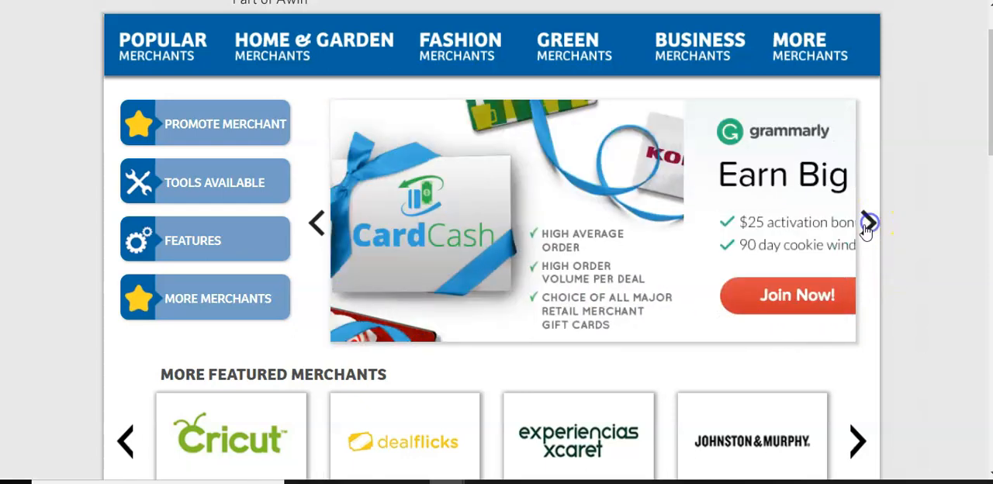
pyautogui.click(866, 222)
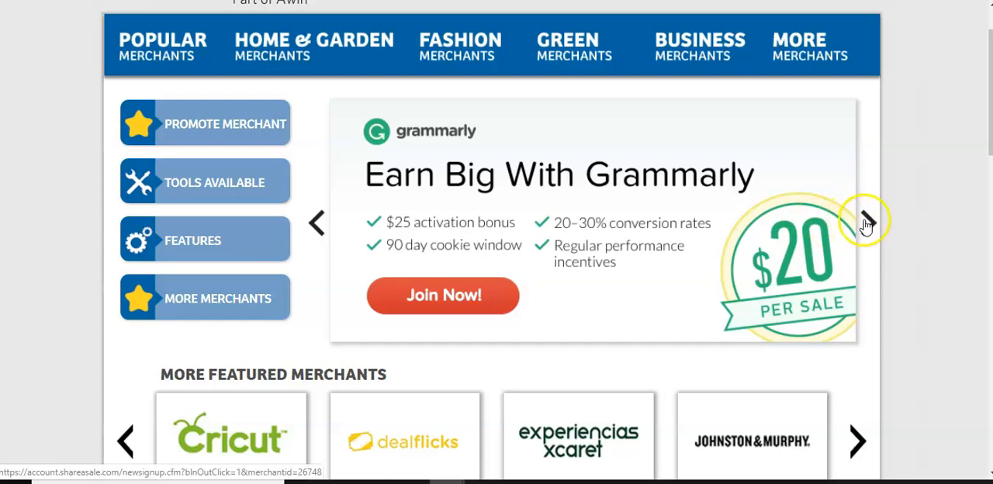
pyautogui.click(864, 219)
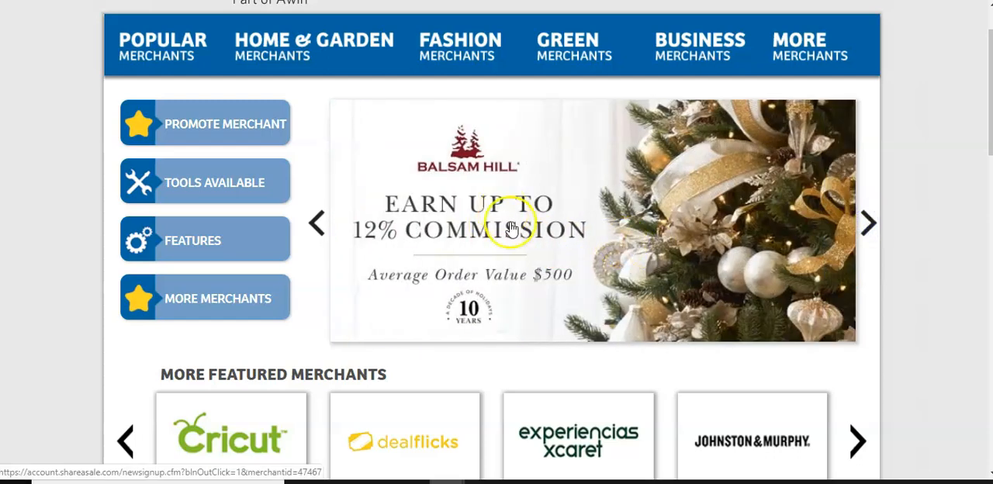
pyautogui.scroll(-3)
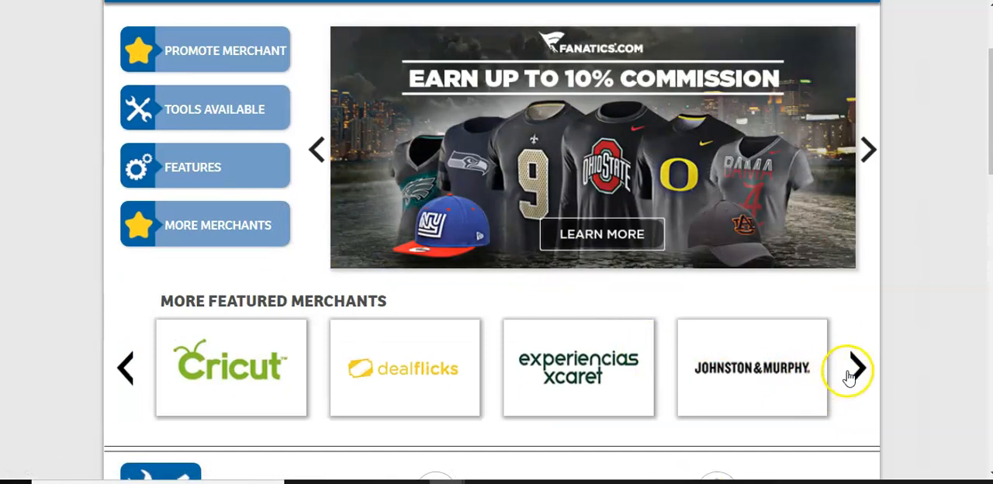
pyautogui.click(858, 368)
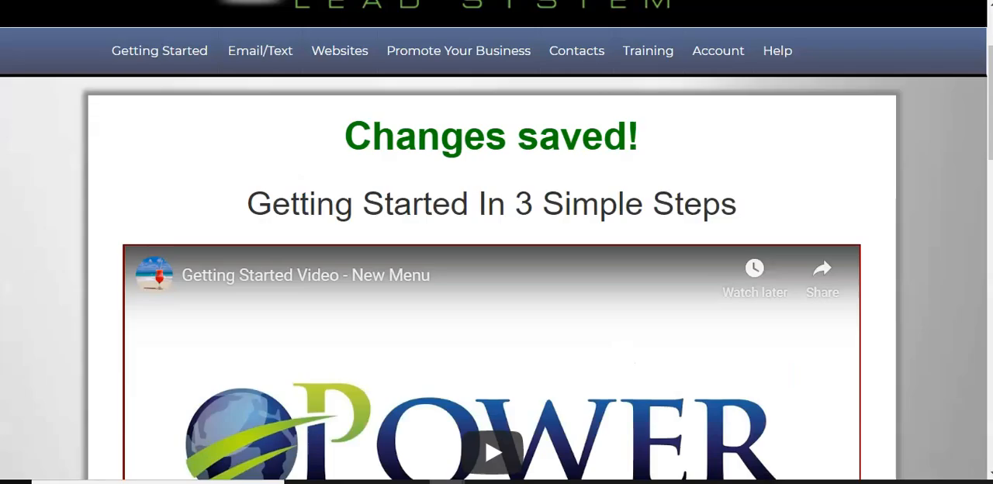
# Scroll to Referral Link B to verify the ShareASale URL, then reach the admin login form.
pyautogui.scroll(-3)
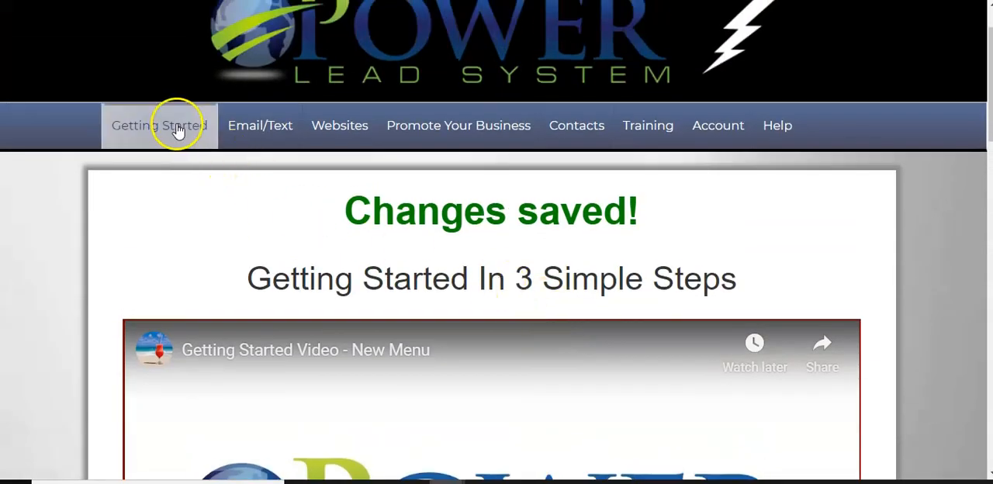
pyautogui.scroll(-3)
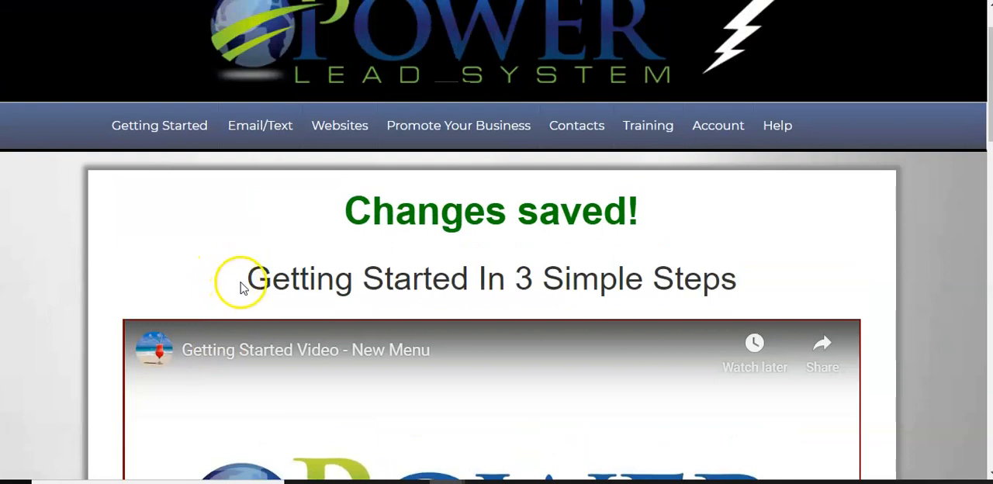
pyautogui.moveTo(111, 214)
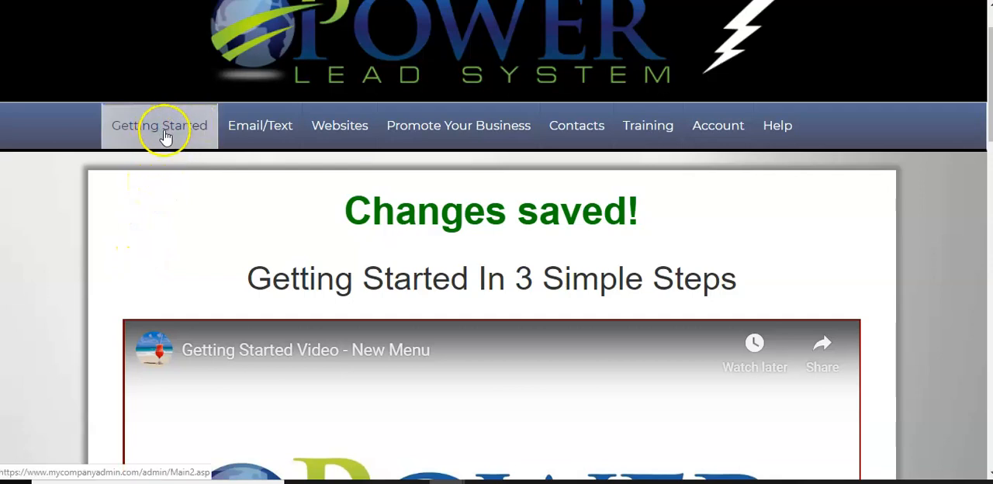
pyautogui.moveTo(159, 155)
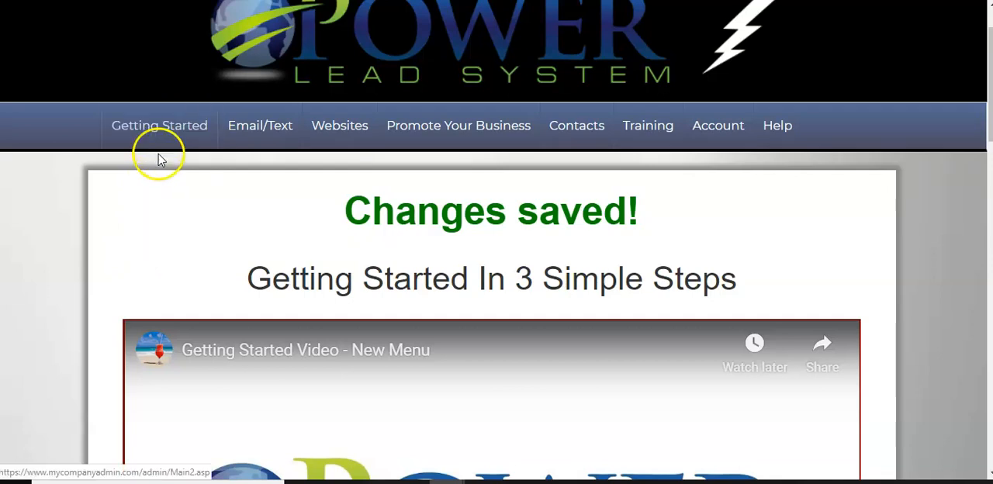
pyautogui.scroll(-3)
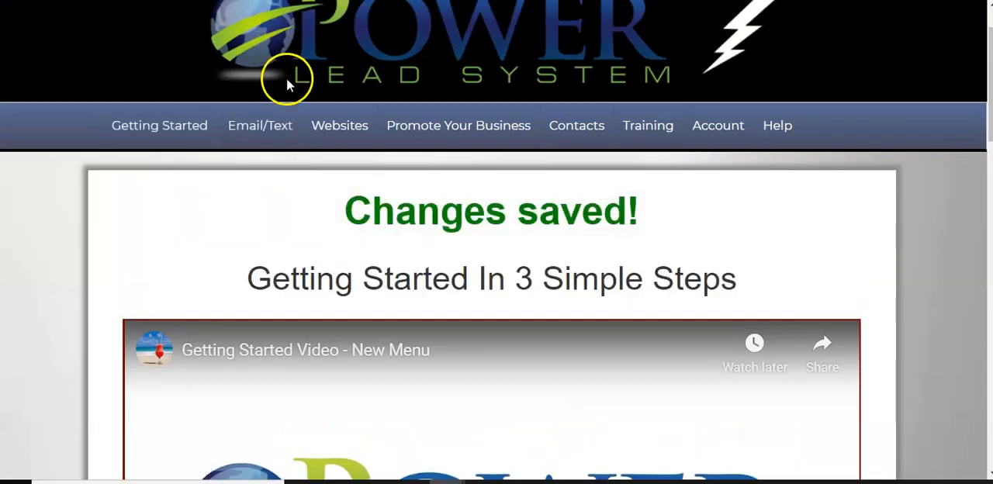
pyautogui.click(458, 125)
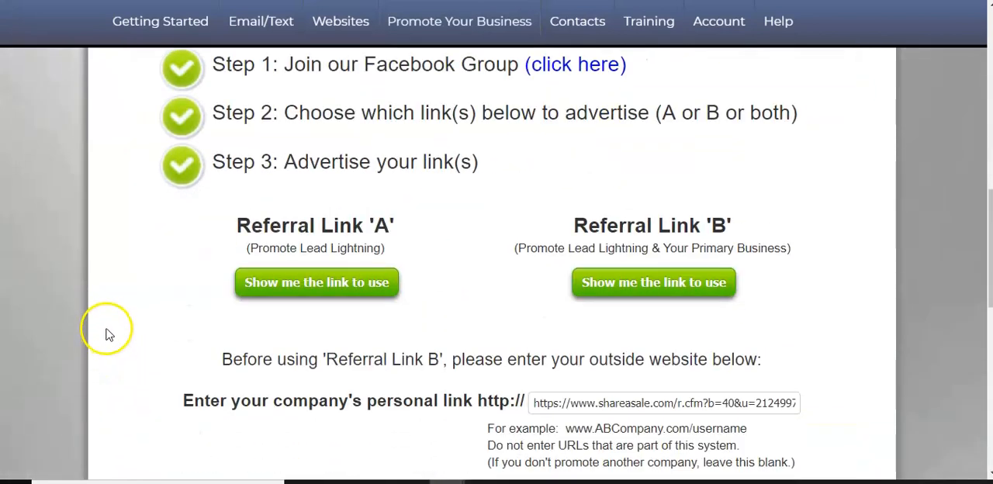
pyautogui.scroll(-3)
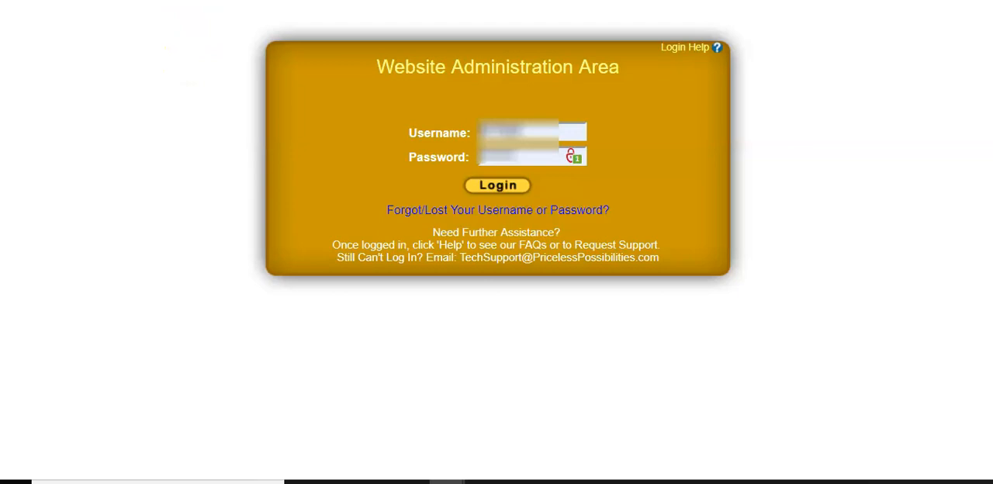
pyautogui.moveTo(274, 159)
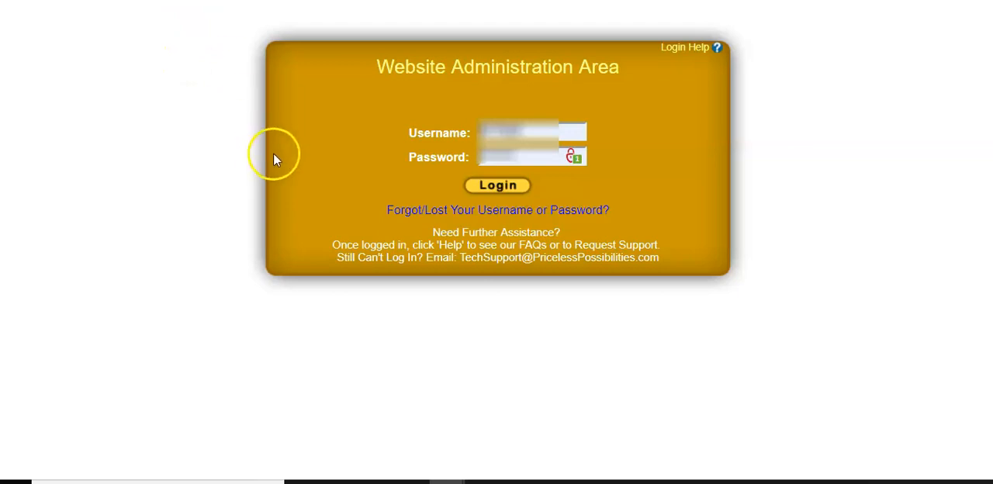
pyautogui.moveTo(194, 14)
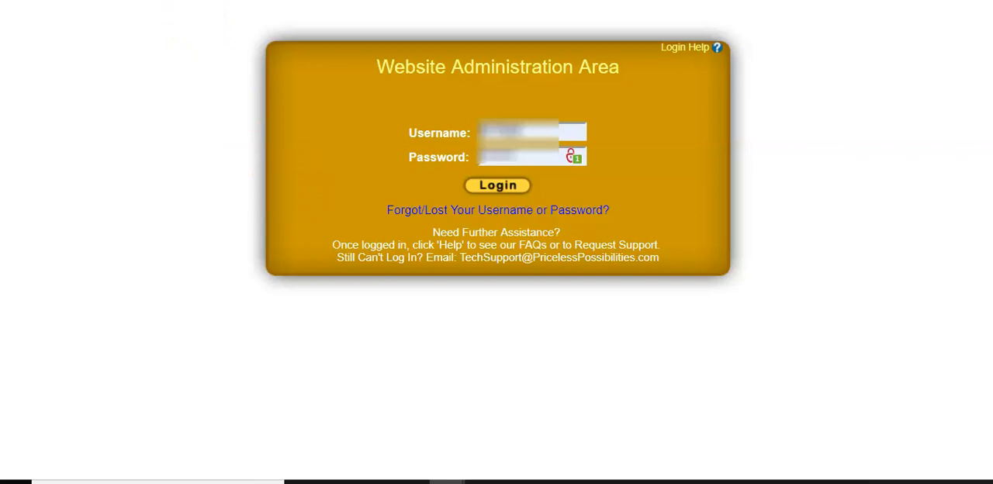
pyautogui.click(497, 185)
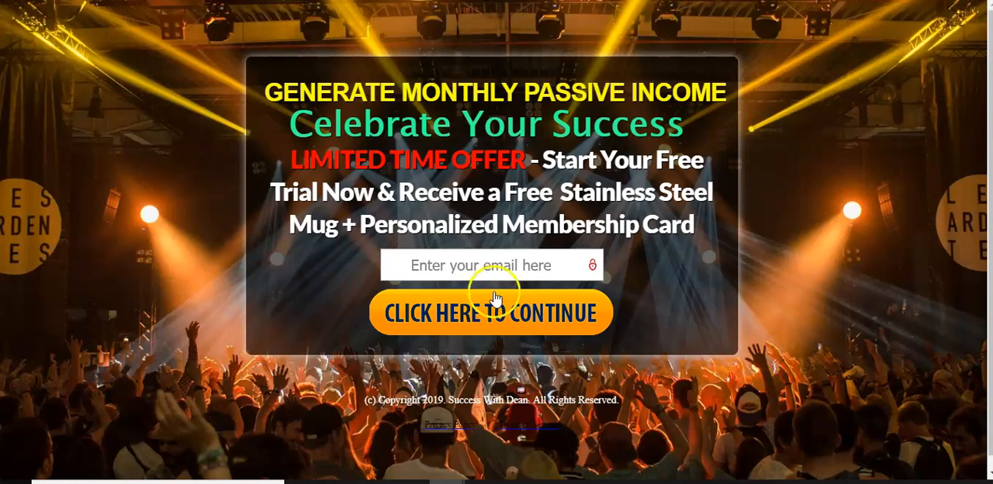
pyautogui.moveTo(613, 358)
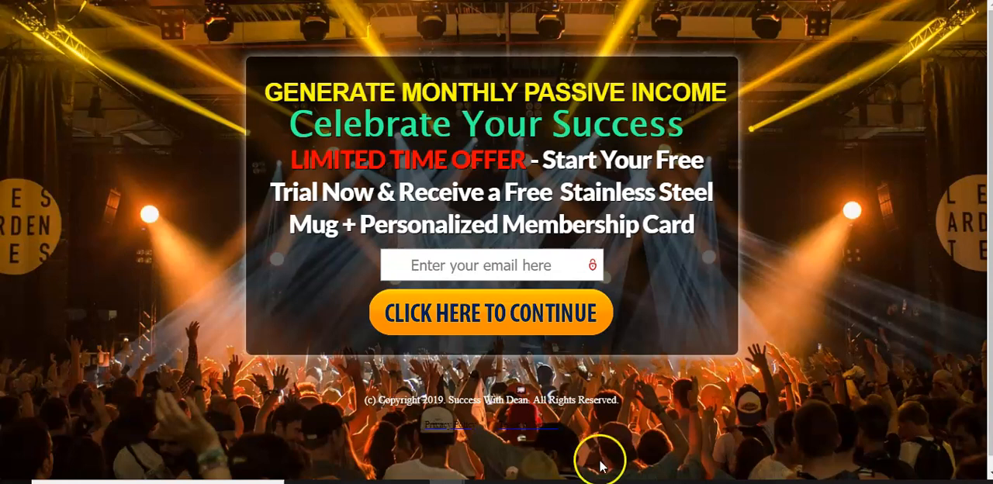
pyautogui.moveTo(152, 120)
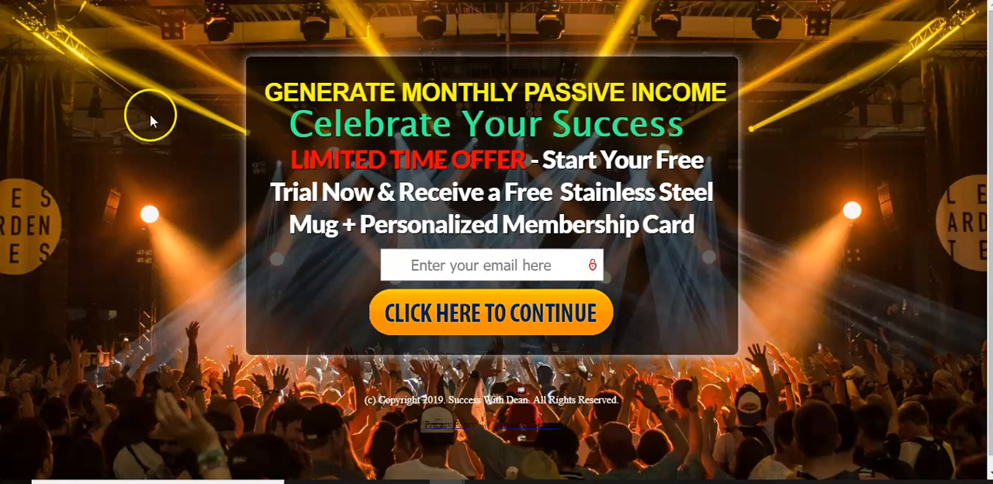
pyautogui.moveTo(78, 15)
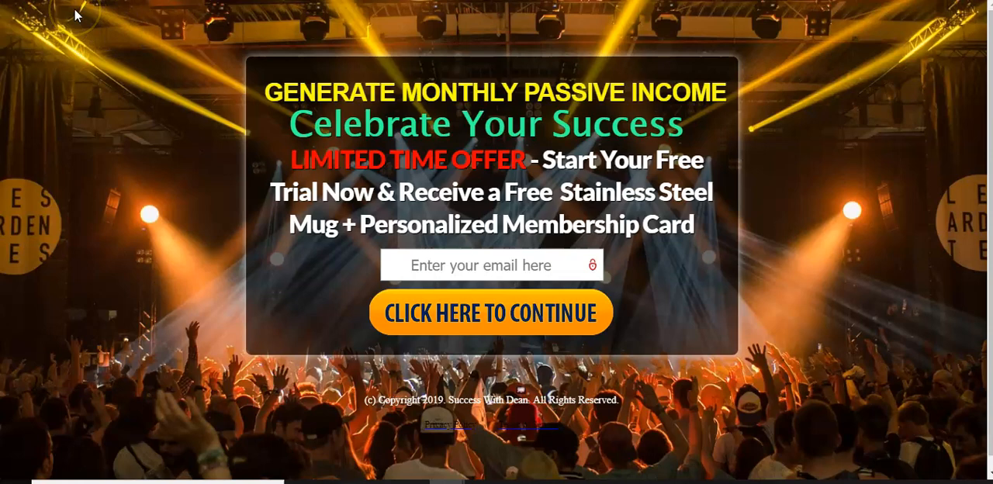